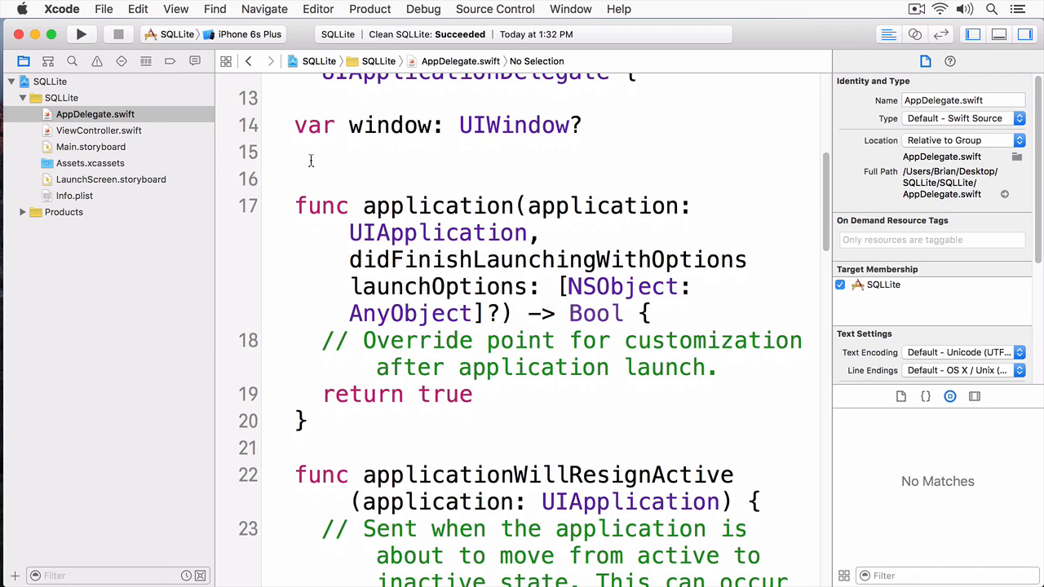
mouse_move(217, 146)
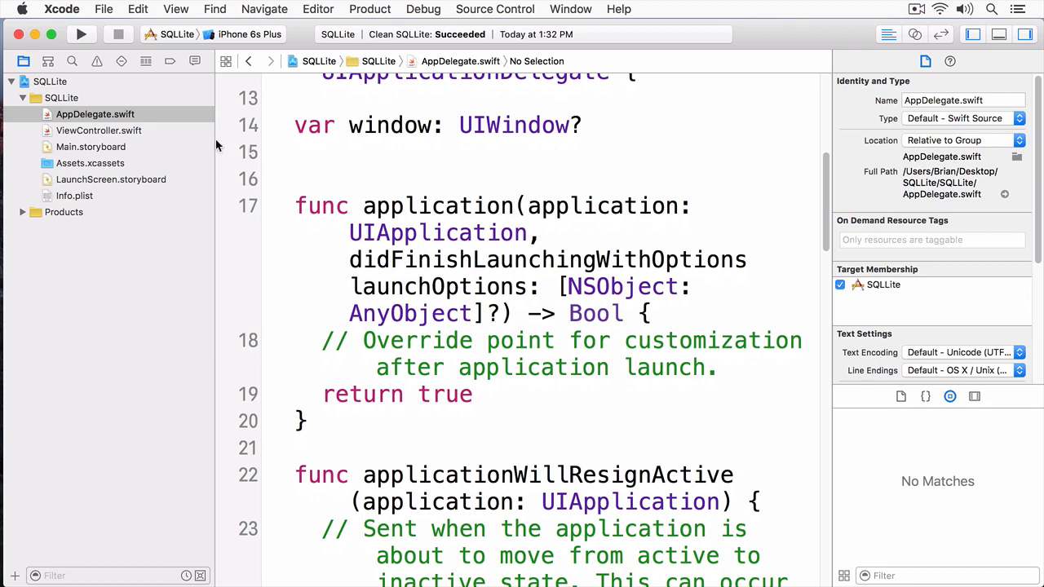
Add libsqlite3.tbd under Link Binary With Libraries in the SQLLite target's Build Phases
left_click(51, 81)
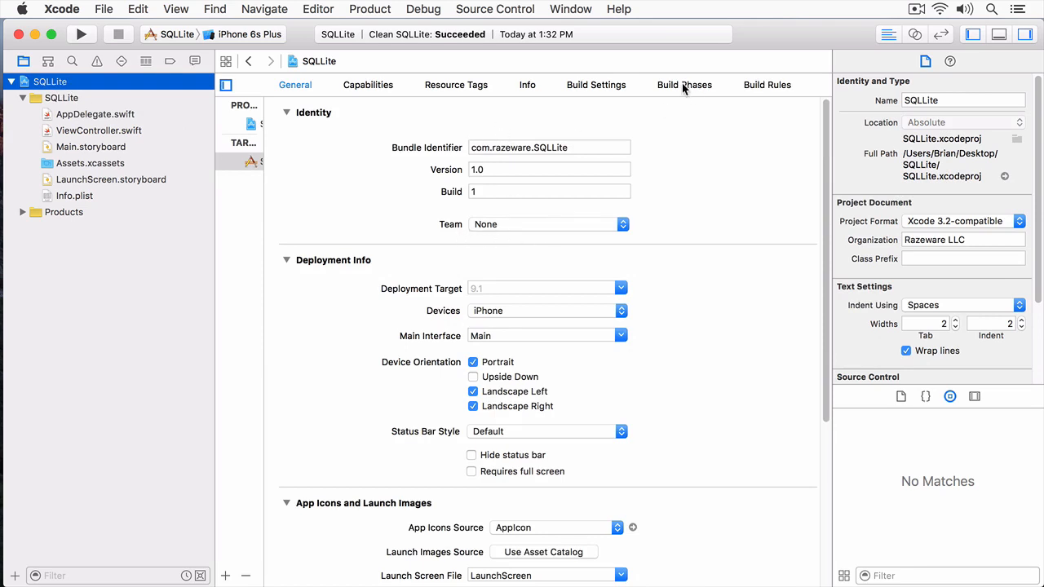
left_click(684, 85)
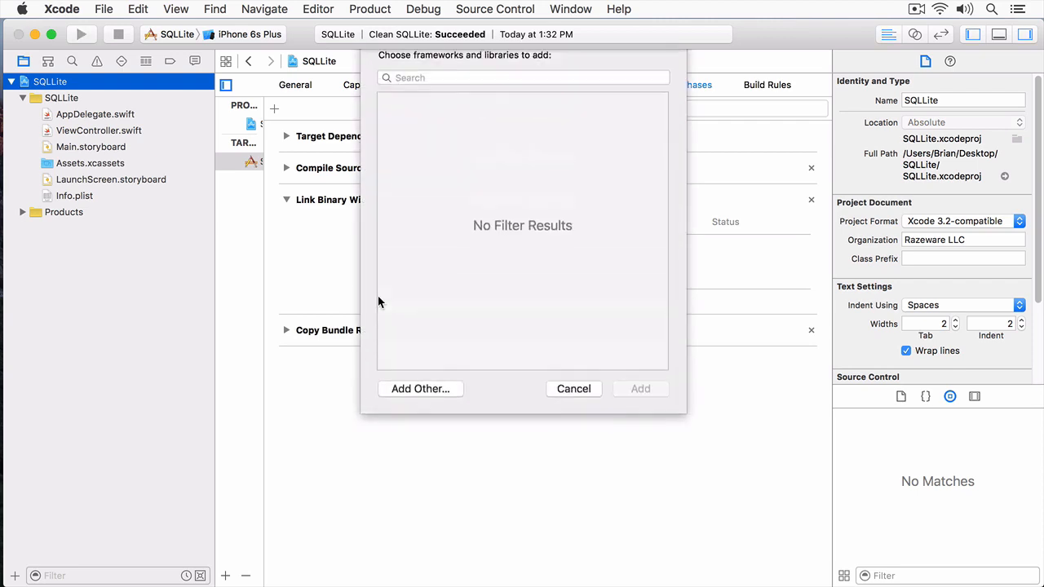
type("sqlt")
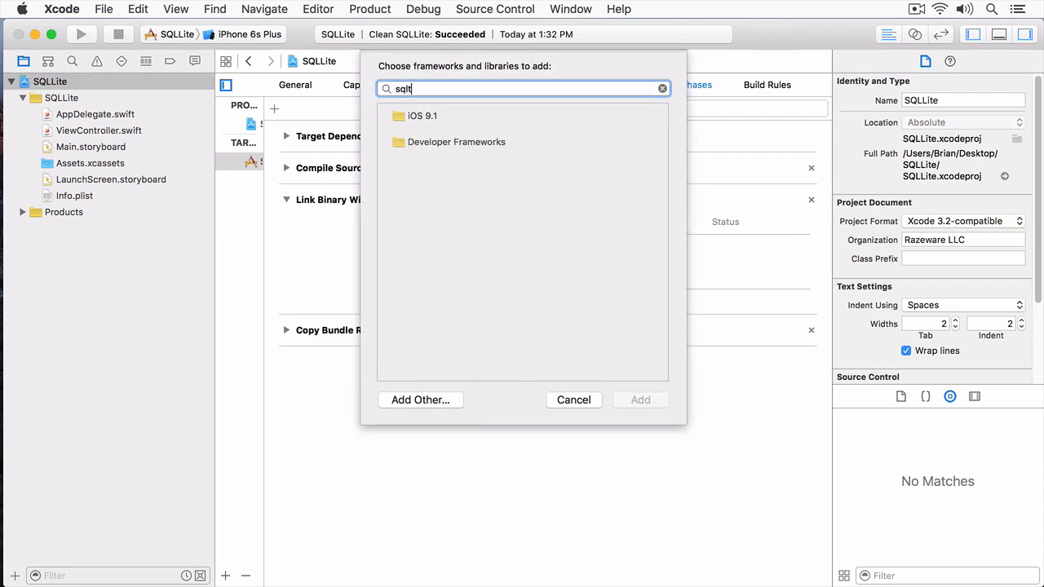
left_click(447, 153)
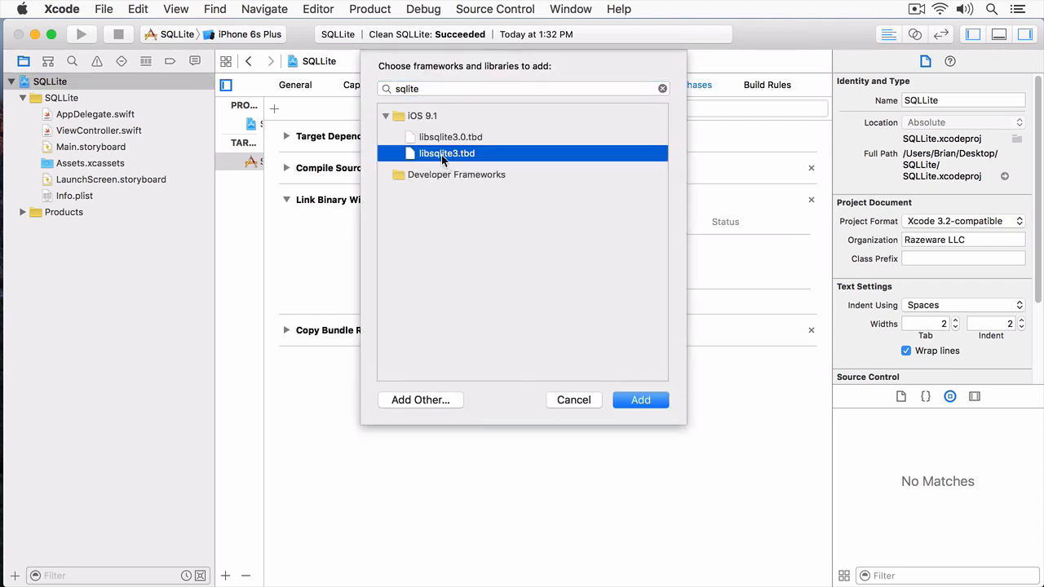
left_click(640, 399)
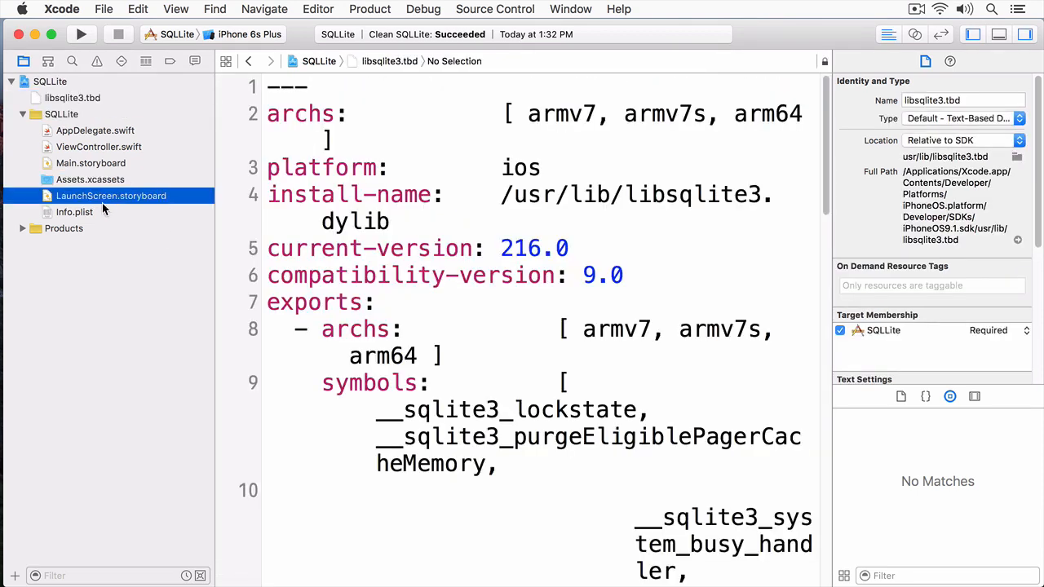
Move libsqlite3.tbd into the SQLLite group and add an Objective-C file SQLLite with bridging header
left_click(73, 97)
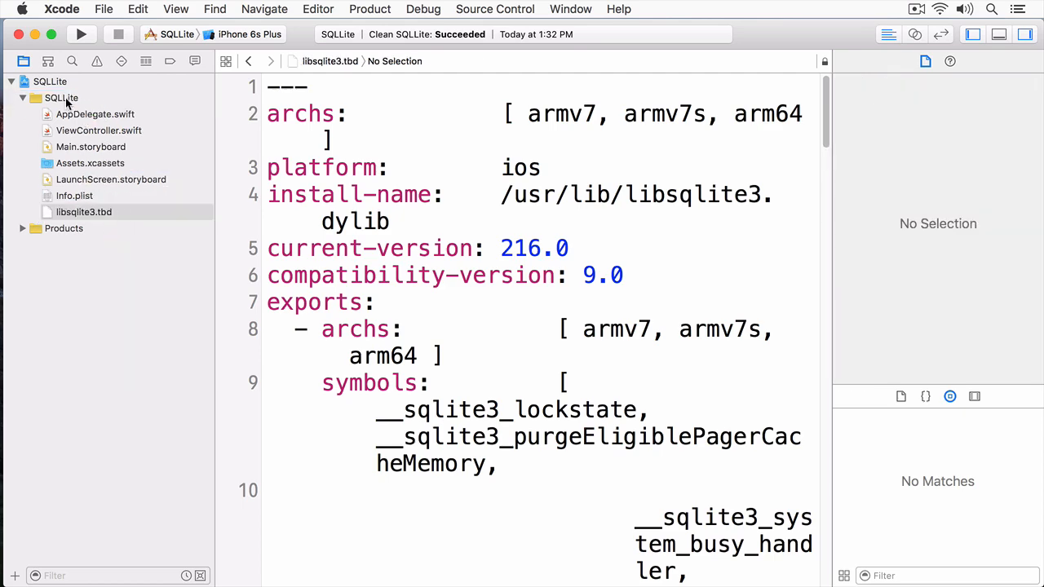
left_click(103, 9)
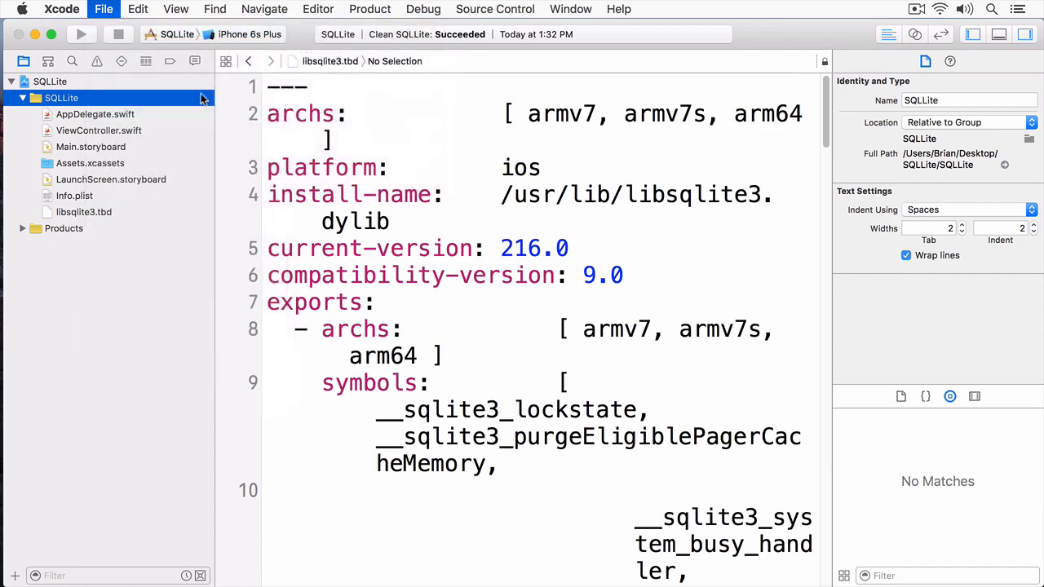
left_click(103, 9)
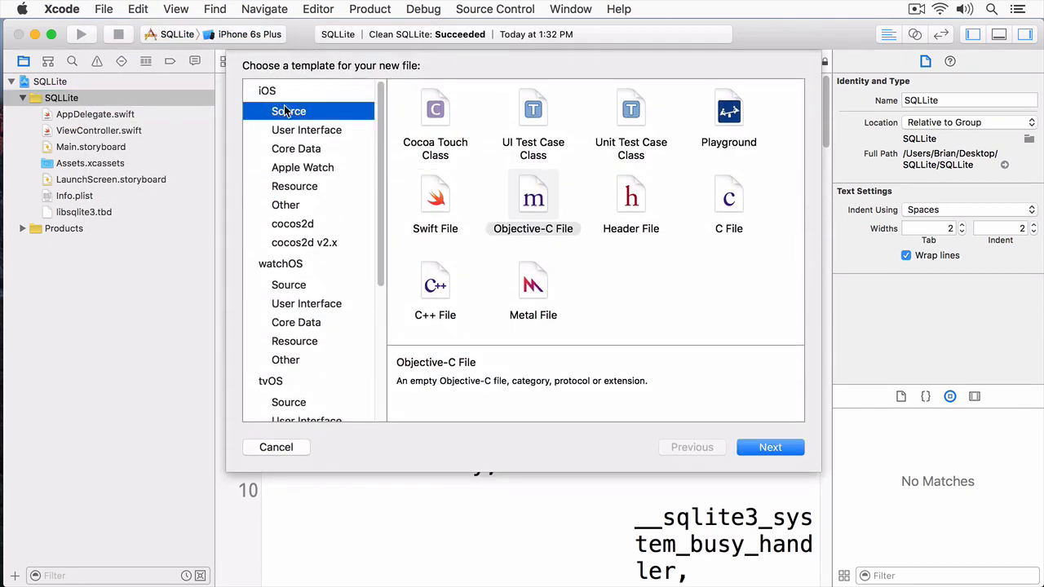
left_click(534, 204)
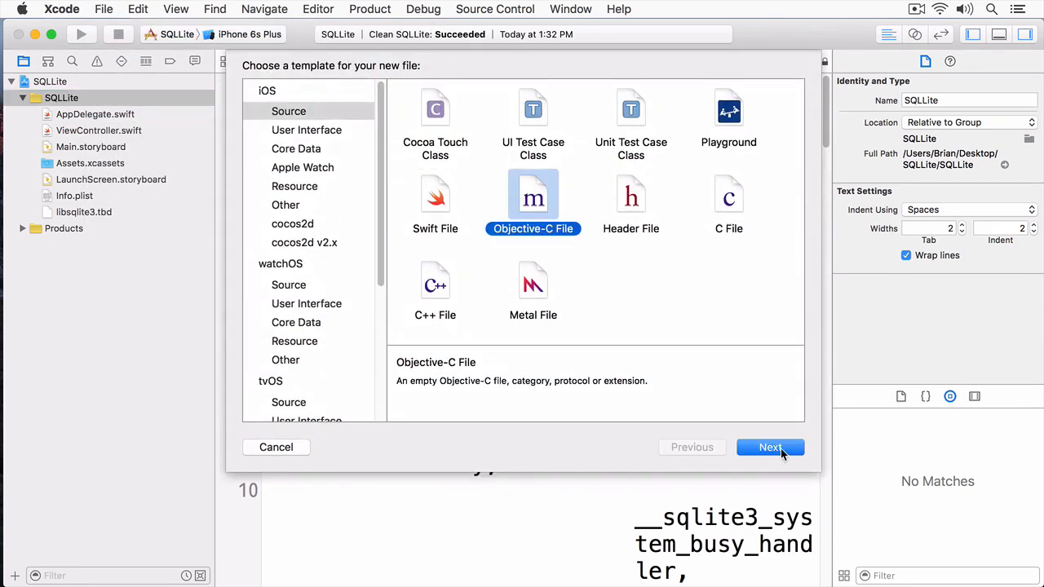
left_click(770, 447)
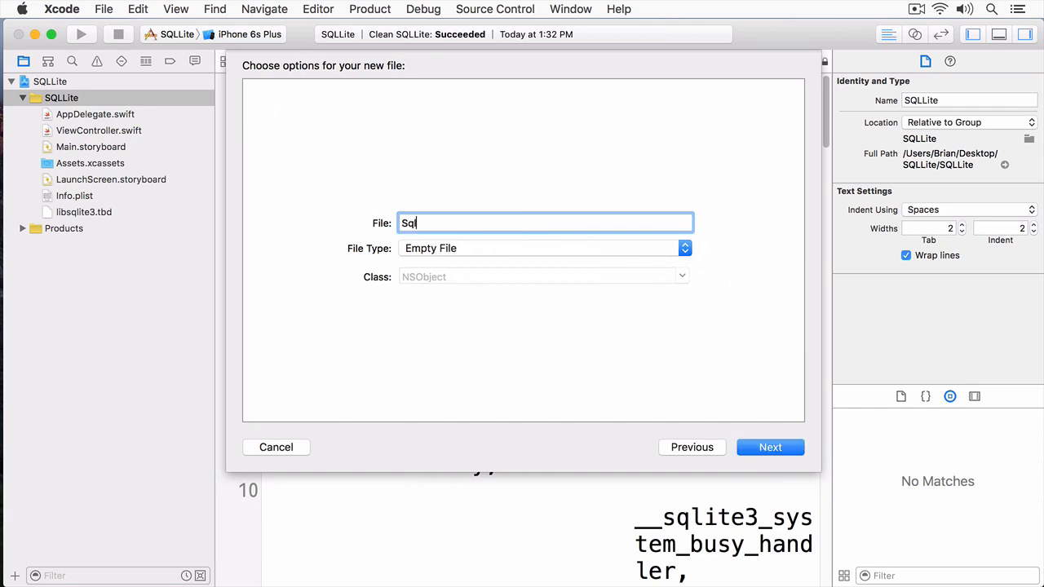
type("SQLLite")
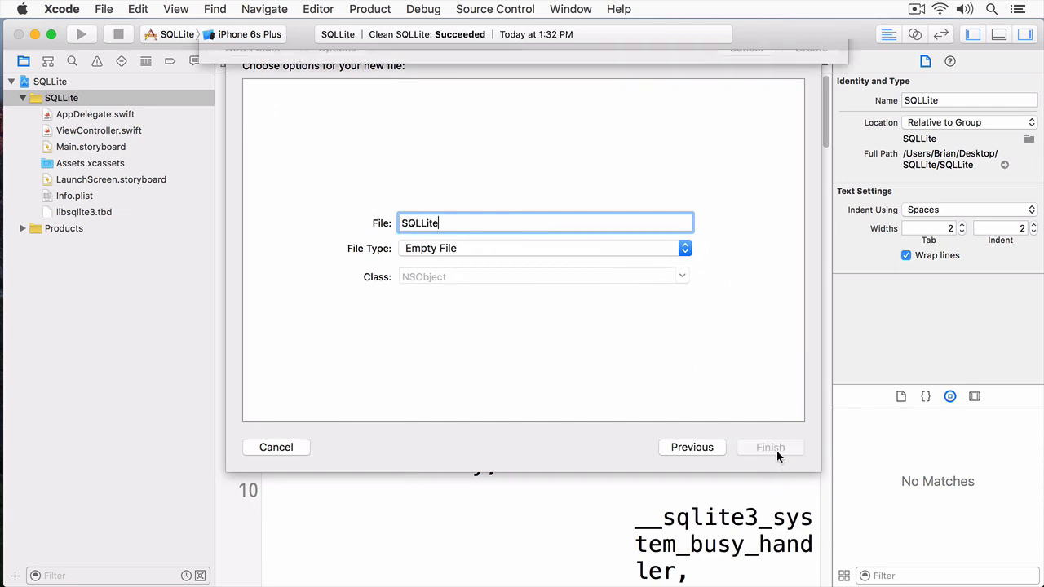
left_click(769, 447)
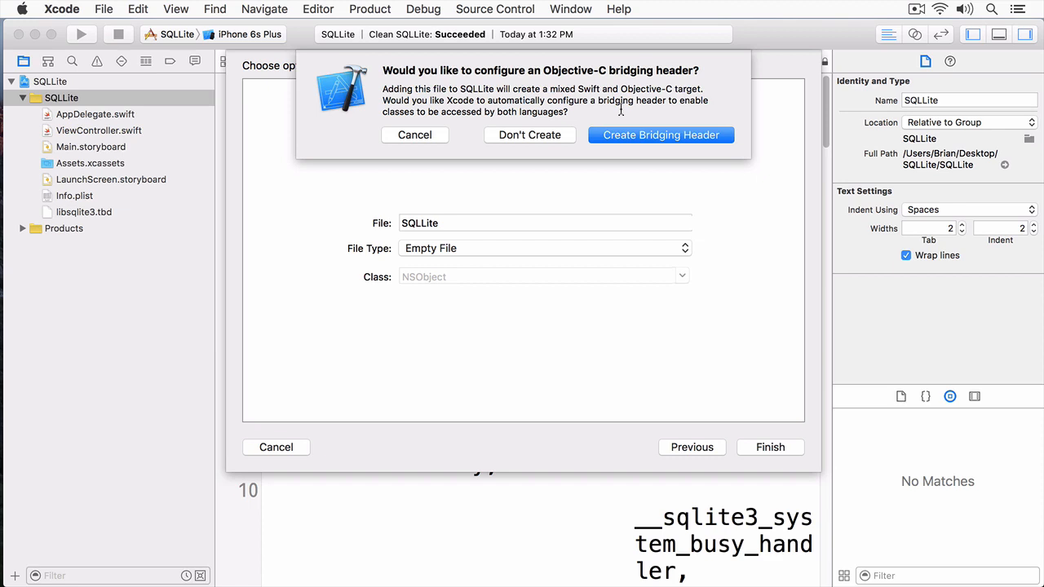
mouse_move(620, 104)
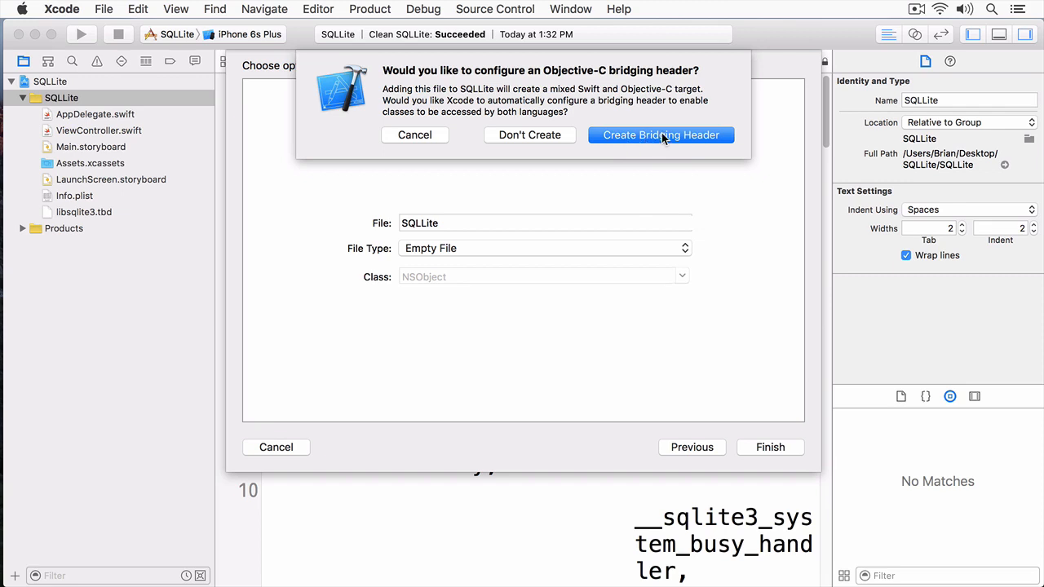
left_click(659, 135)
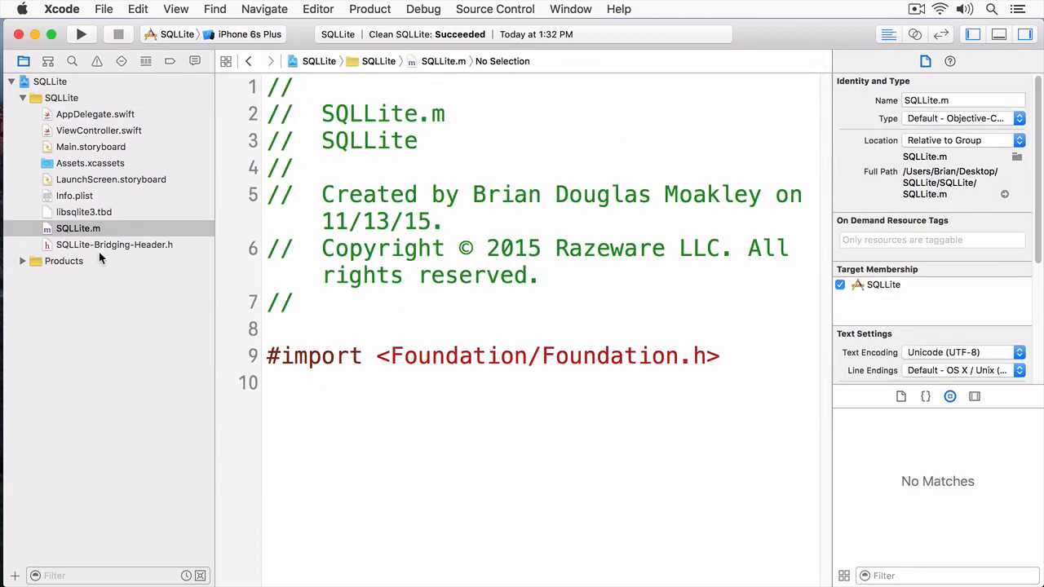
mouse_move(93, 249)
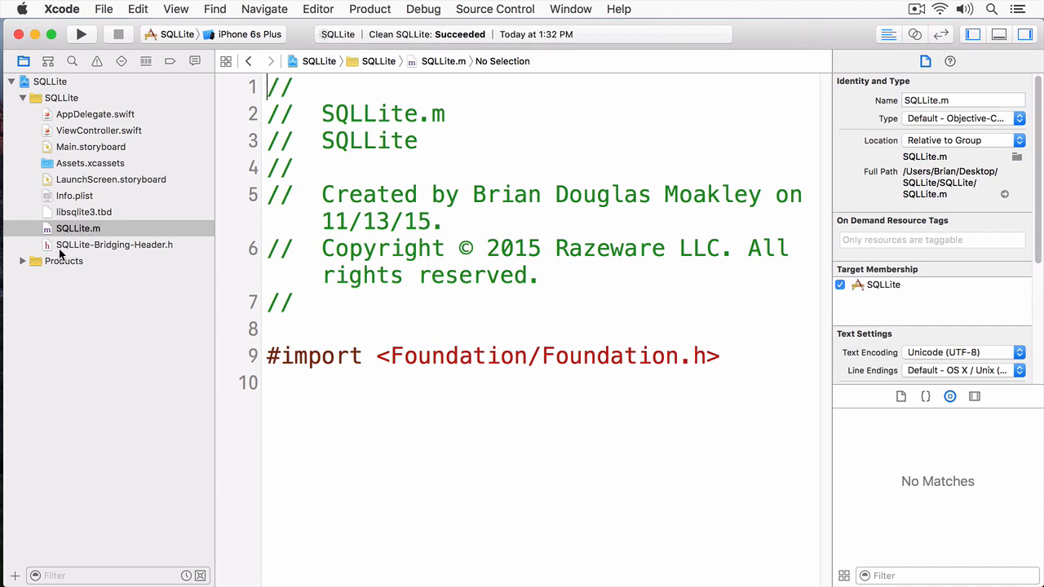
Delete SQLLite.m from the project, moving it to the Trash
left_click(79, 228)
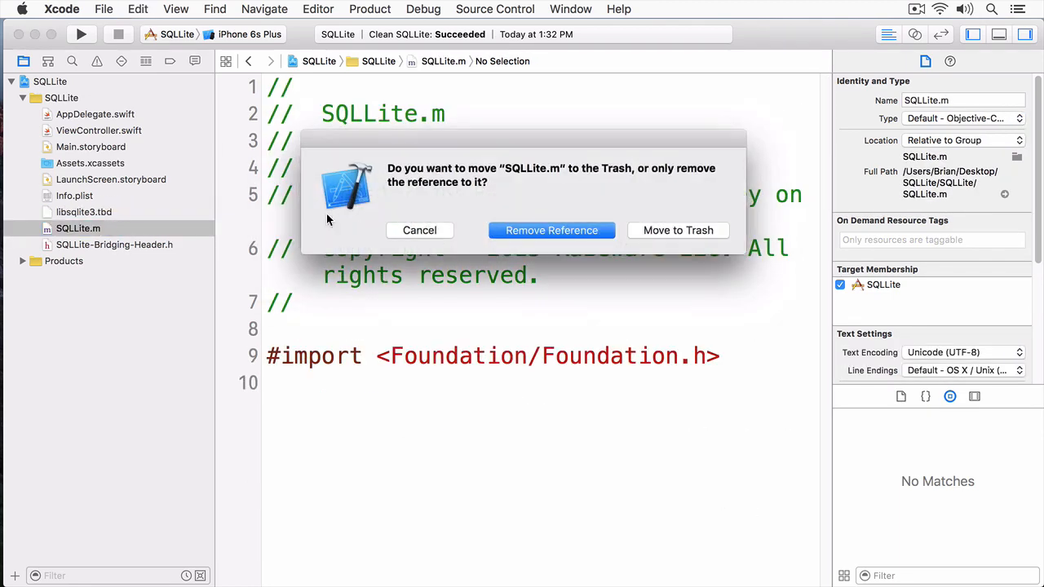
left_click(551, 230)
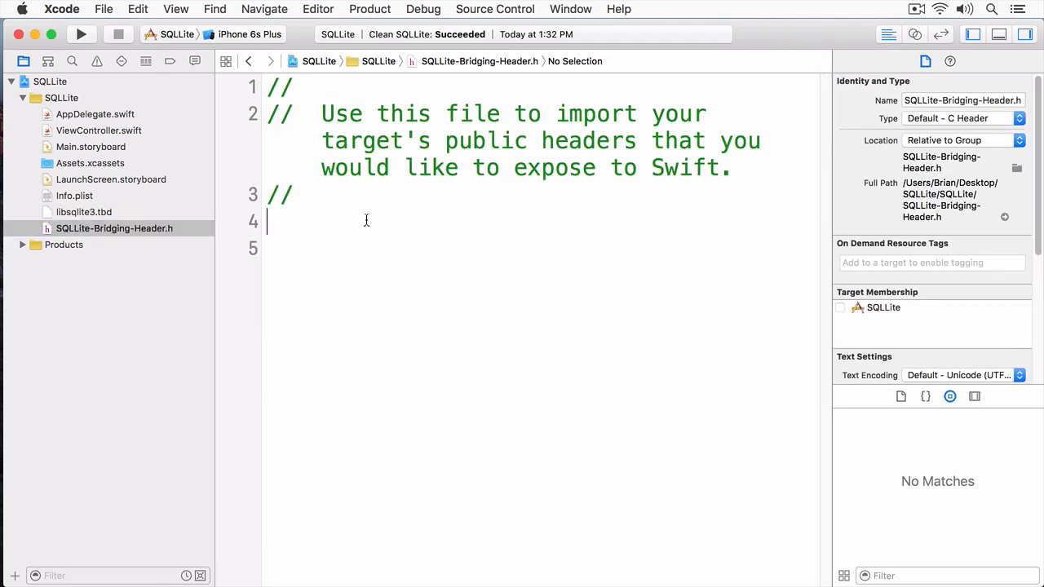
Add #import <sqlite3.h> to the bridging header, build, and open ViewController.swift
key("return")
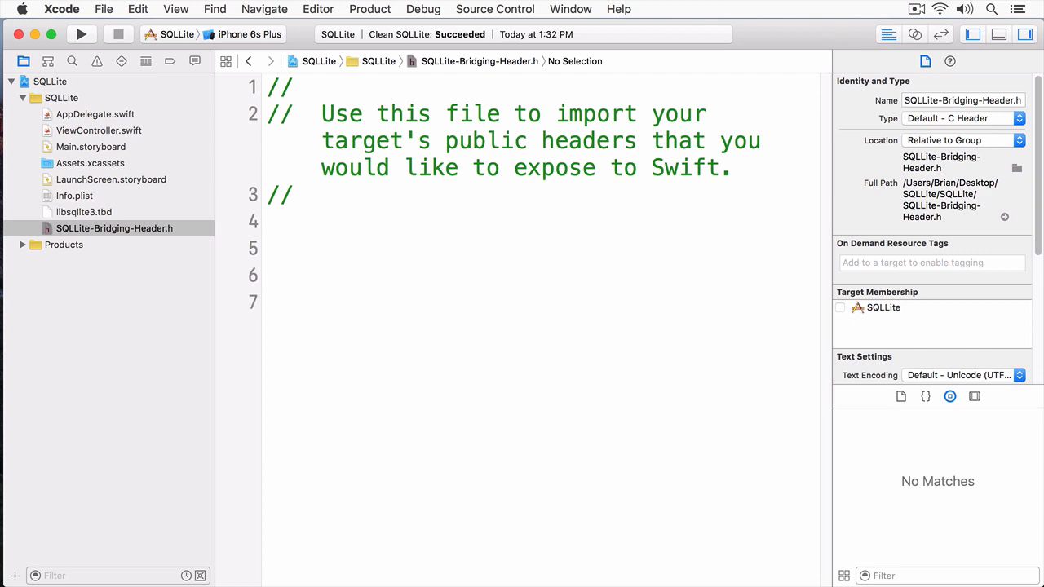
type("#inp")
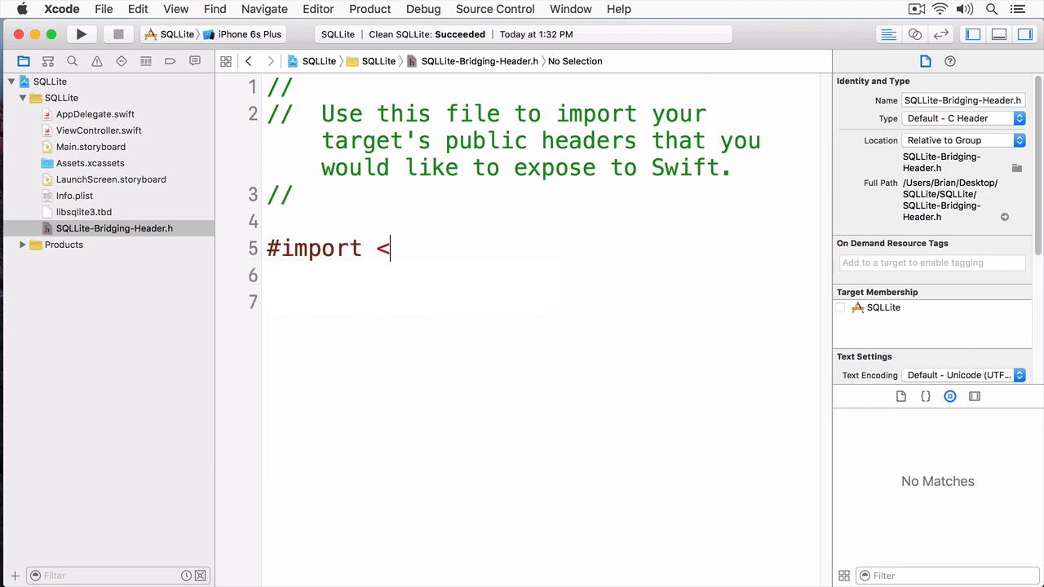
type("sqlite3")
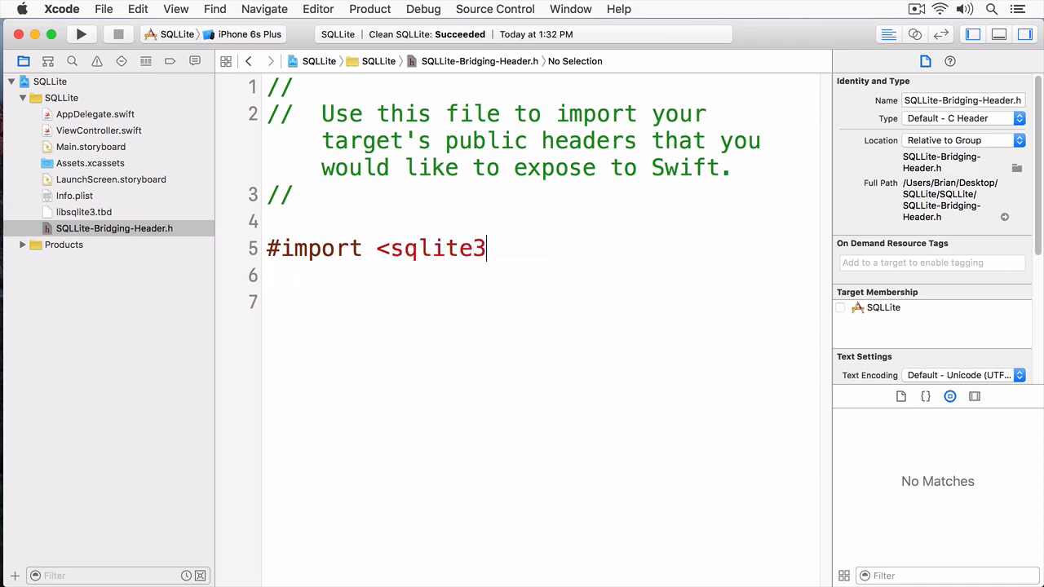
type(".h>")
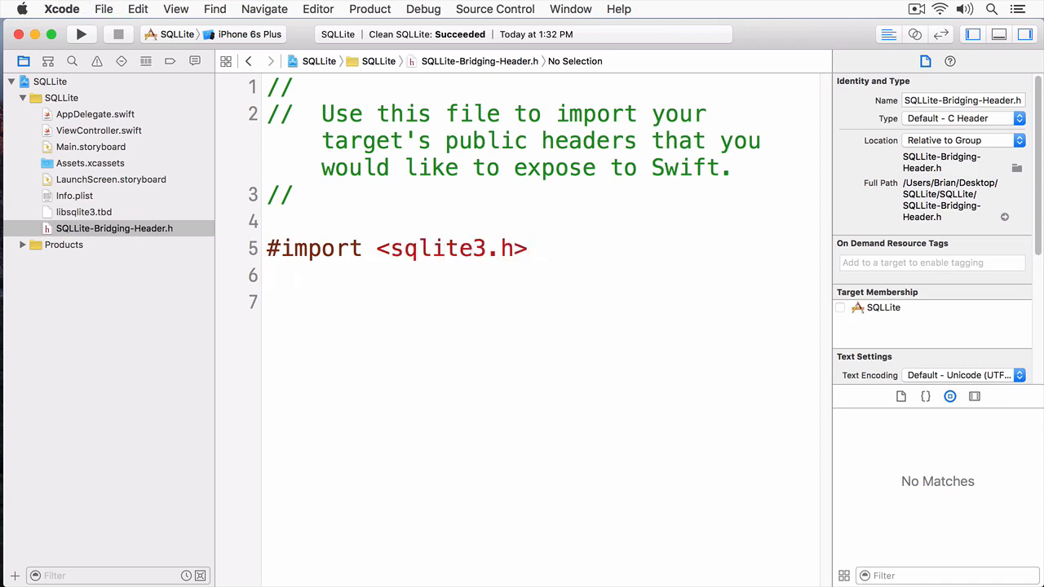
left_click(81, 35)
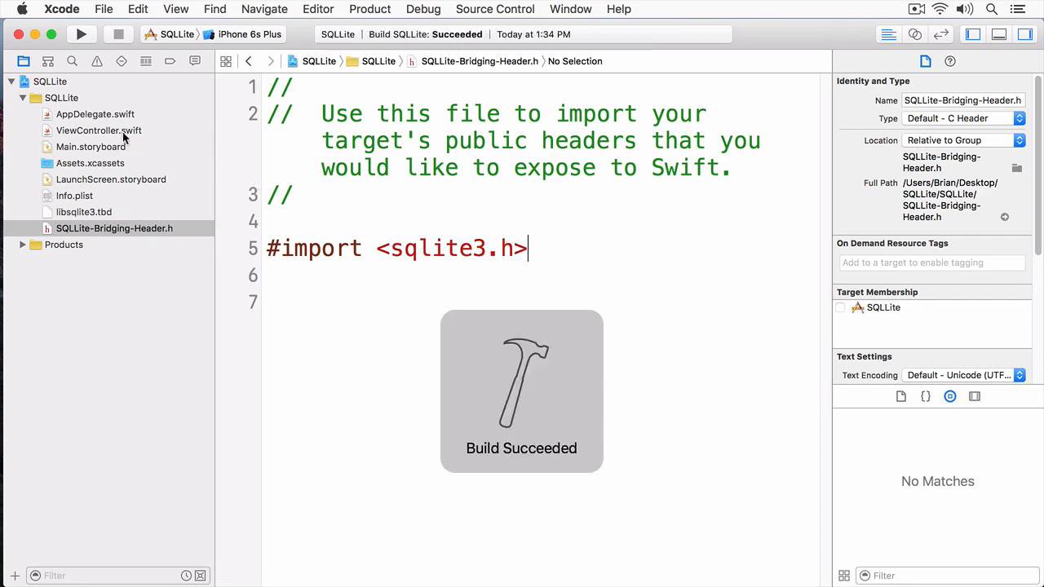
left_click(99, 130)
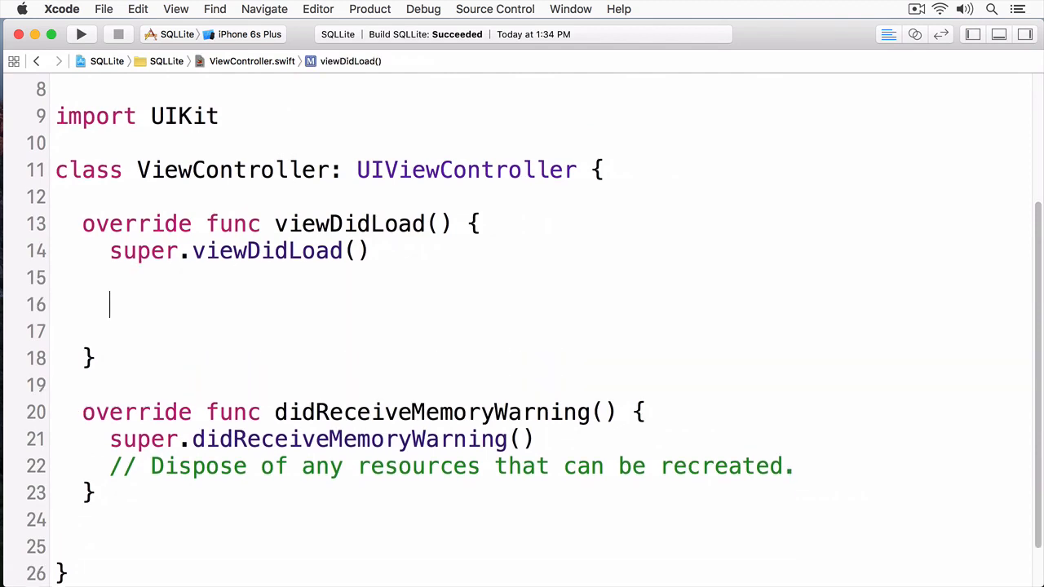
Declare fileManager, var sqliteDB: COpaquePointer = nil and var dbUrl: NSURL? = nil
type("let f")
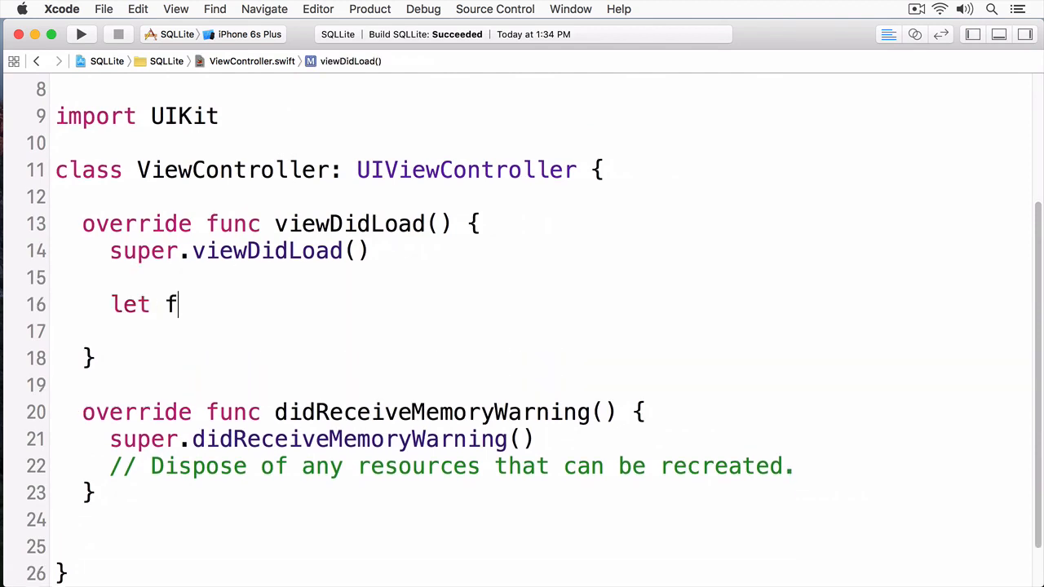
type("faultManager(")
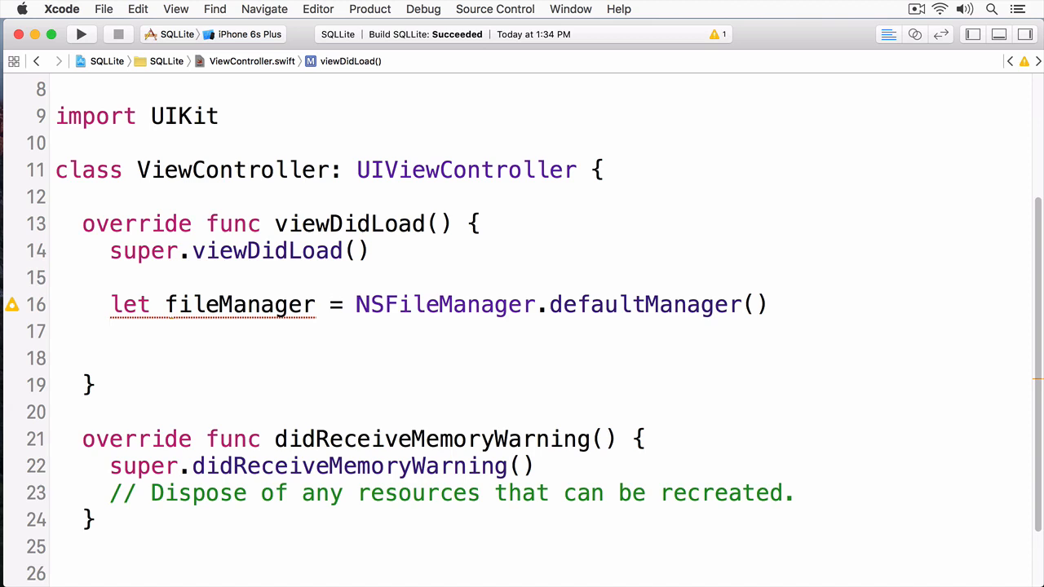
left_click(110, 330)
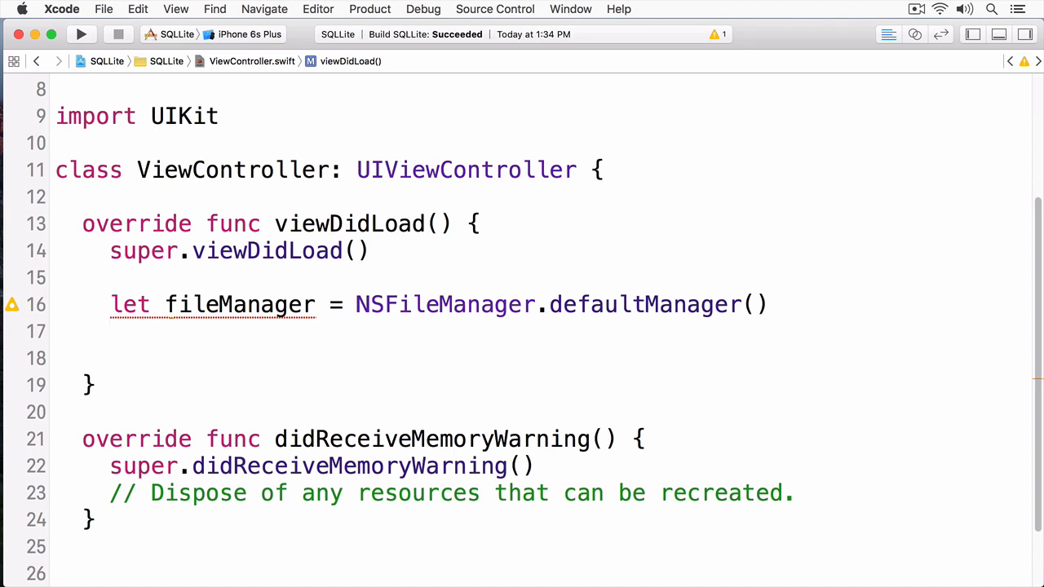
type("va")
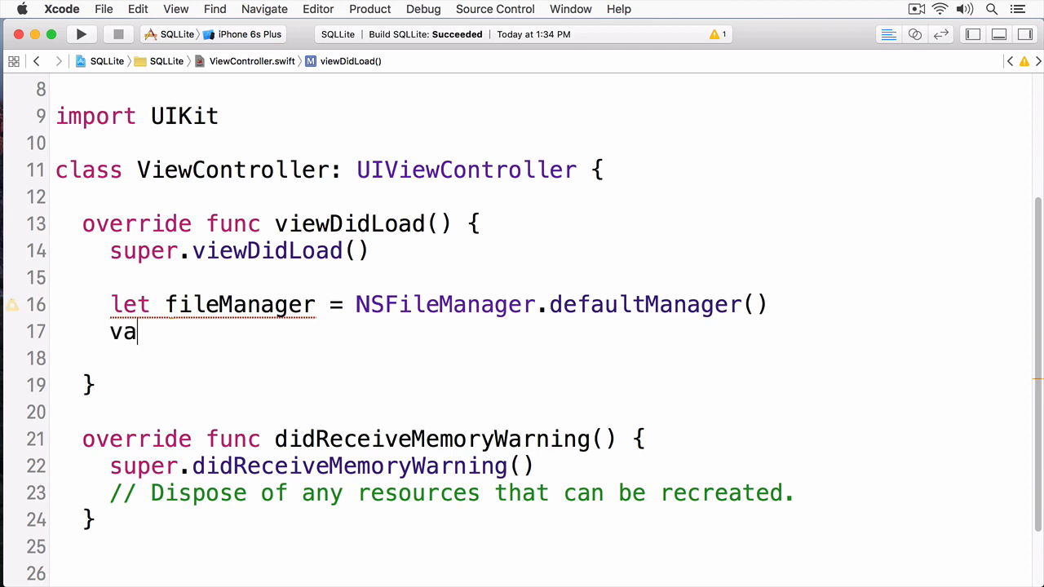
type("r sqliteDB:")
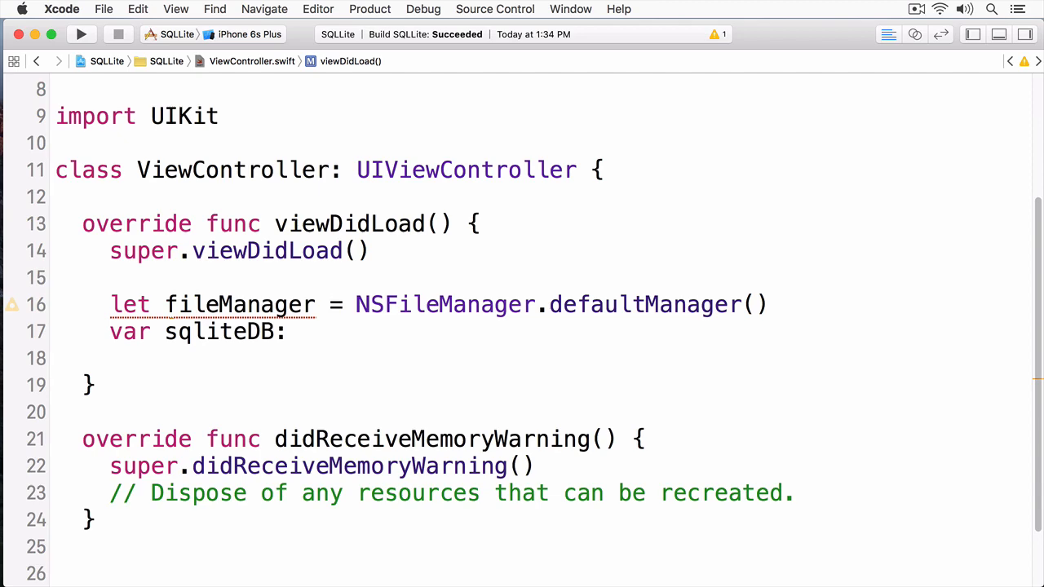
type("COpaquePointer")
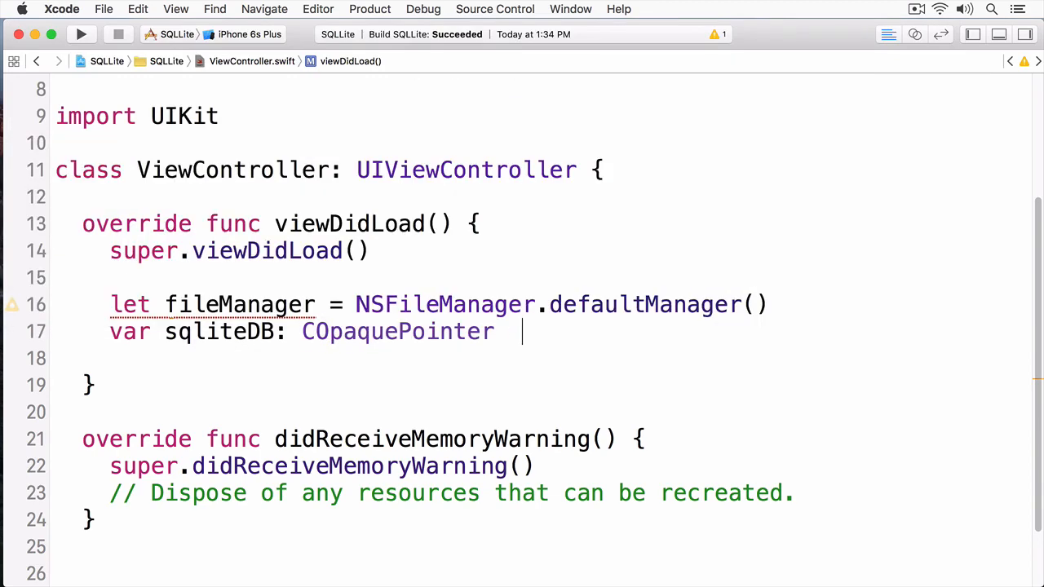
type("= nil")
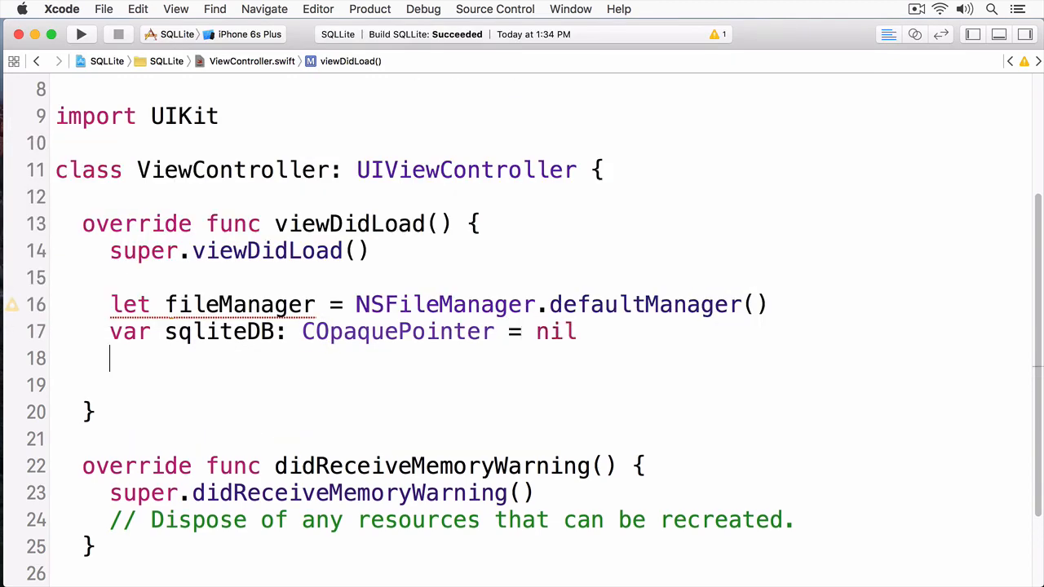
type("var dbUR")
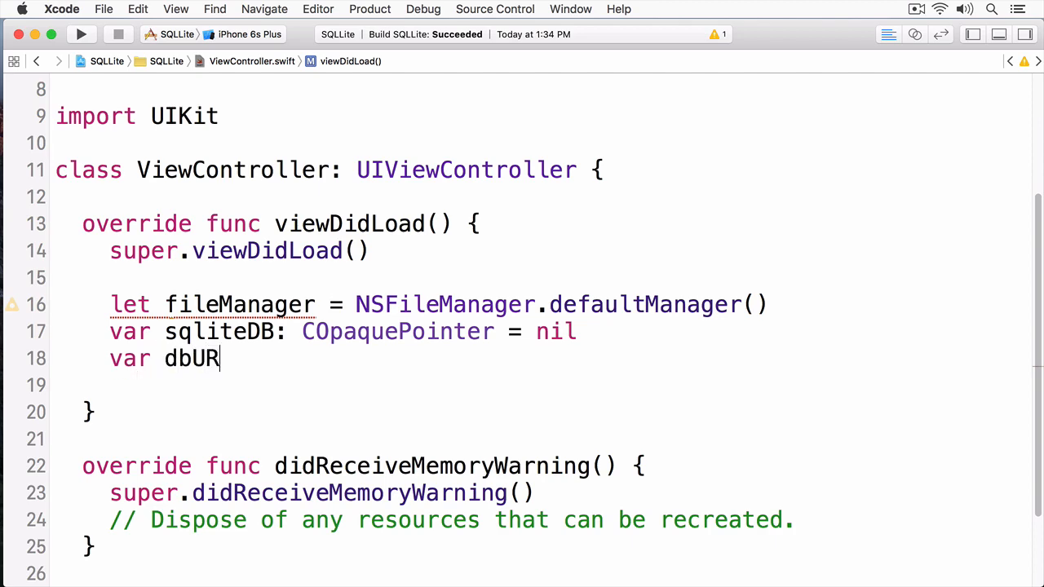
type("rl")
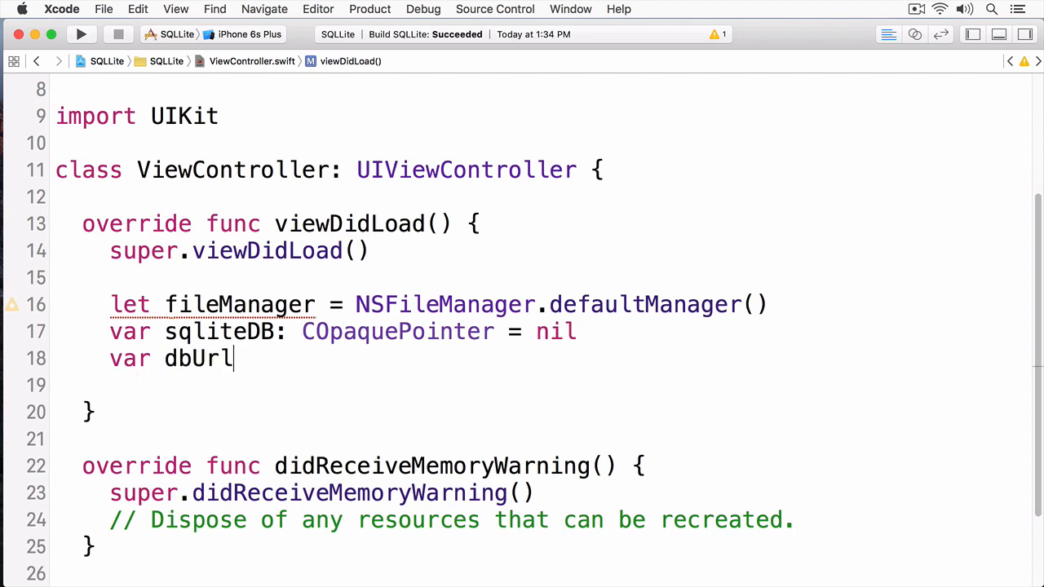
type(": NSURL? = nil")
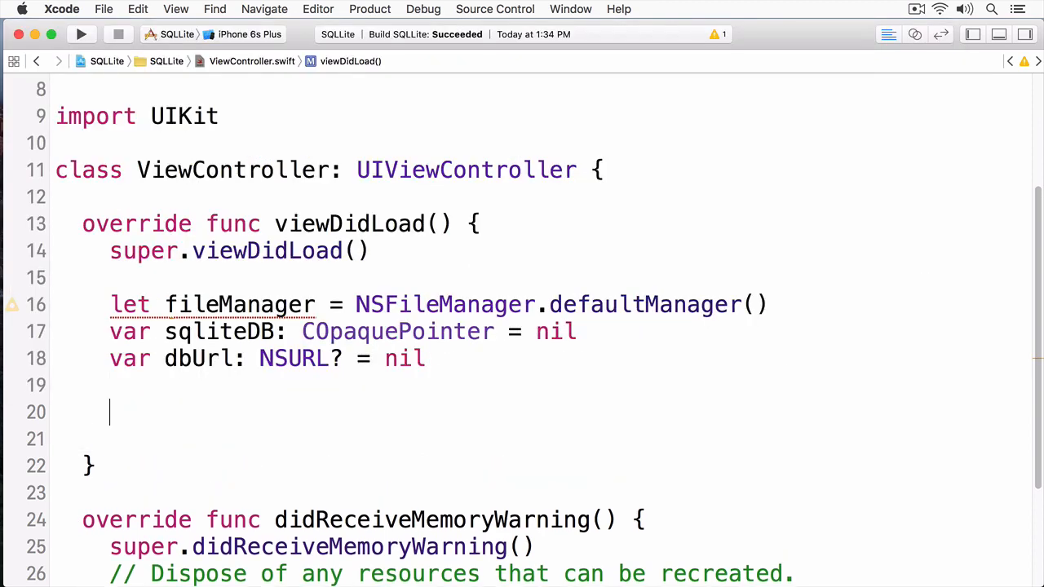
Add a do block building the document-directory URL with swift.sqlite appended
type("d")
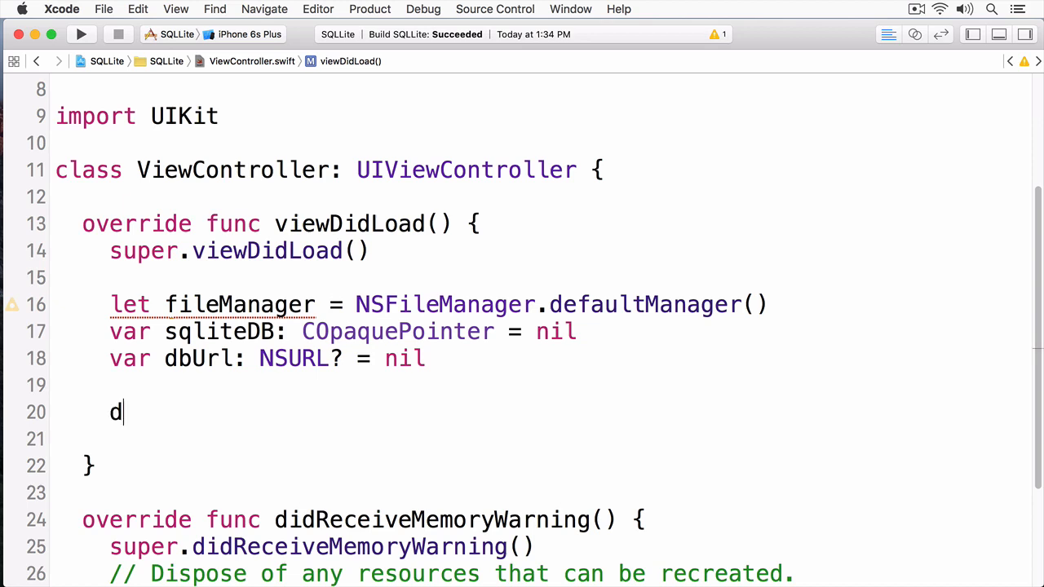
type("o {")
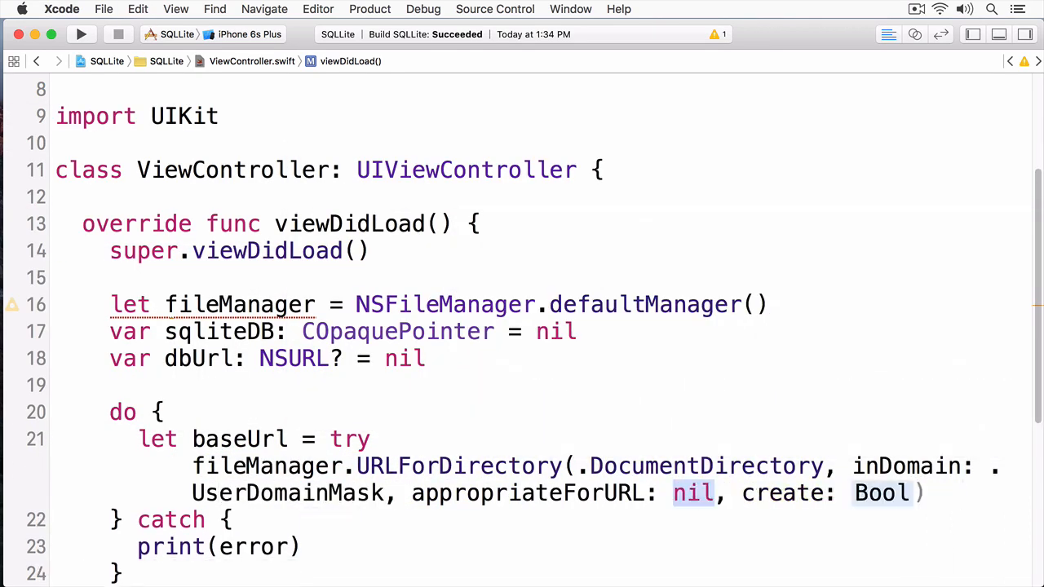
type("false)")
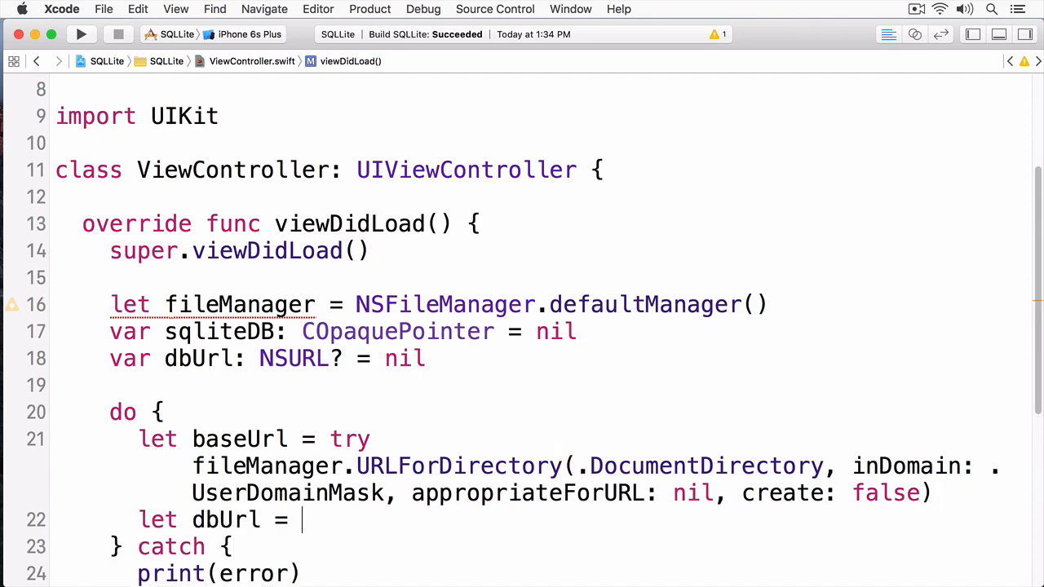
type("baseUrl.URLByAppendingPathComponent(\"\")")
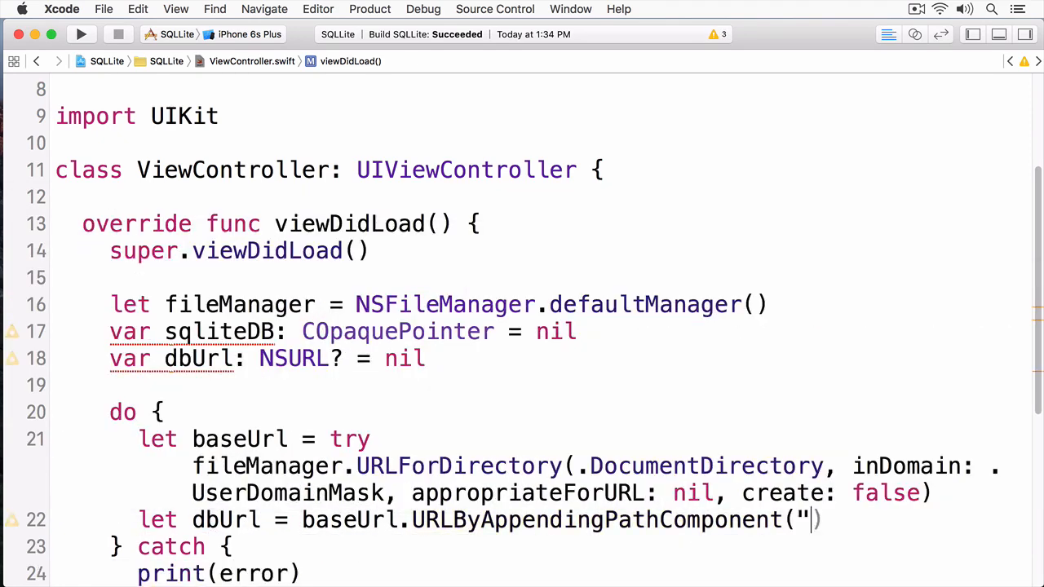
type("swift.sqlite")
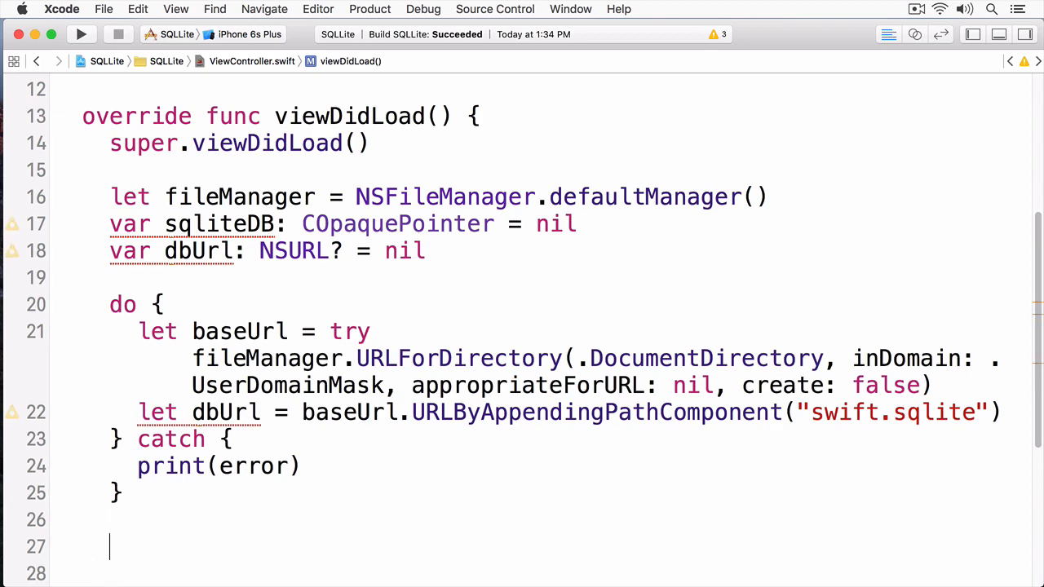
Open an if let dbUrl block defining flags with SQLITE_OPEN_CREATE
type("if let")
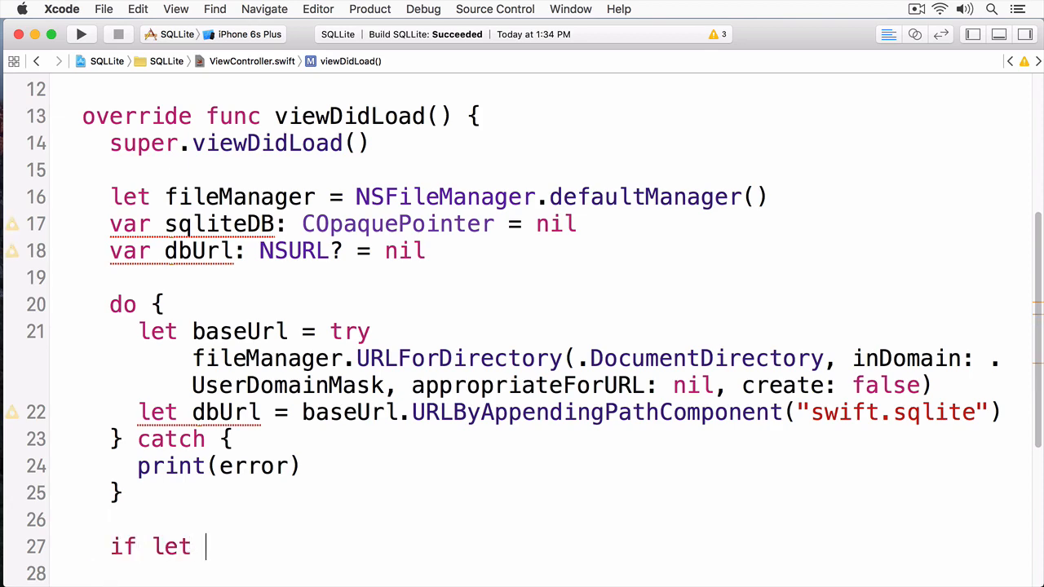
type("dbUrl")
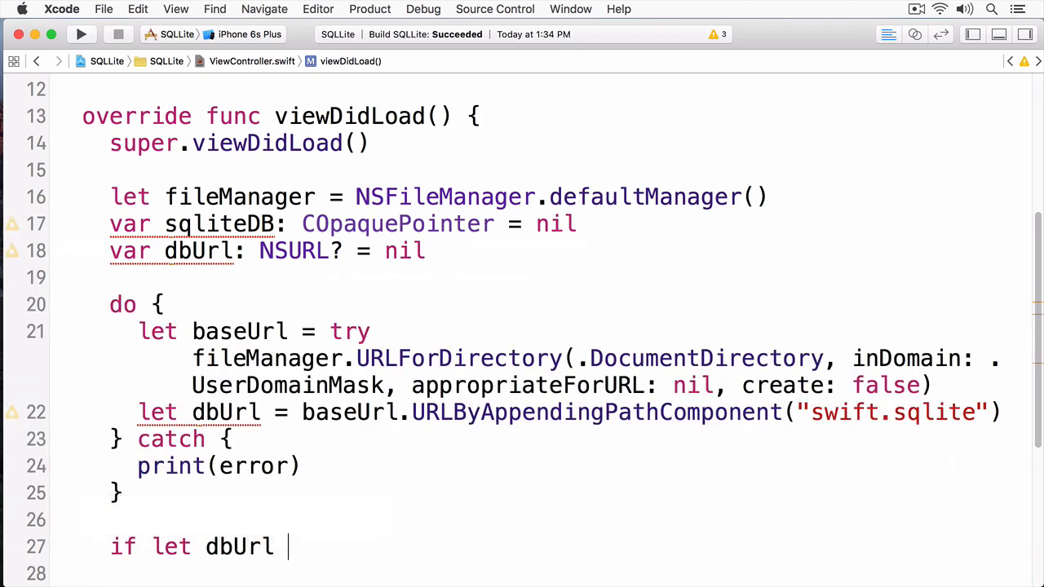
type("= d")
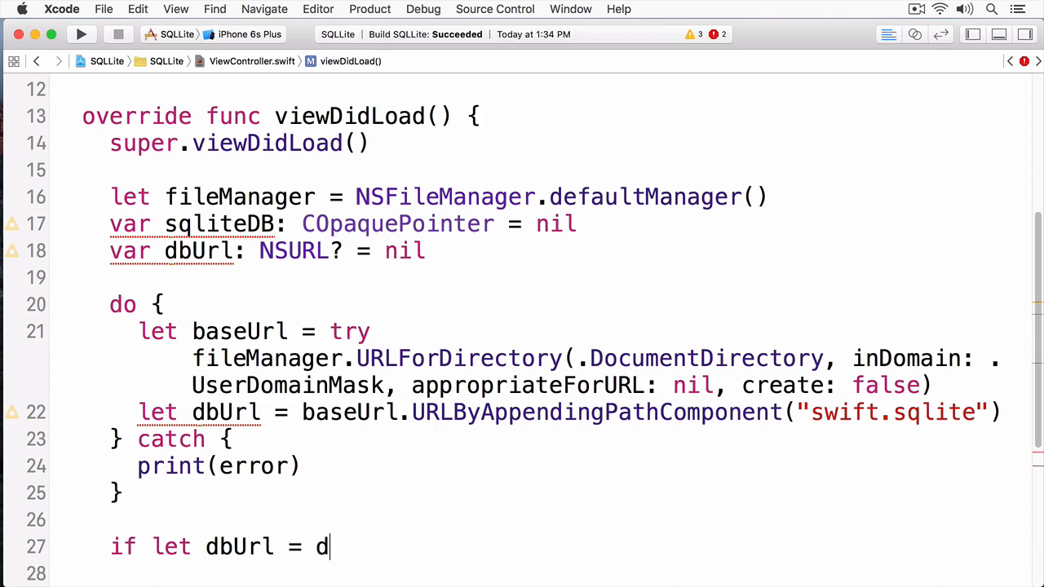
type("bURL {")
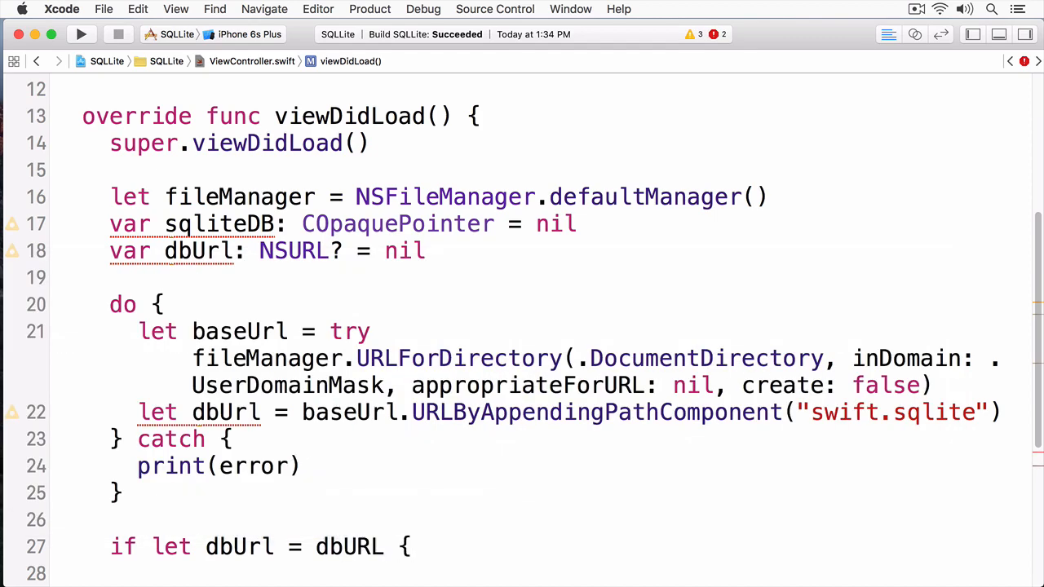
scroll("down", 3)
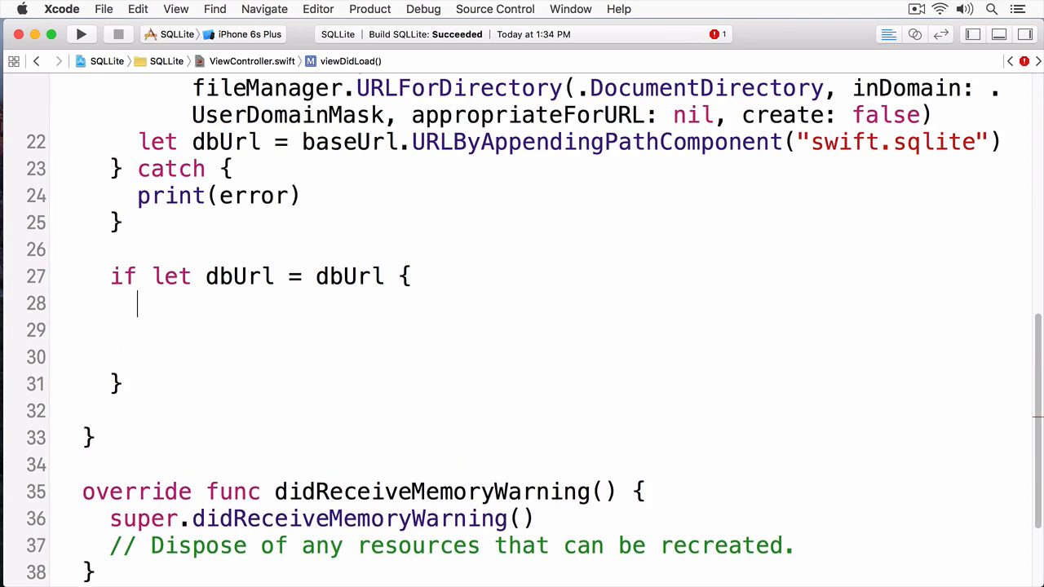
type("let flag")
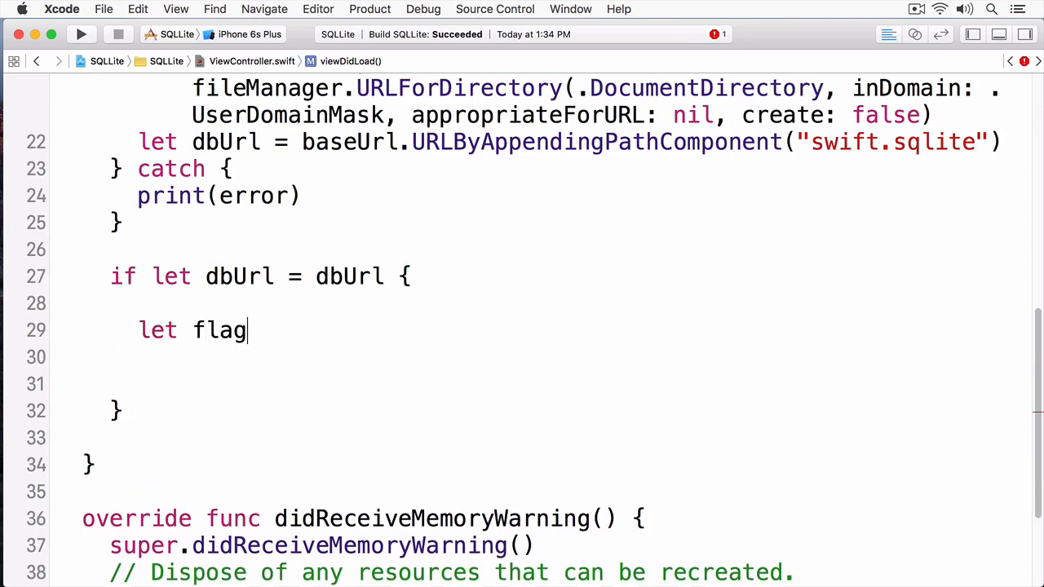
type("s = SQLITE_OPEN_CREATE |")
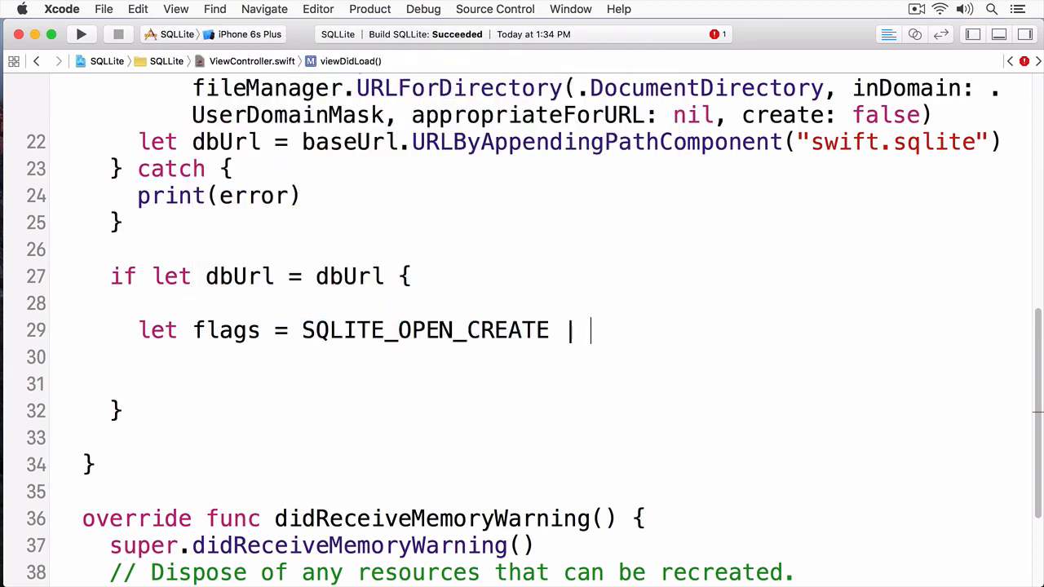
type("SQLITE_OPEN_CREATE")
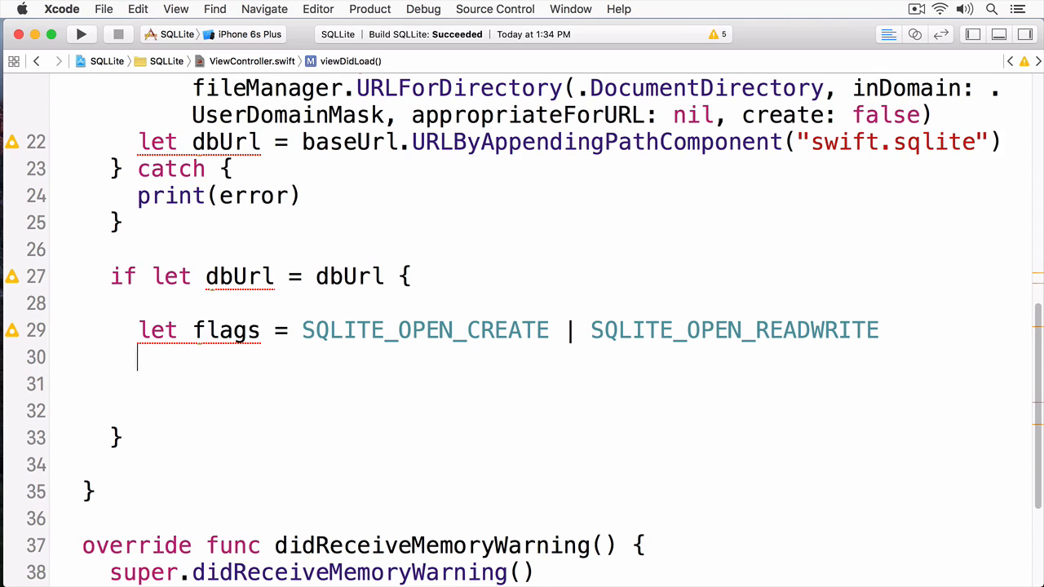
type("let")
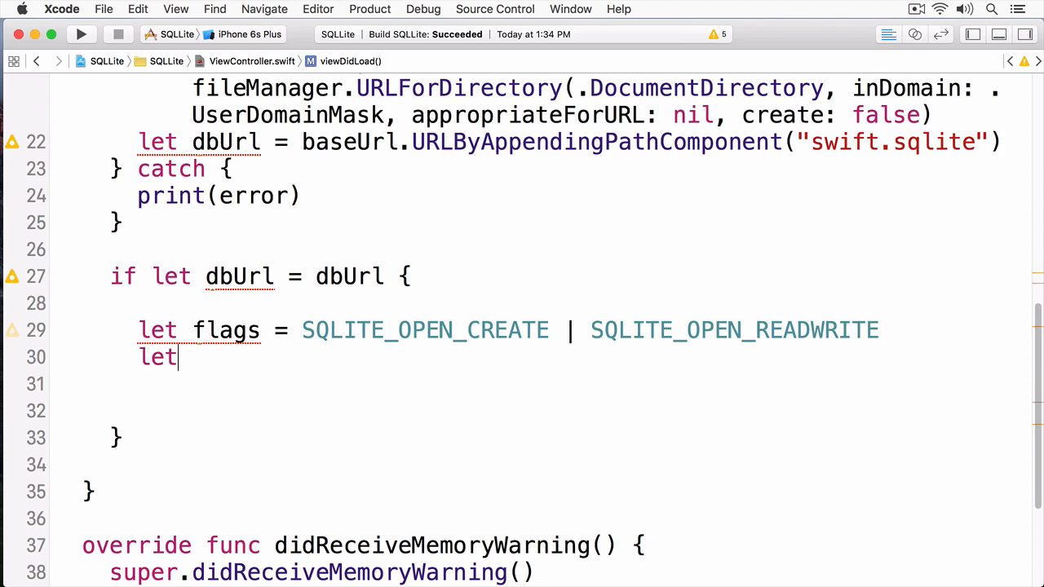
Complete flags with SQLITE_OPEN_READWRITE and call sqlite3_open_v2 with dbUrl's UTF-8 C string
type("status =")
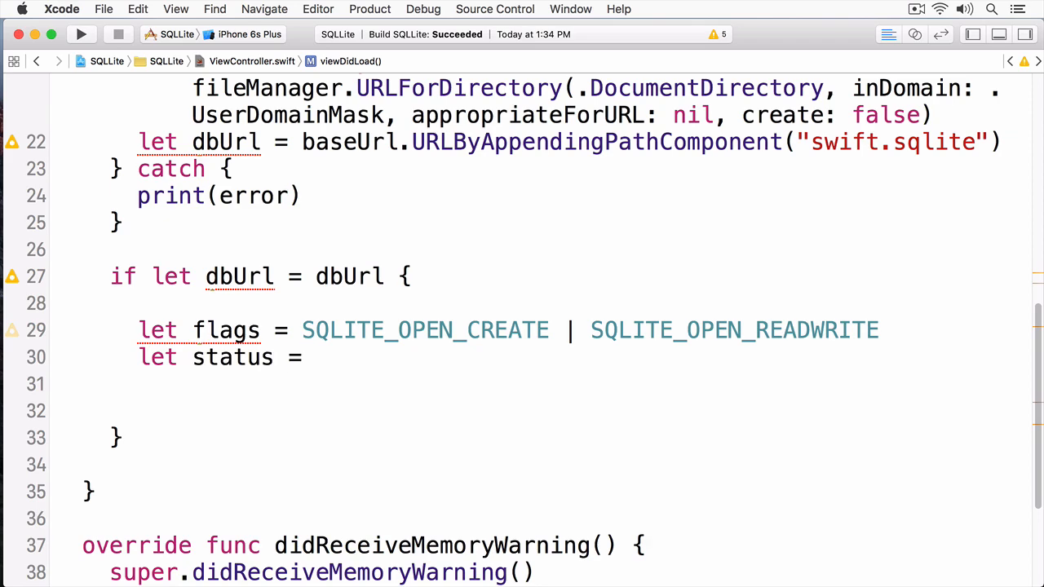
type("SQLITE_OPEN_READWRITE")
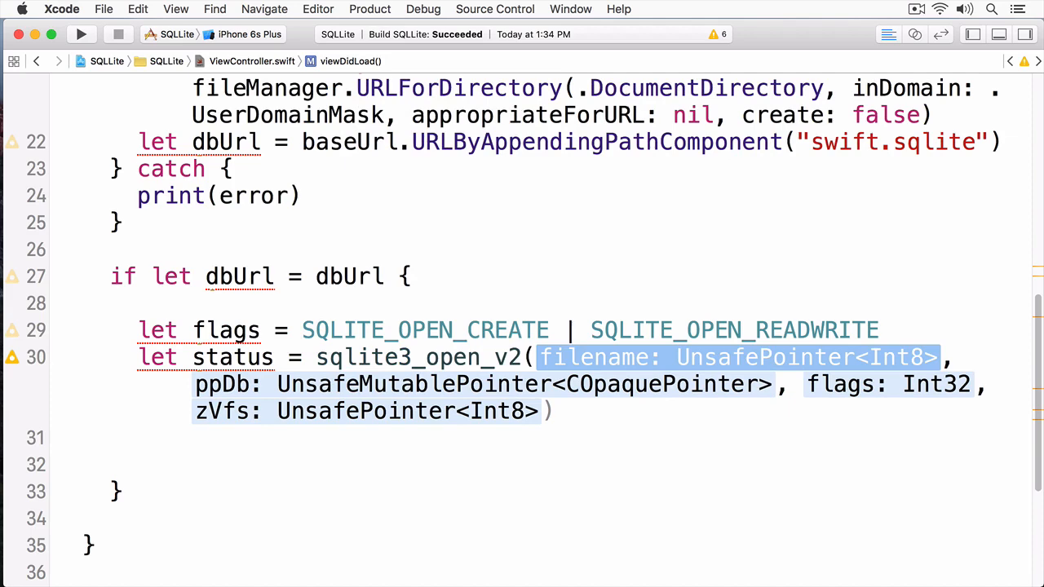
type("db")
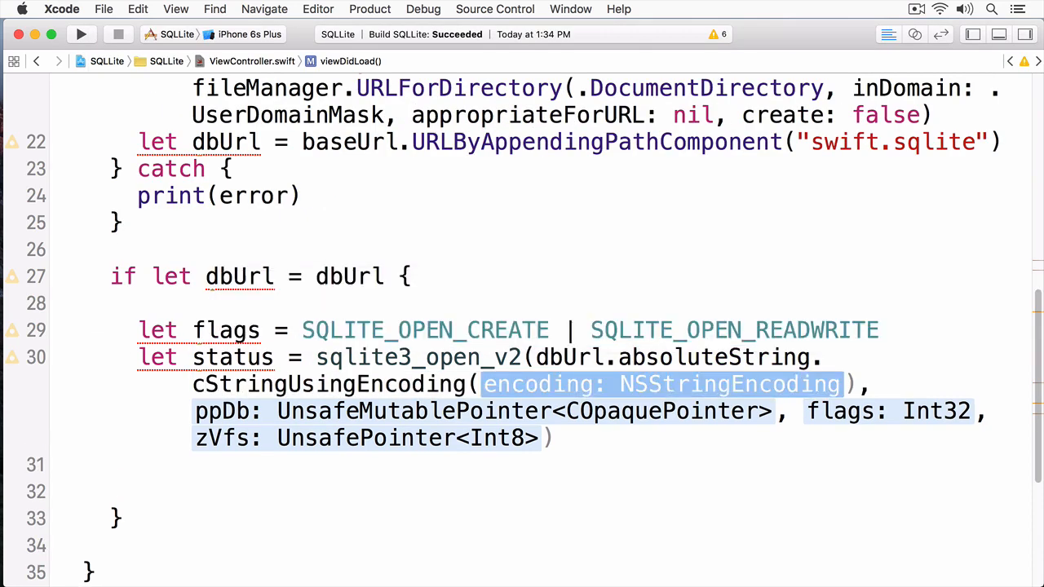
type("NSUTF8StringEncoding)!")
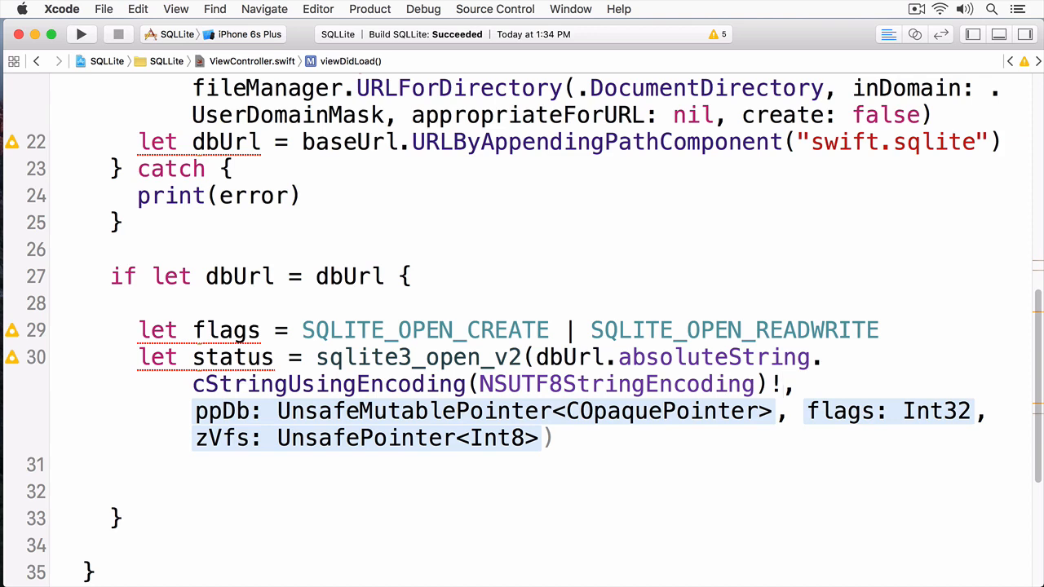
left_click(781, 384)
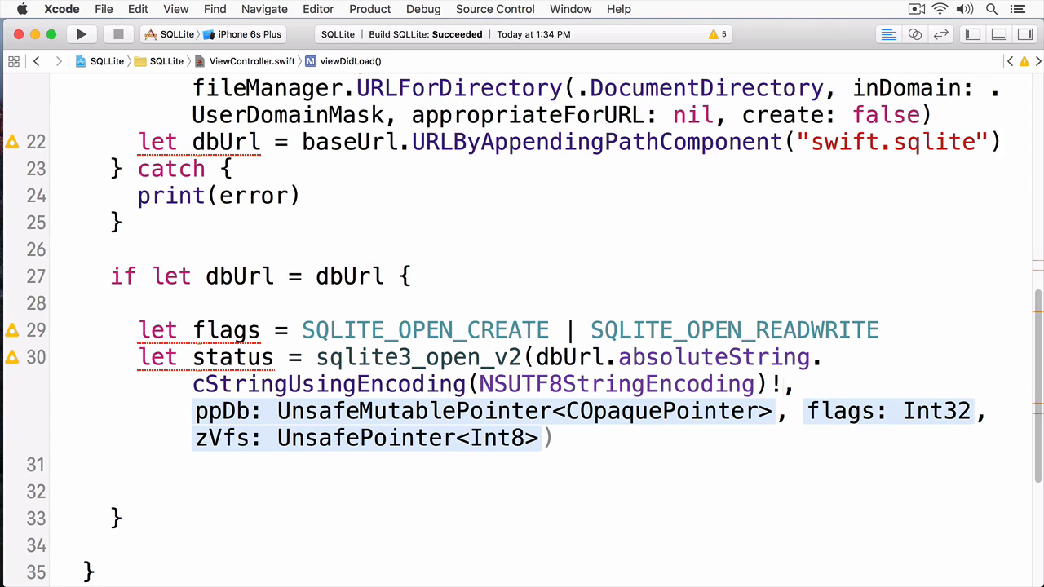
Fill the remaining sqlite3_open_v2 arguments with &sqliteDB, flags and nil
double_click(481, 411)
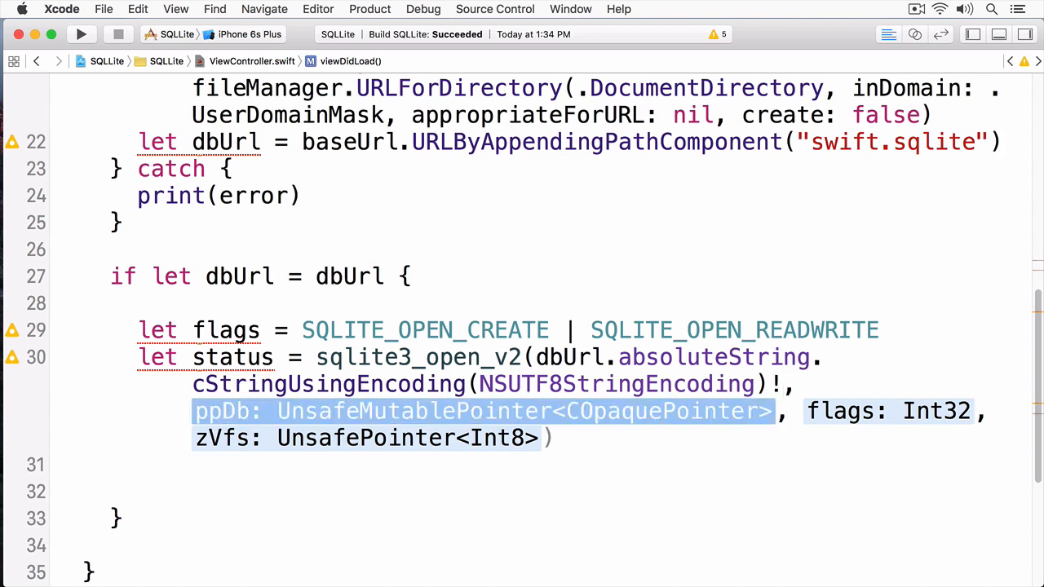
type("&s,")
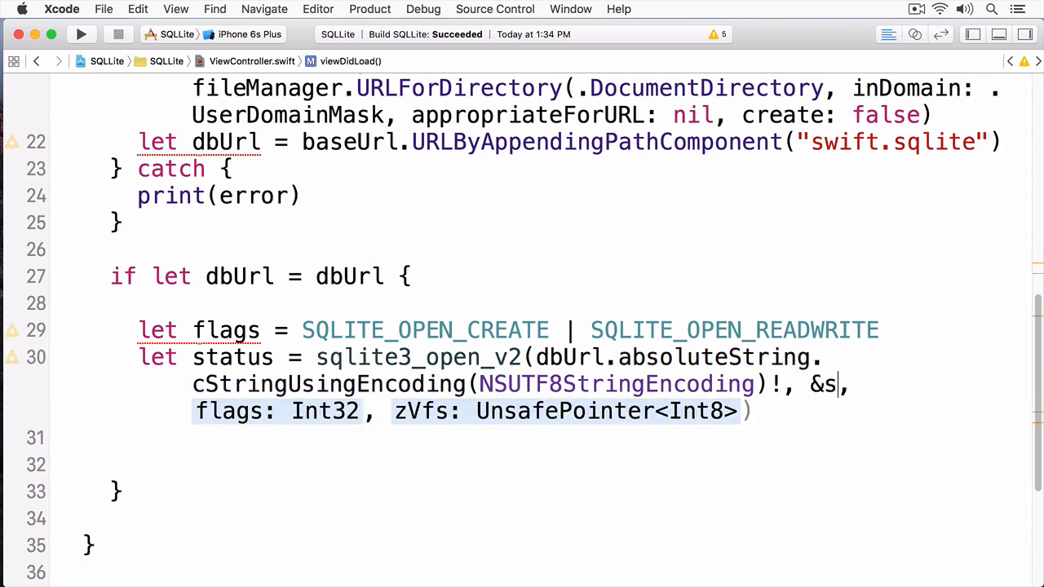
type("qliteDB")
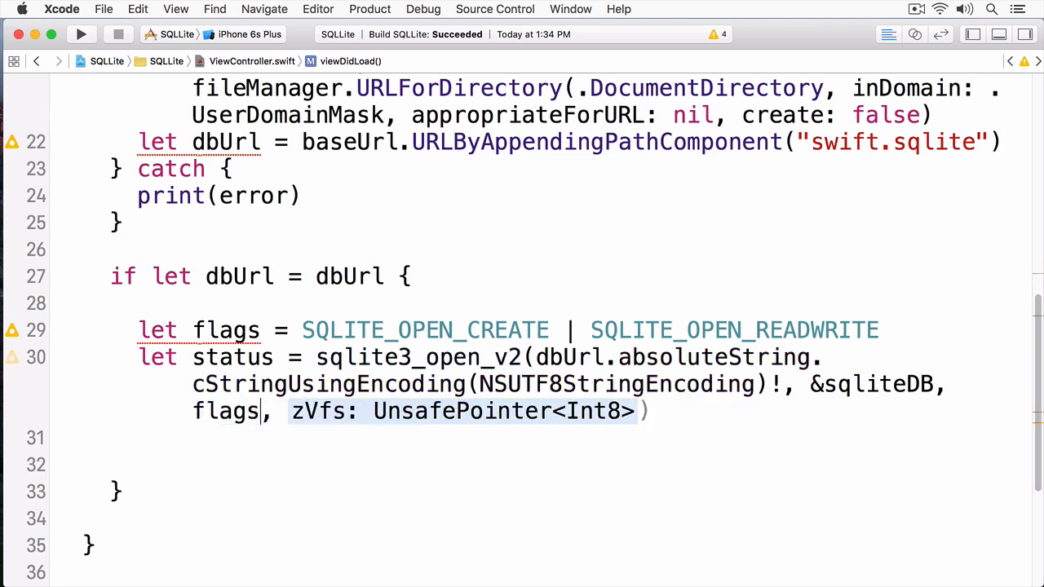
type("nil)")
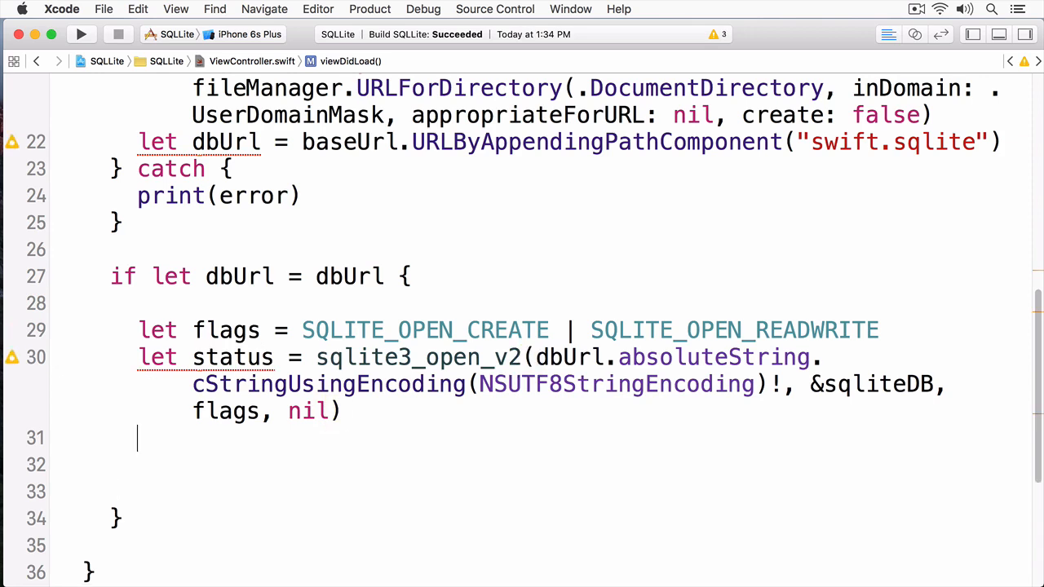
Add if status == SQLITE_OK with let errMsg: UnsafeMutablePointer<UnsafeMutablePointer<Int>> = nil
type("if status")
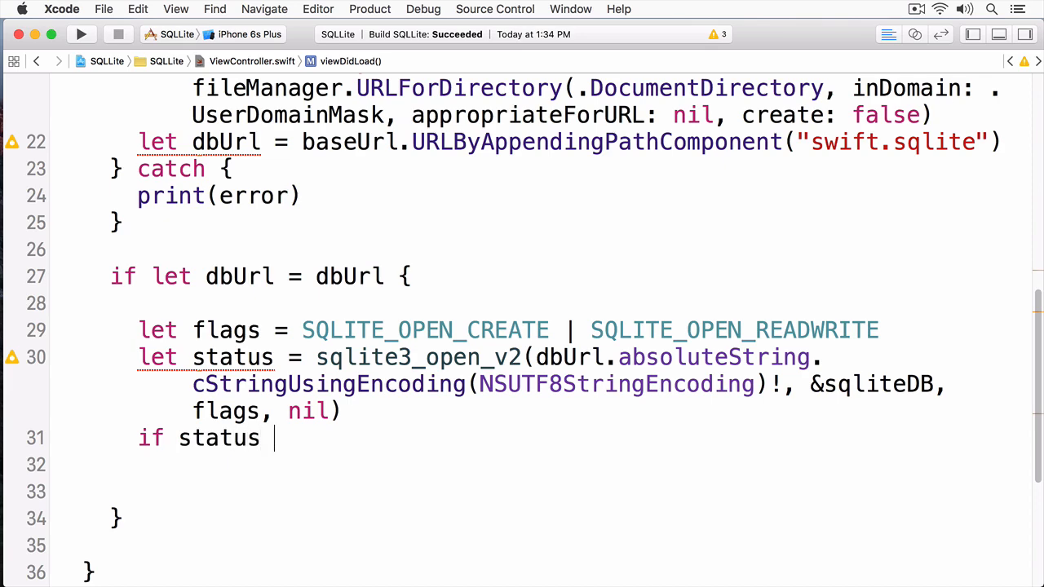
type("== sqlite3_open_v2")
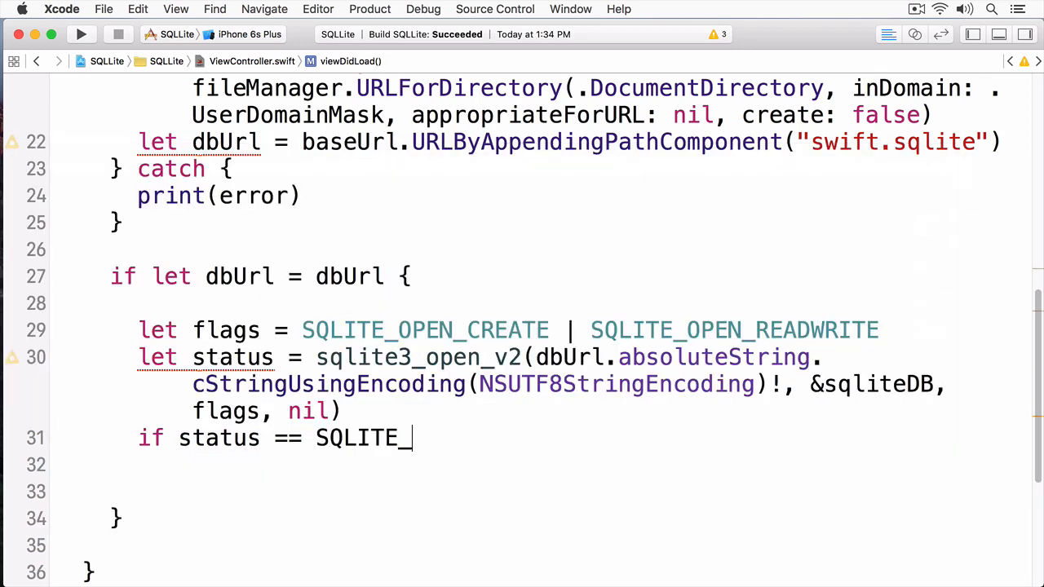
type("OK {")
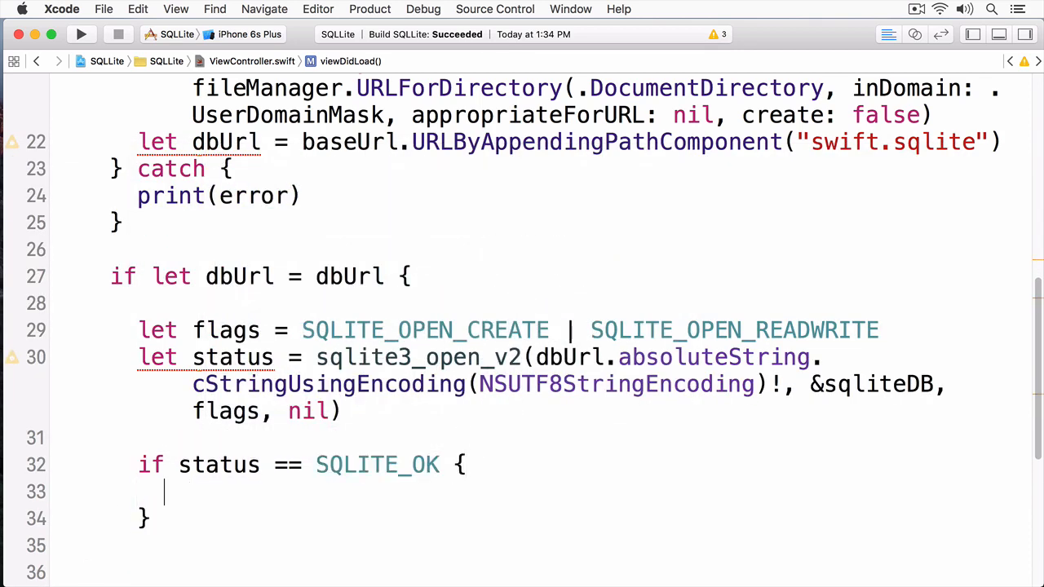
key("Return")
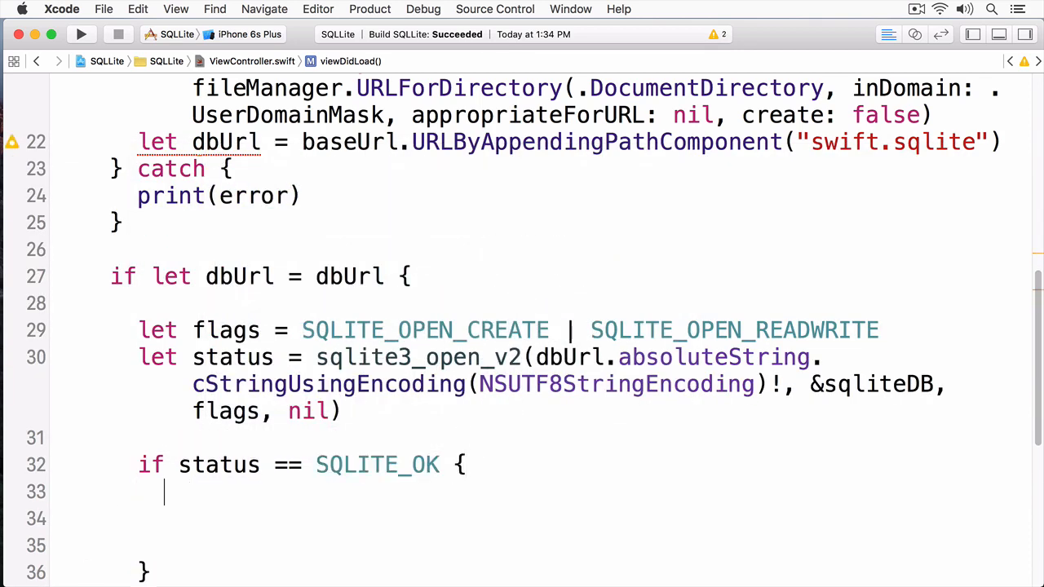
type("let errMsg:")
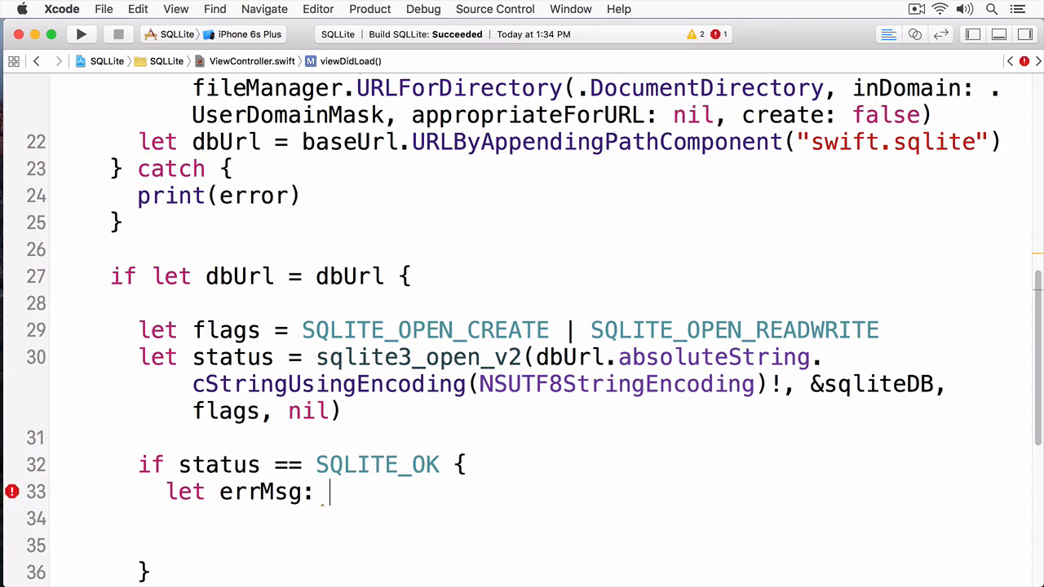
type("Un")
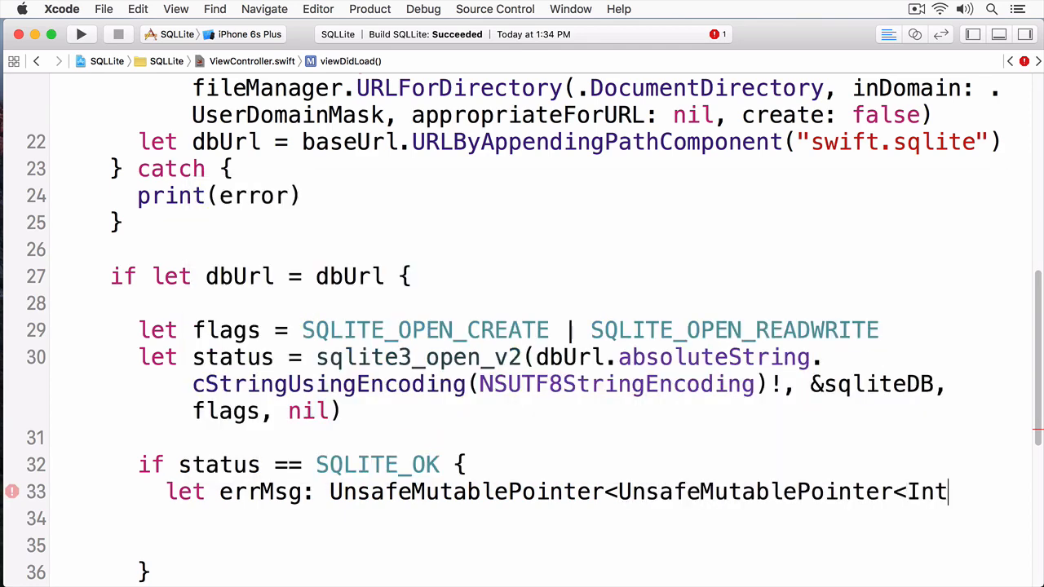
type(">> = nil")
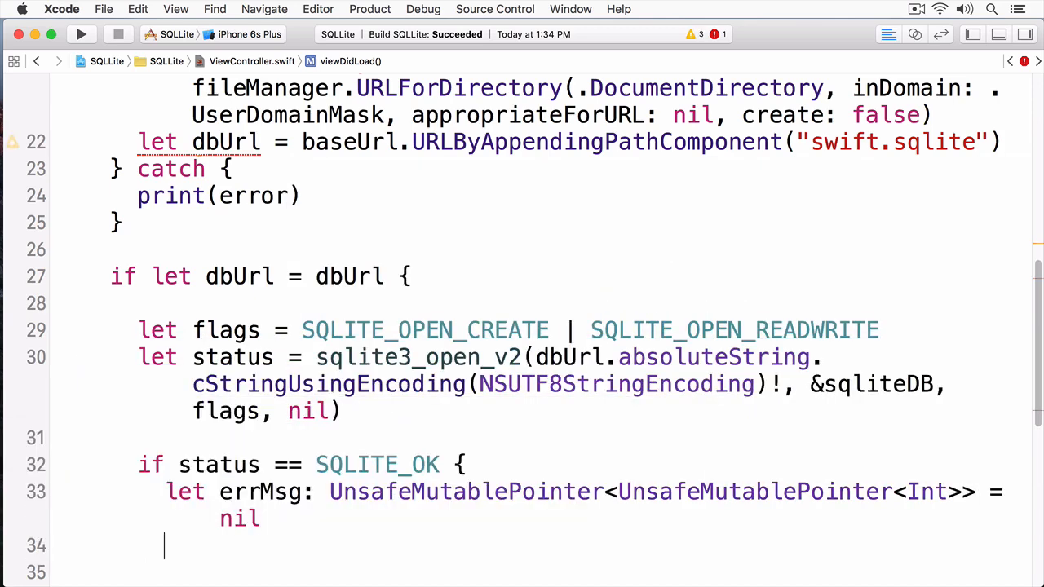
Write sqlStatement: create table if not exists Tutorials with autoincrement ID, Title, Author, PublicationDate
type("let sqlSt")
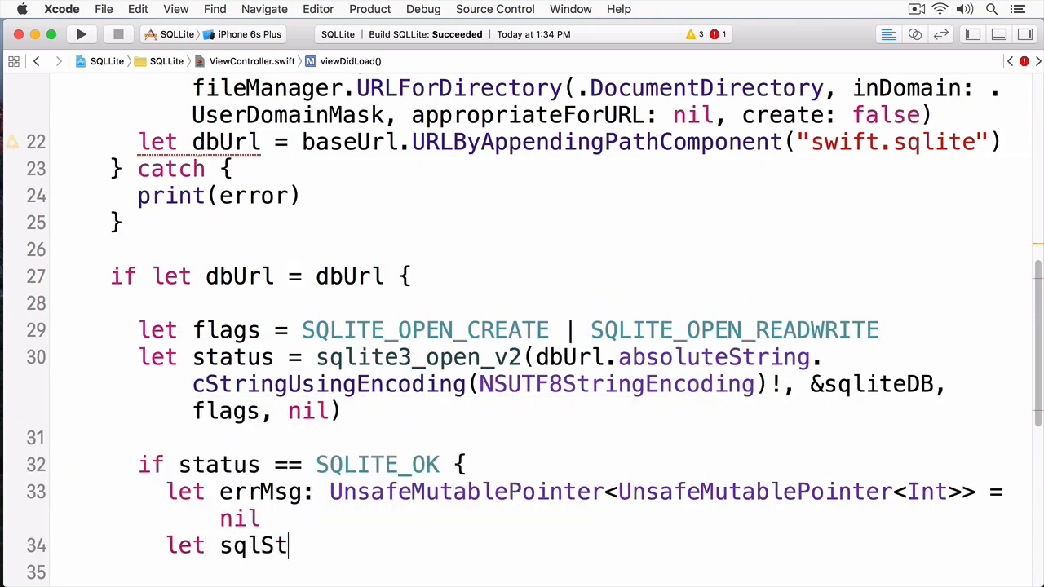
type("atement = \"create table if not exists Tutorial\"")
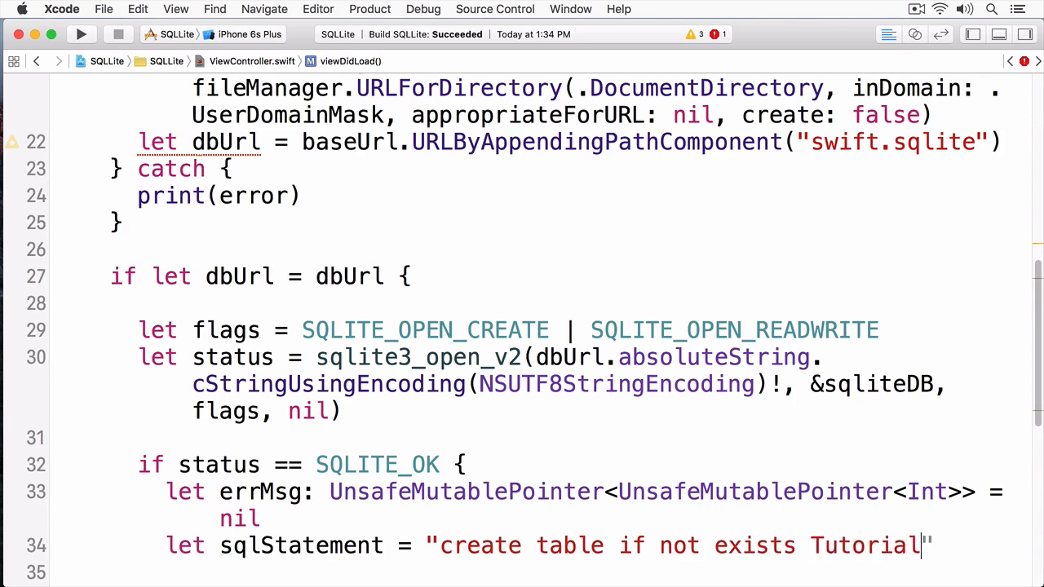
type("s (ID Integer Primary key AutoIncrement, Title Text, Author Text, PublicationData")
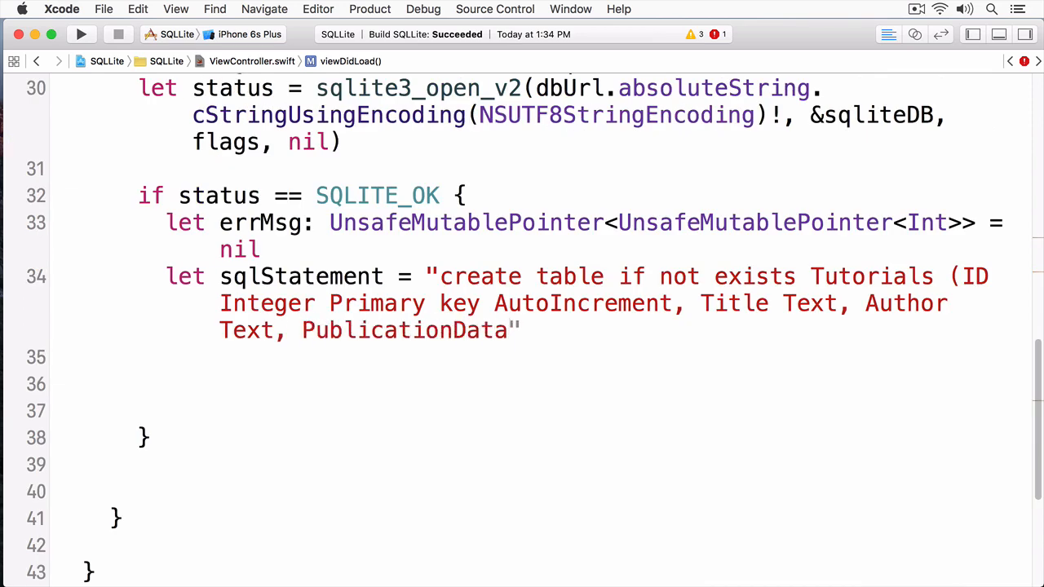
type("Date);\"")
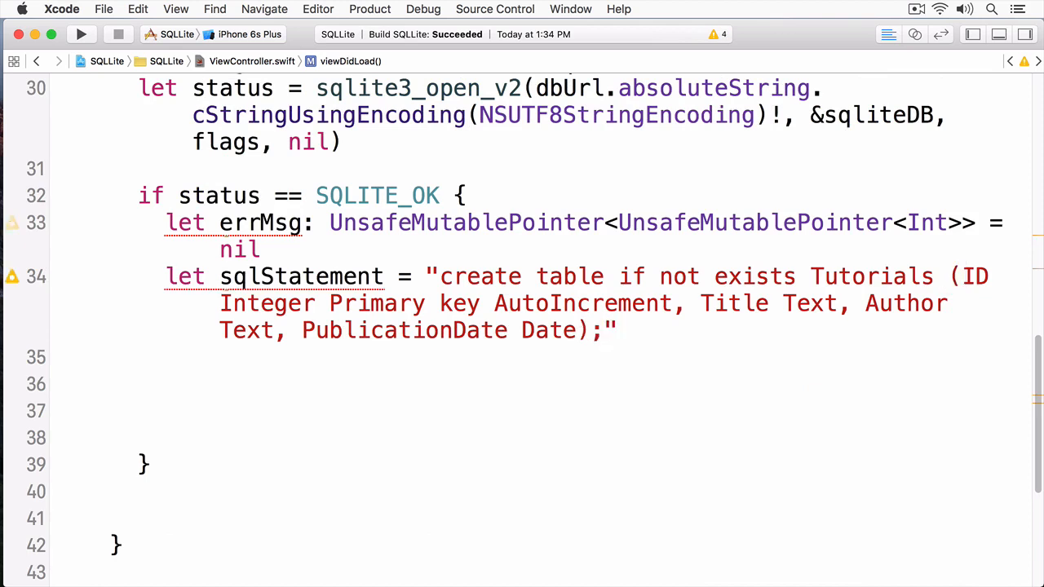
left_click(164, 357)
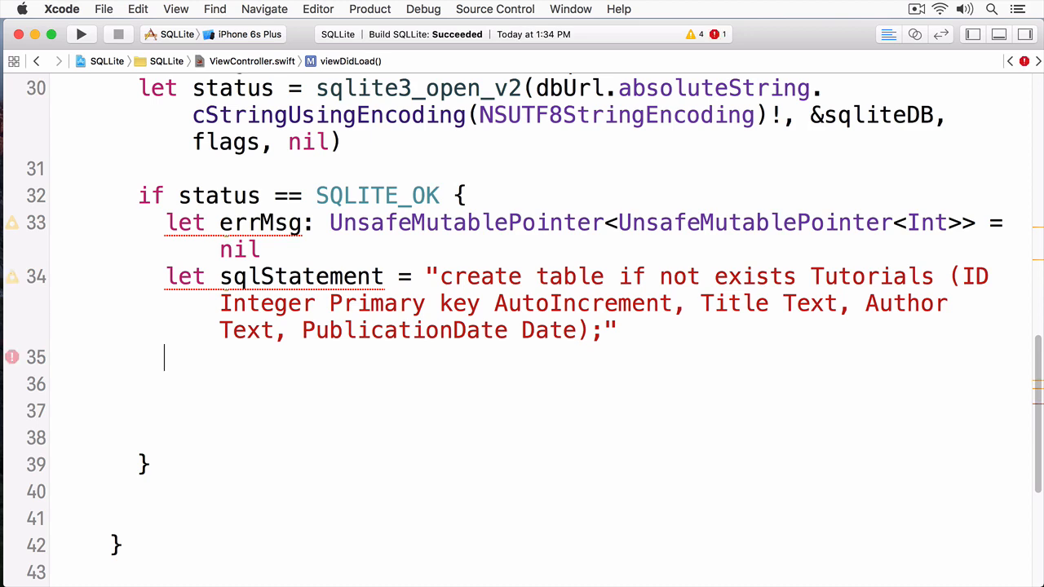
Check sqlite3_exec(sqliteDB, sqlStatement, errMsg) and print the create-table success or failure message
type("if")
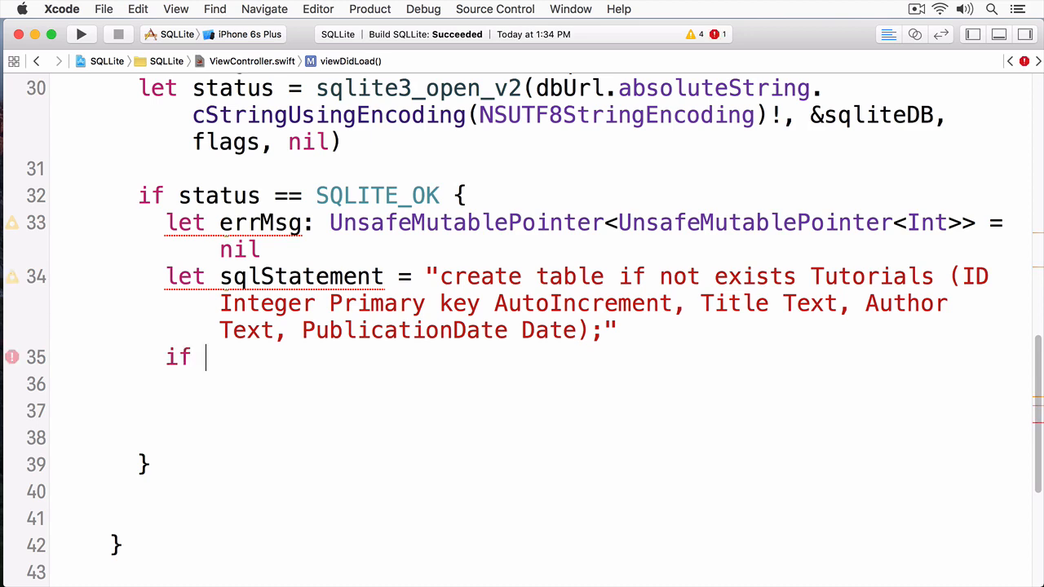
type("sqlite3_exec(")
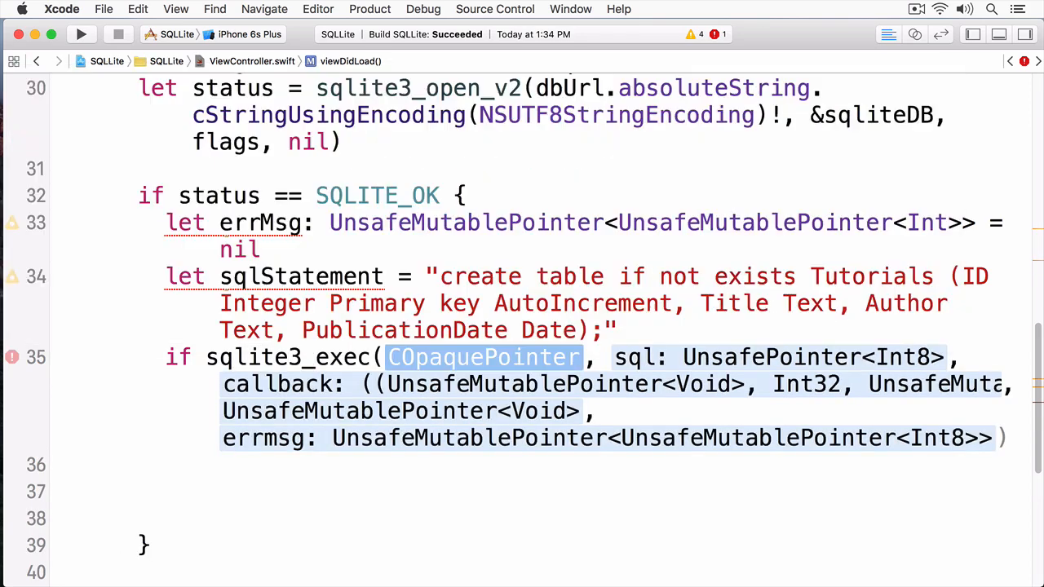
type("s")
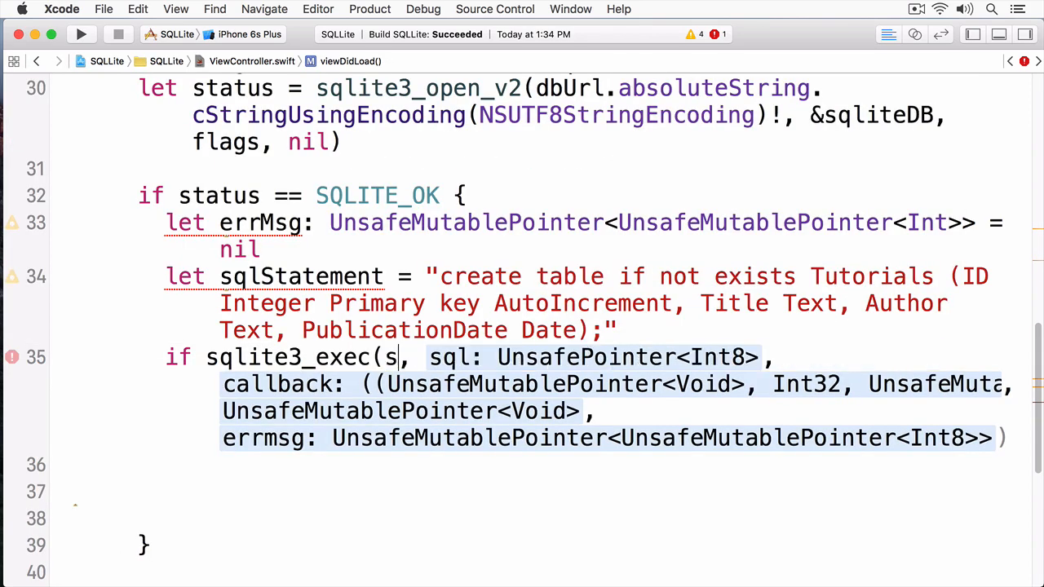
type("qliteDB")
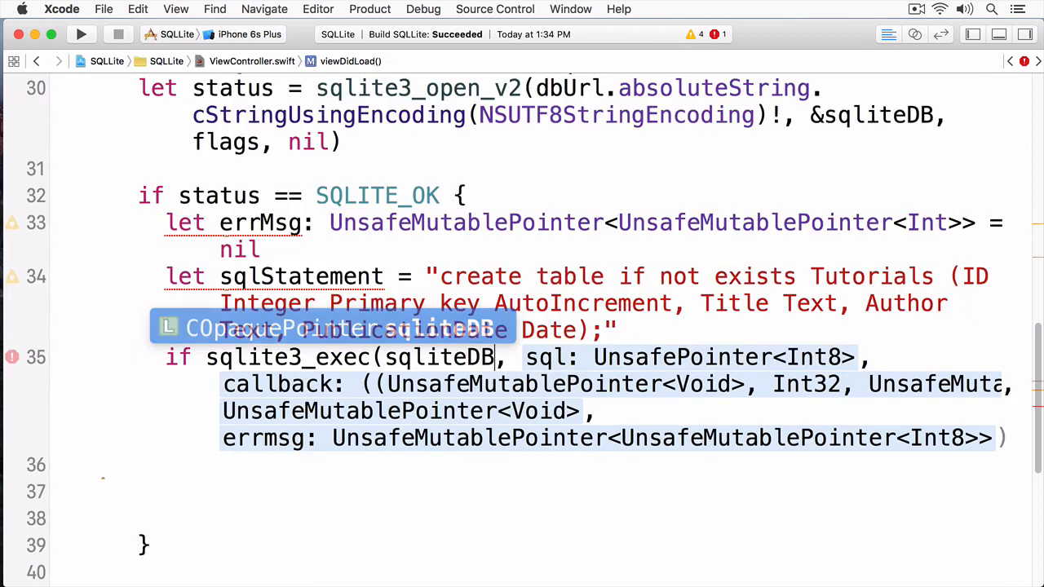
type("s")
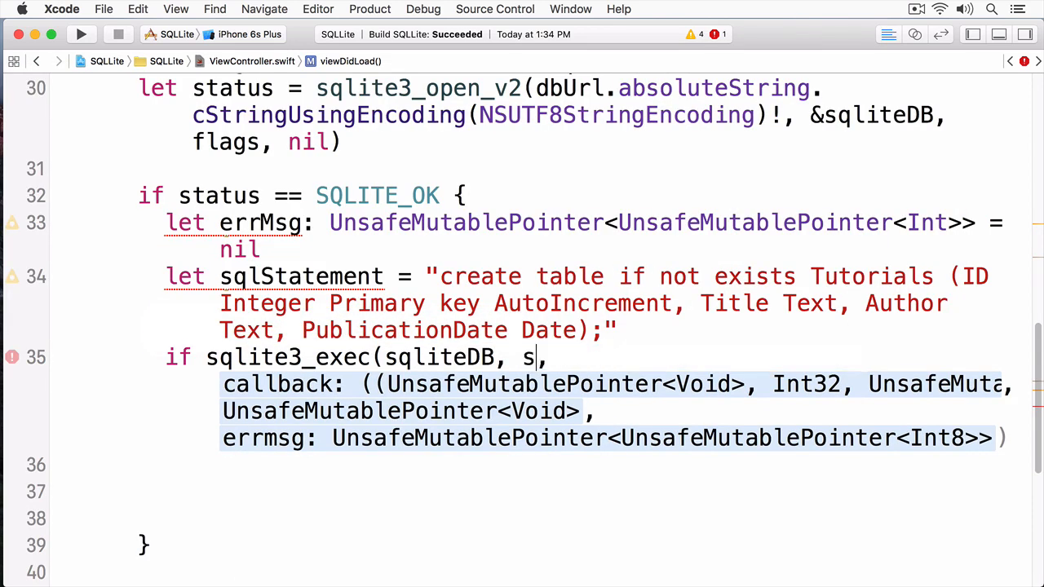
type("qlStatement")
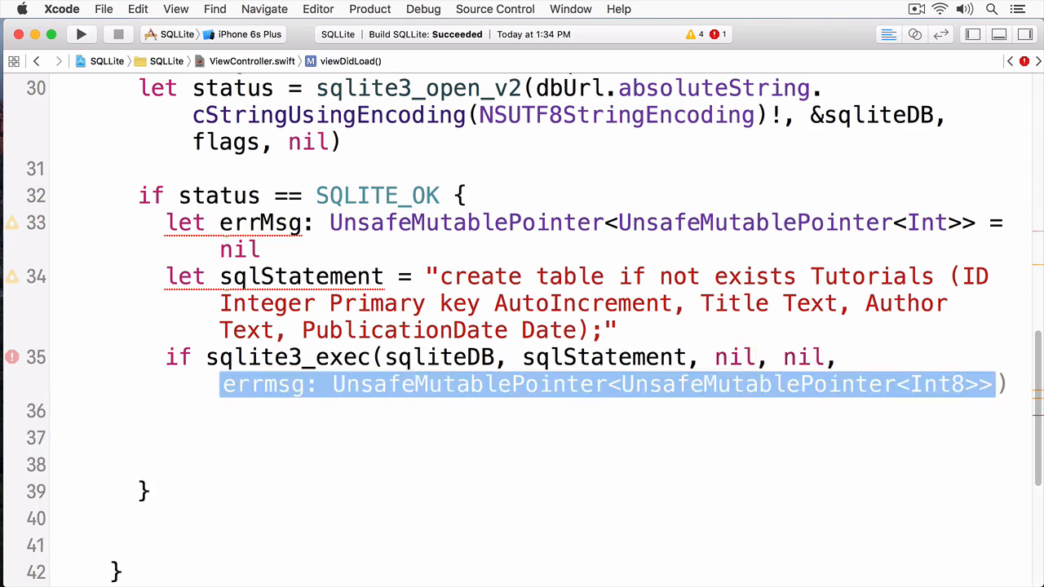
type("errMsg)")
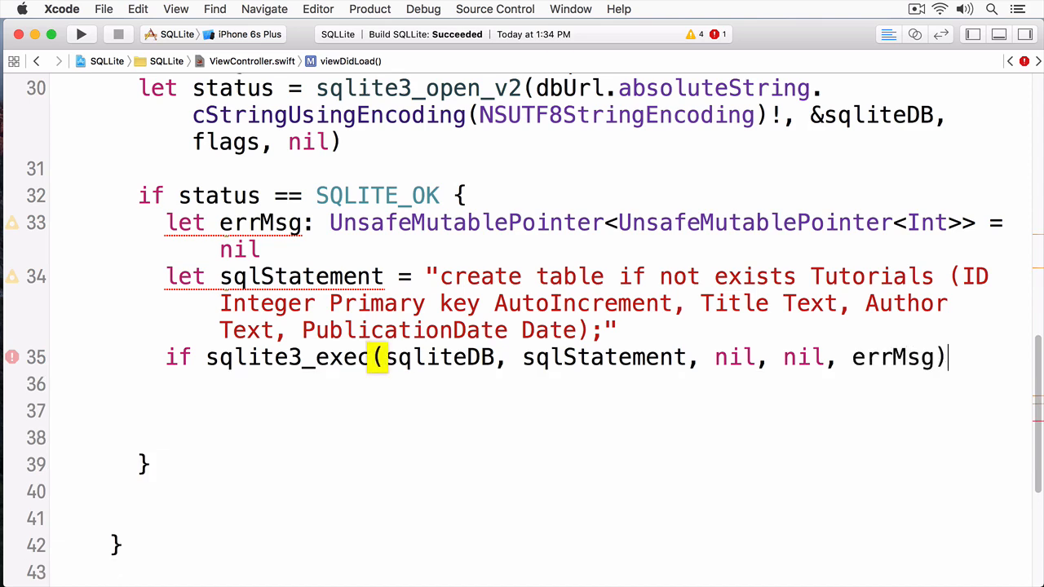
type("==")
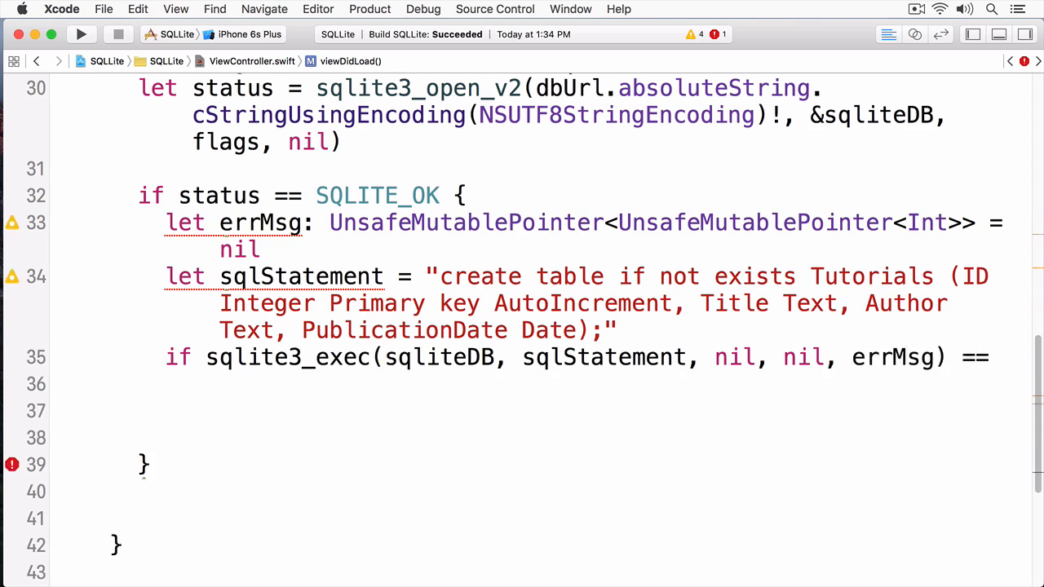
type("SQLITE_OK {")
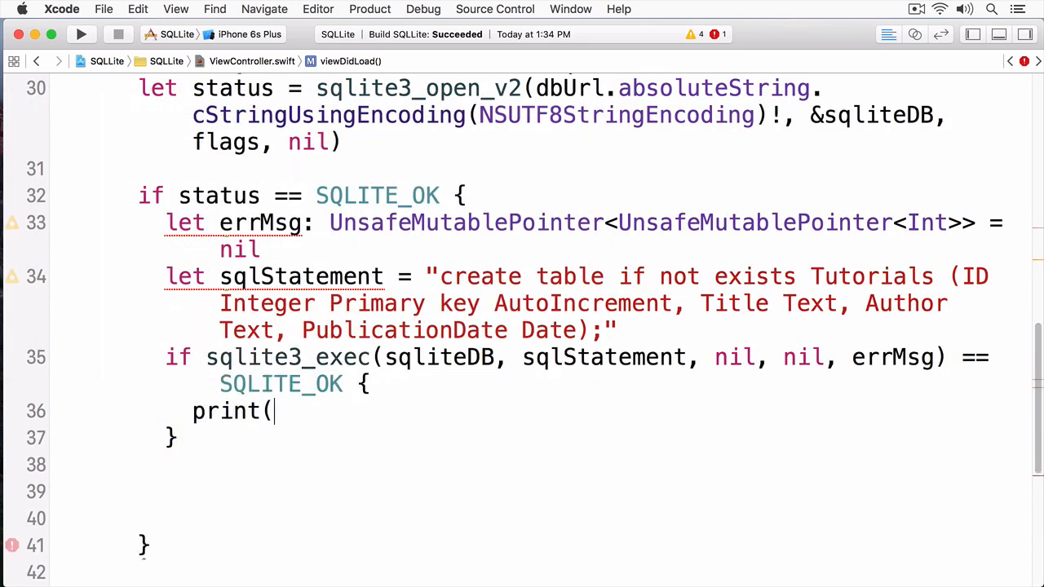
type("\"pr\"")
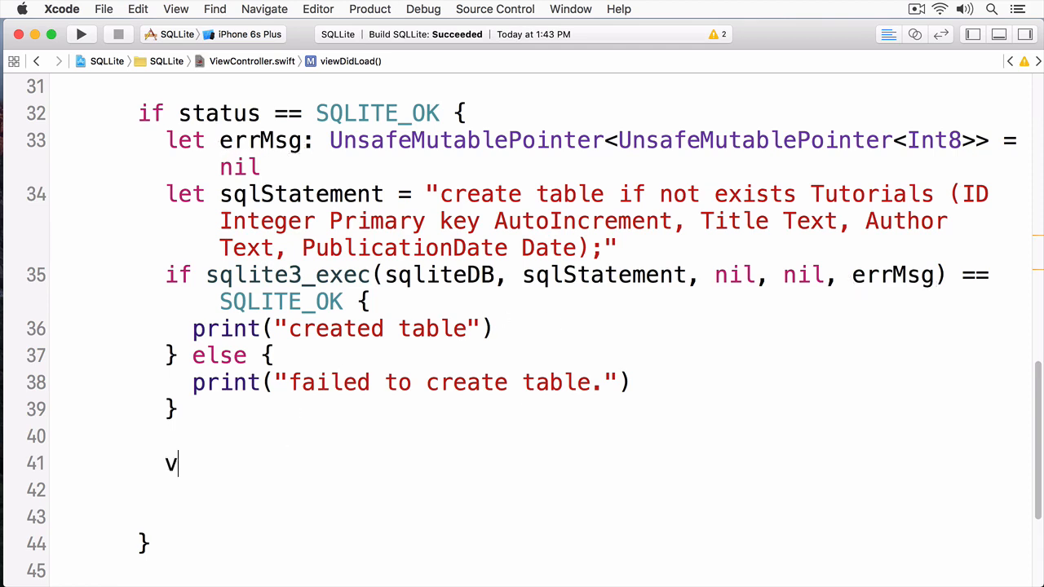
Declare a nil COpaquePointer statement and an insertStatement adding the 'Intro to SQLite' Ray Wenderlich row
type("ar statement")
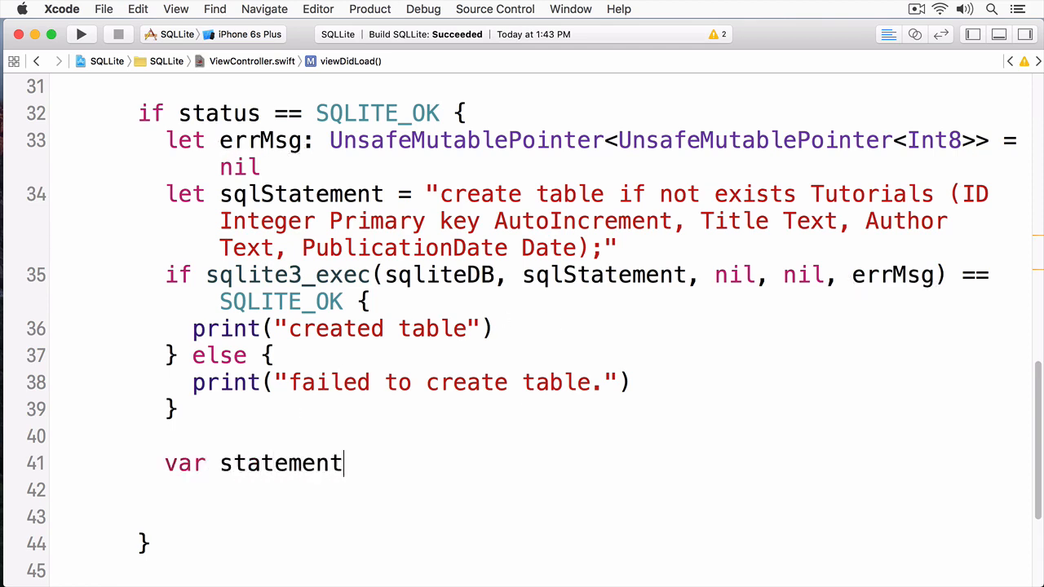
type(": CO")
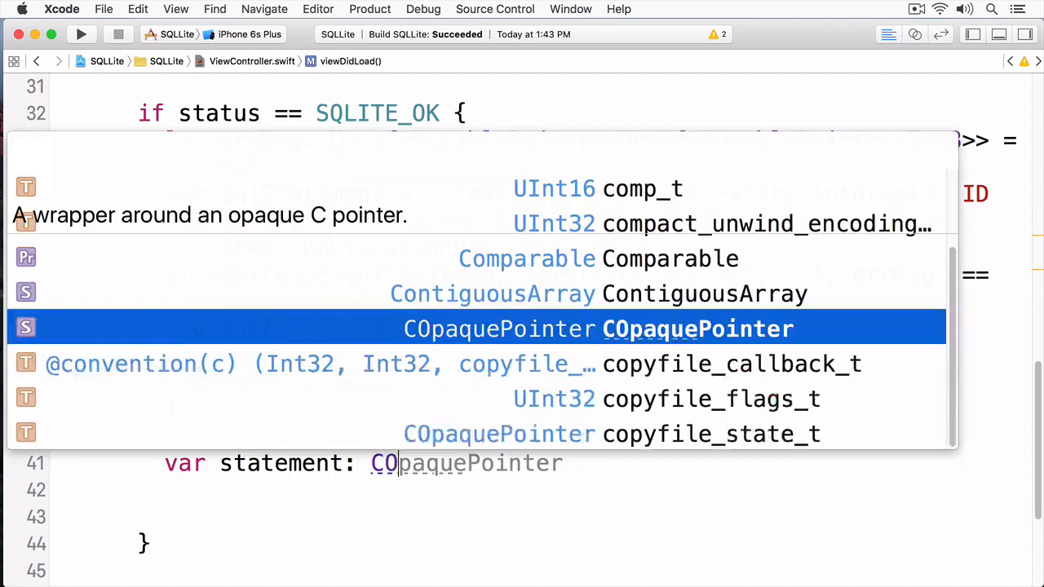
key("Return")
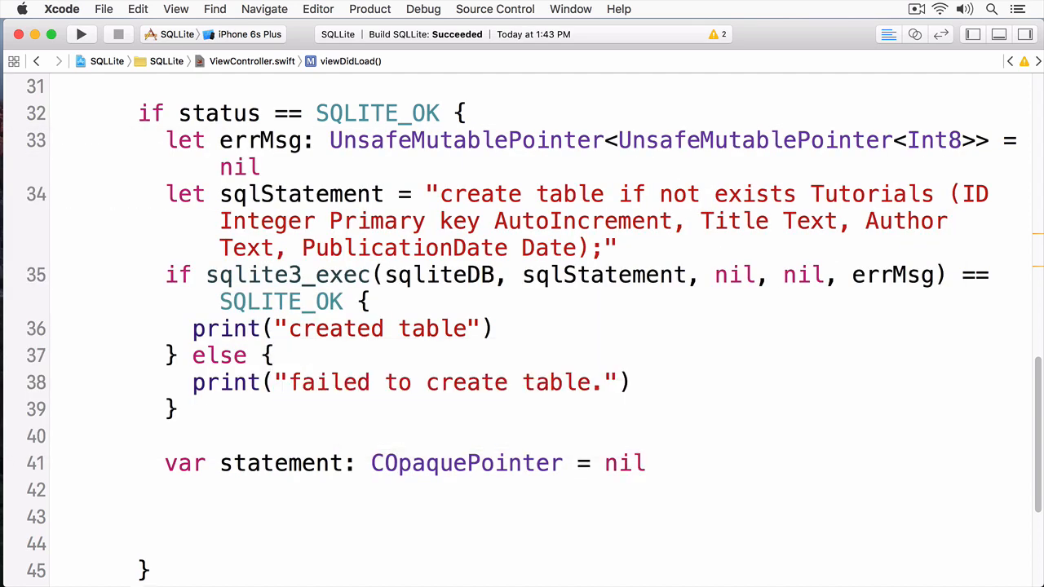
type("let insertStatement = \"insert into Tutorials (Title, Author, PublicationDate) values ('Intro")
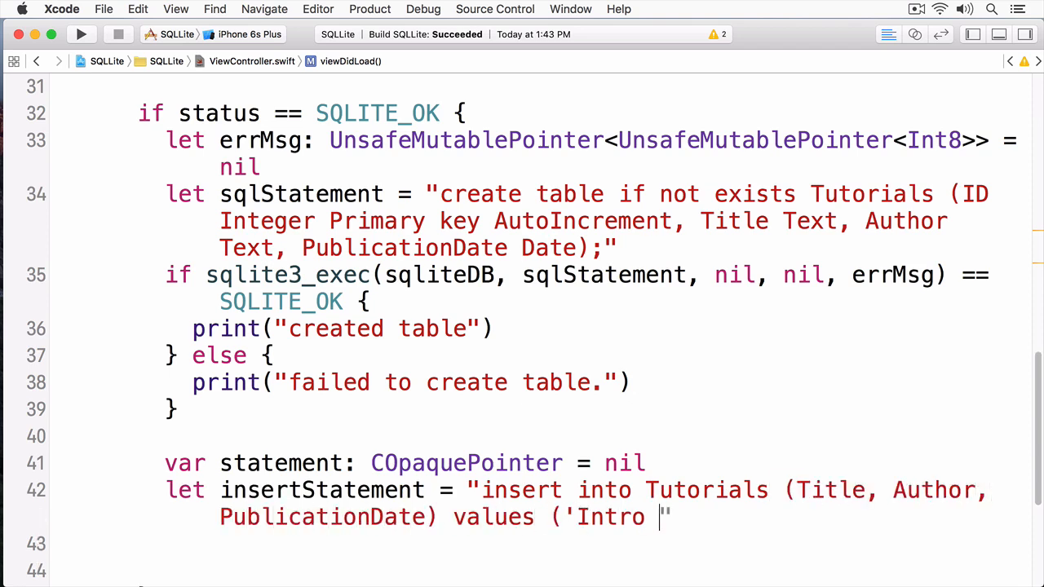
type("to SQLite', 'Ray Wenderlich', '2015-11-11 11:00:00');")
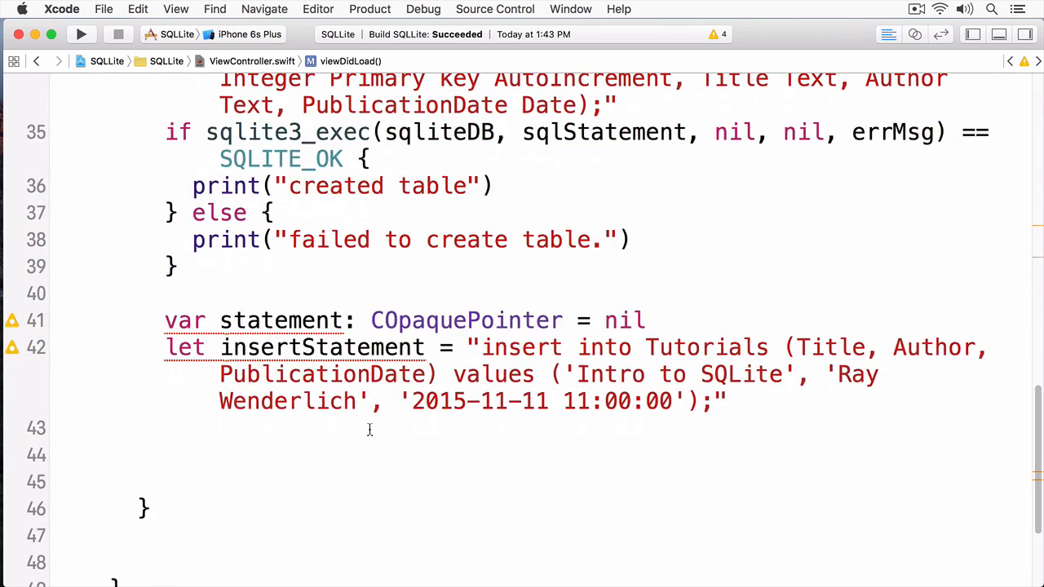
type("s")
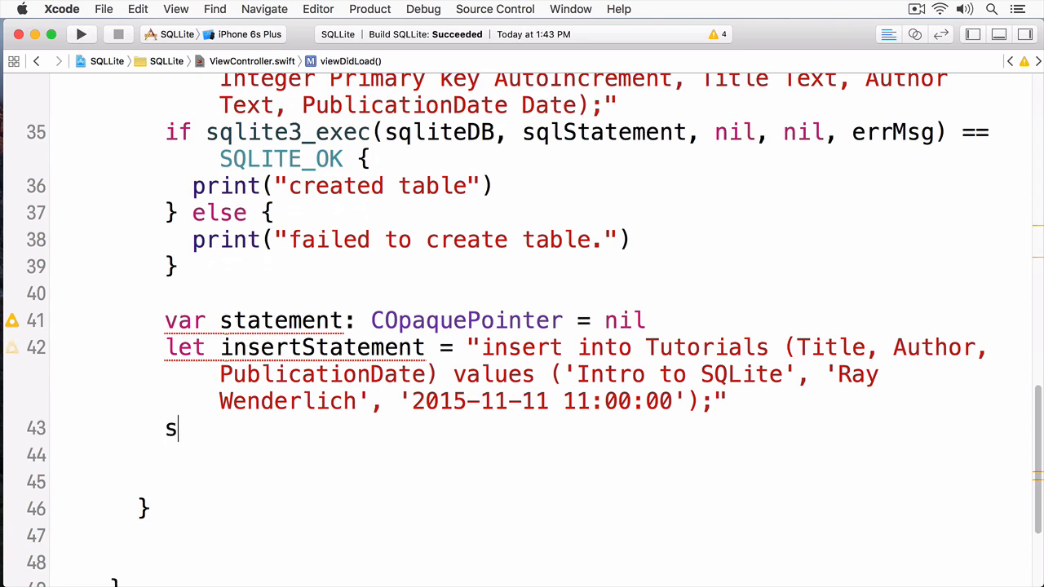
Prepare insertStatement with sqlite3_prepare_v2(sqliteDB, insertStatement, -1, &statement, nil)
type("qlite3_exec")
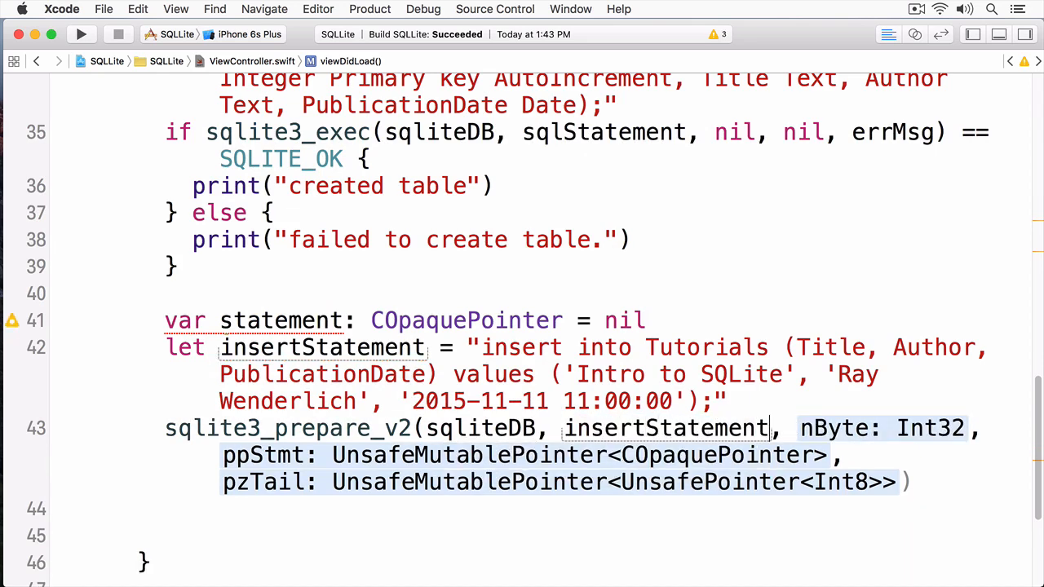
type("-1, &,")
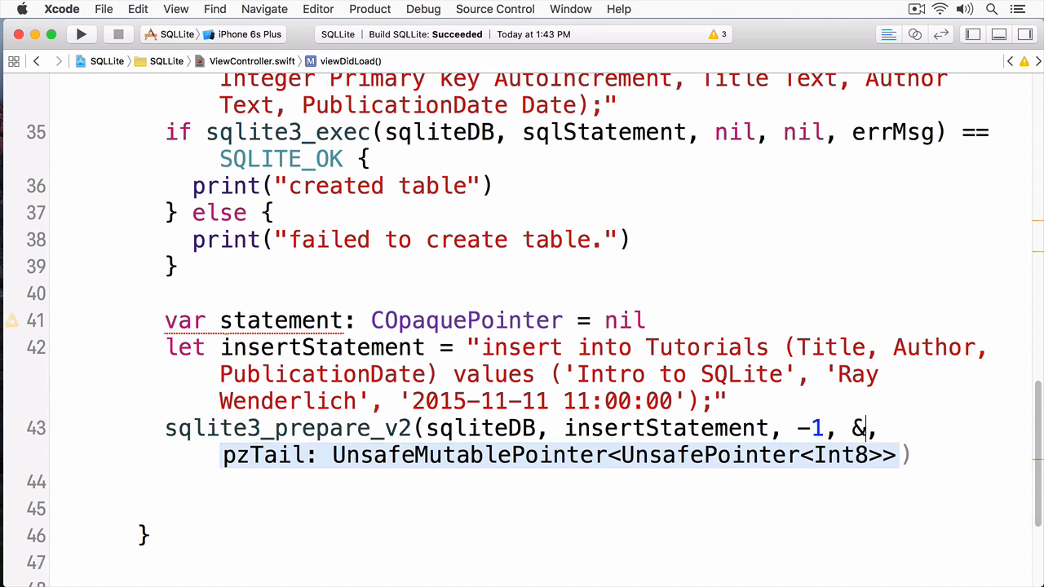
type("stat")
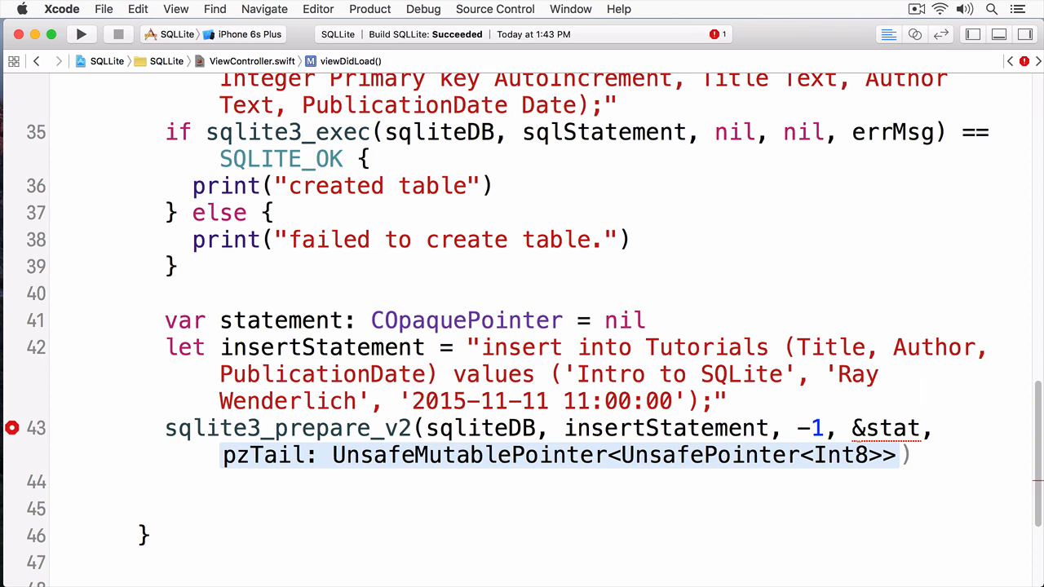
type("ement")
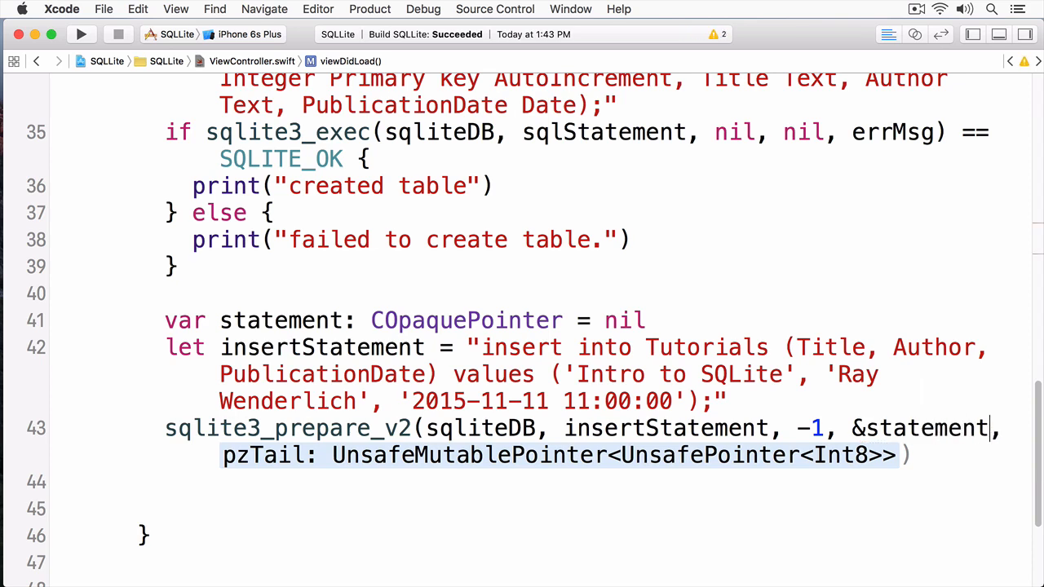
type("nil)")
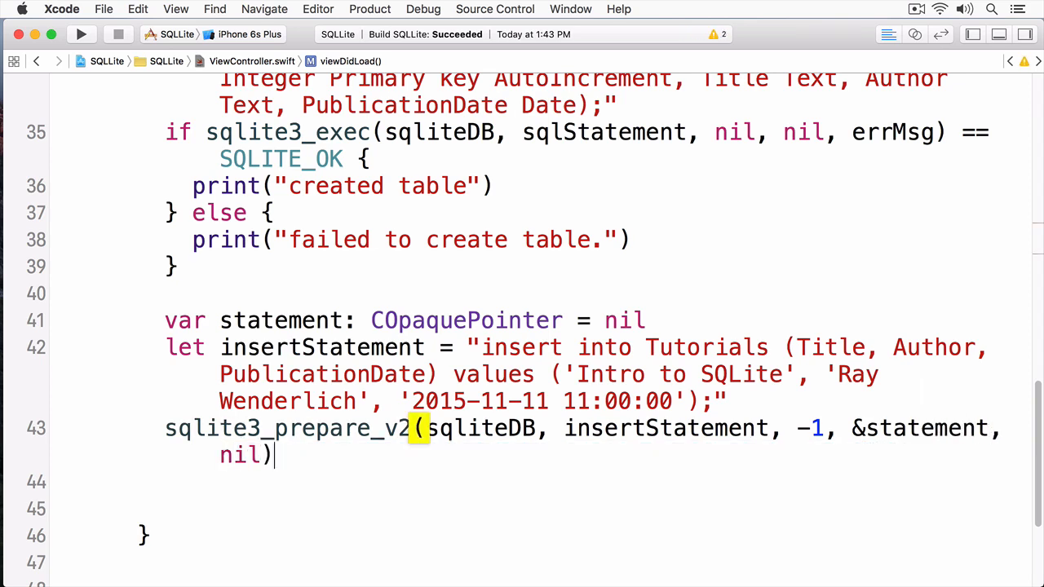
Check sqlite3_step(statement) == SQLITE_DONE, printing "inserted" or "not inserted", then finalize the statement
type("if sql")
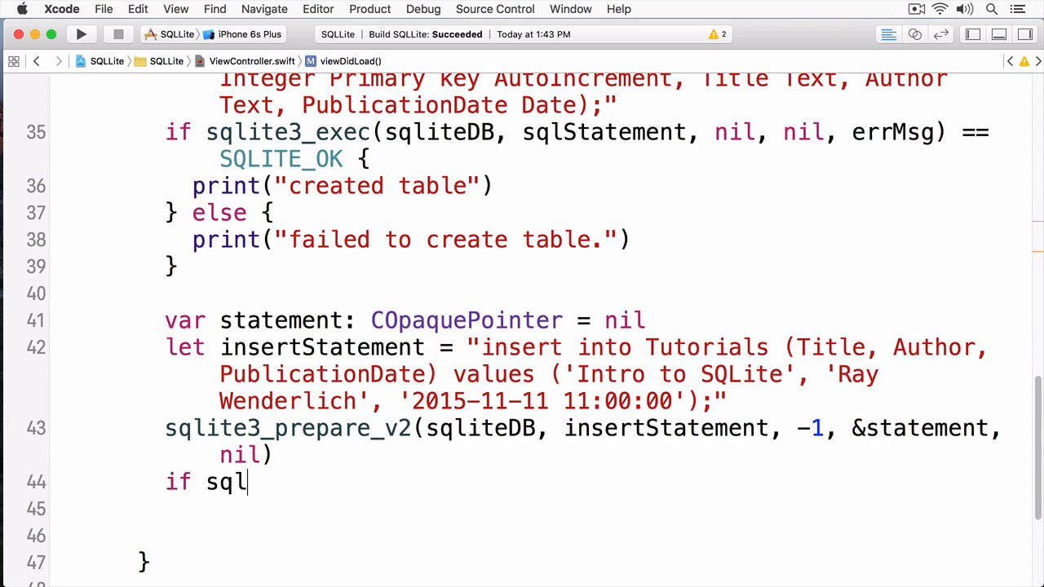
type("ite3_step(COpaquePointer)")
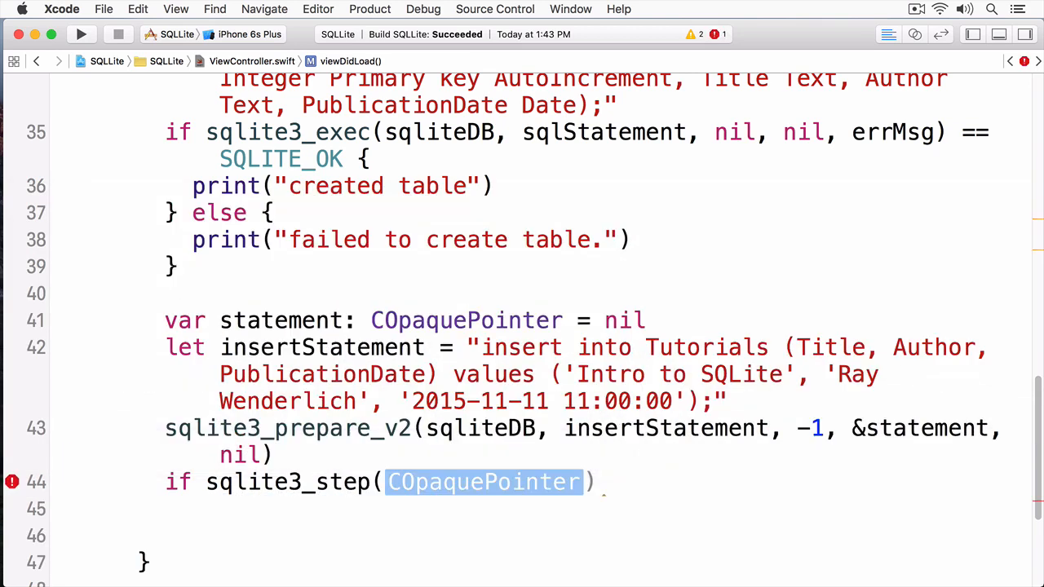
type("statement")
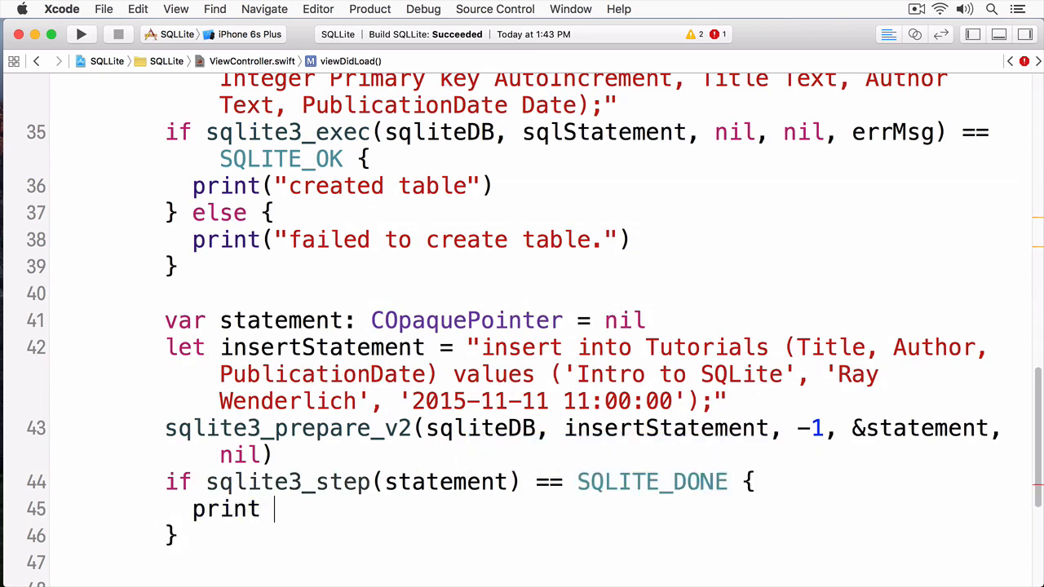
type("(\"inserted\")")
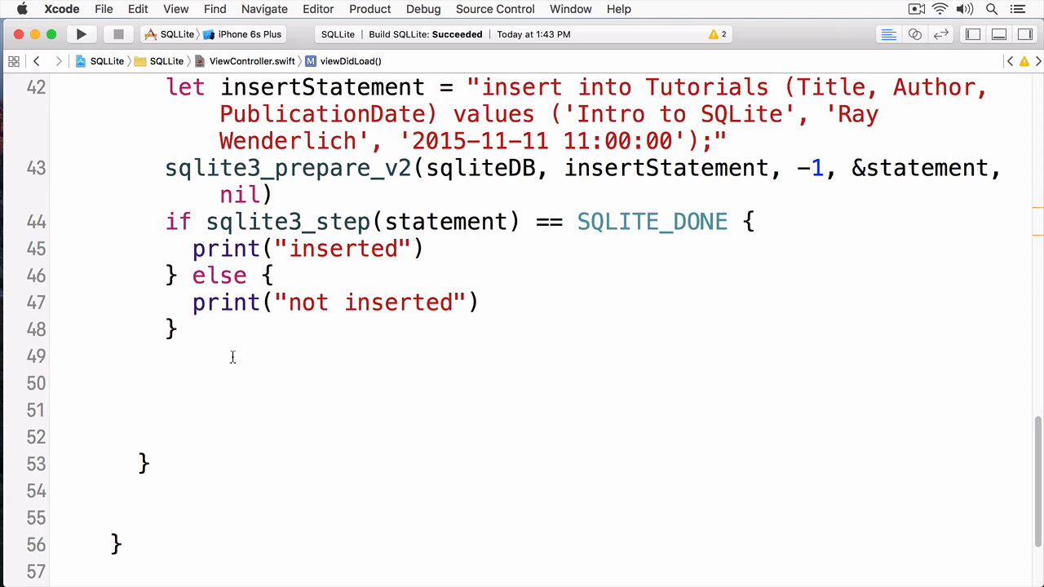
type("sqlite3_finalize(statement)")
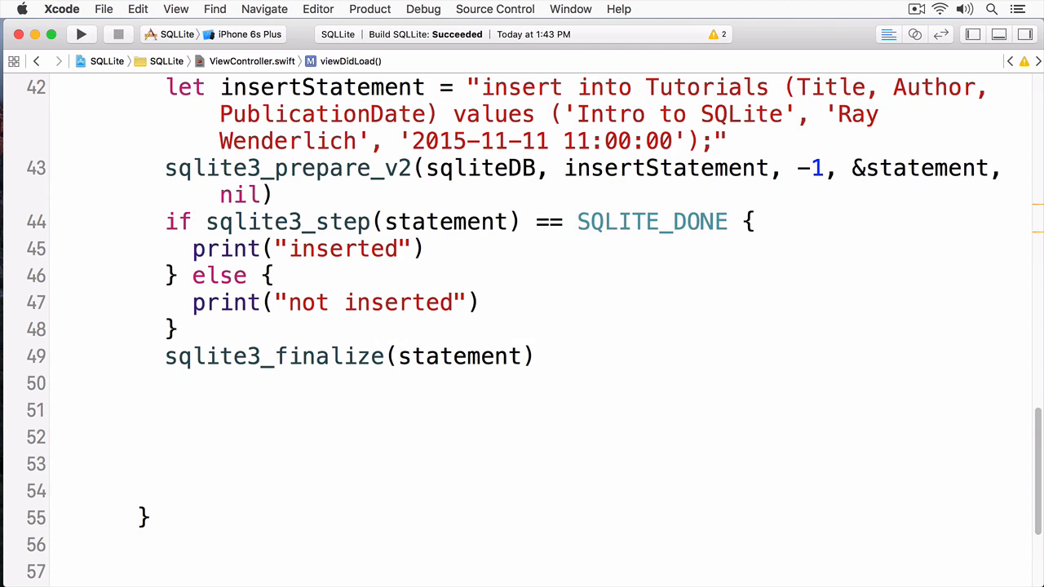
Declare a selectStatement COpaquePointer and a selectSql string "select * from tutorials"
type("v")
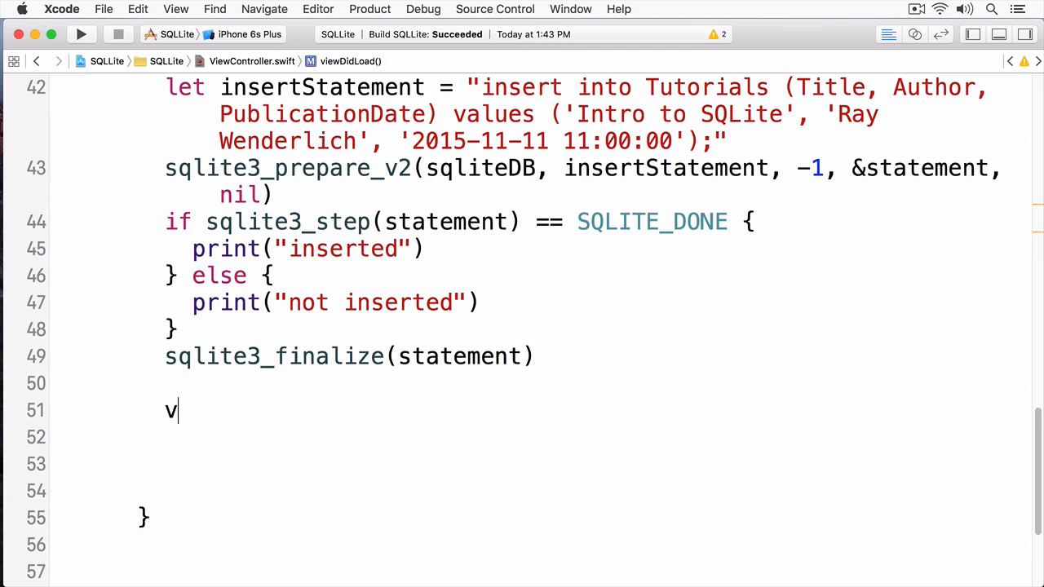
type("ar selectState")
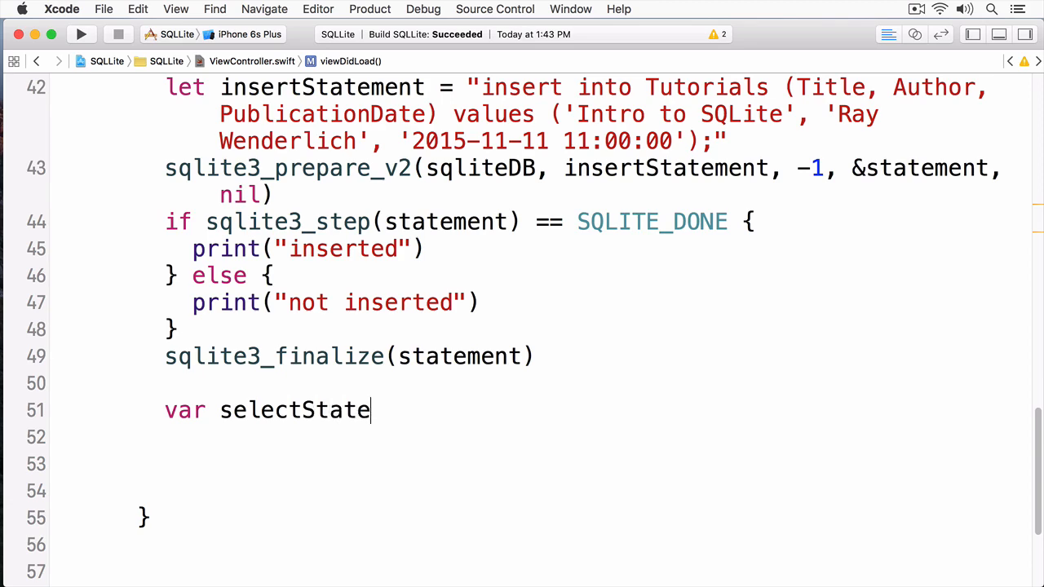
type("ment:")
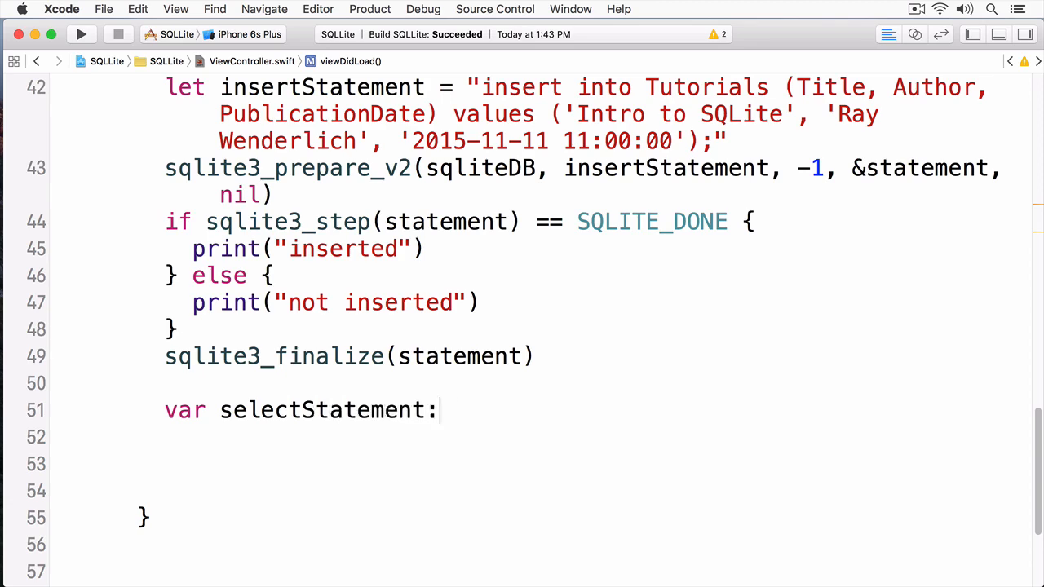
type("COpaquePointer = nil")
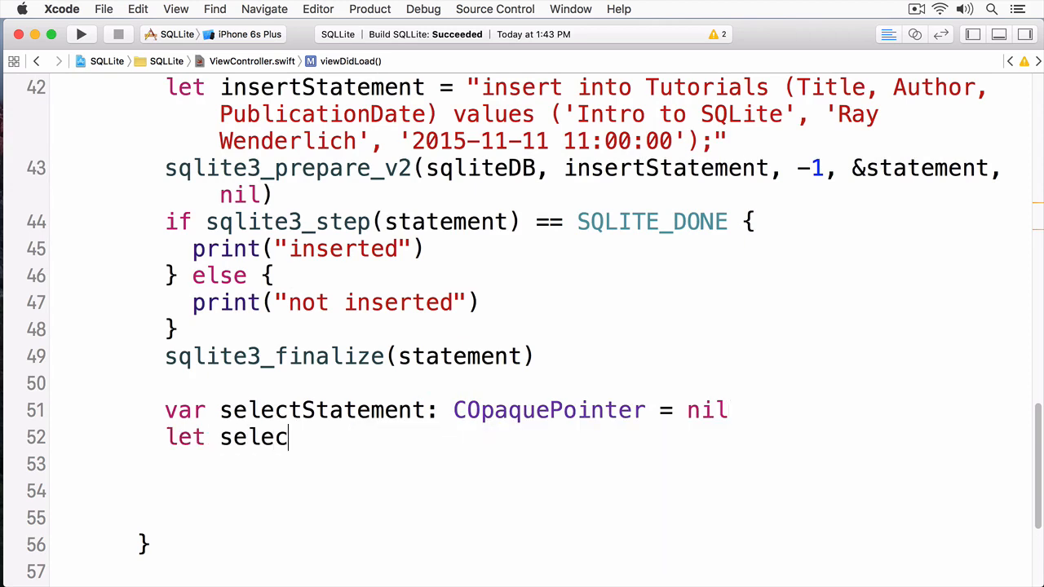
type("tSql = \"")
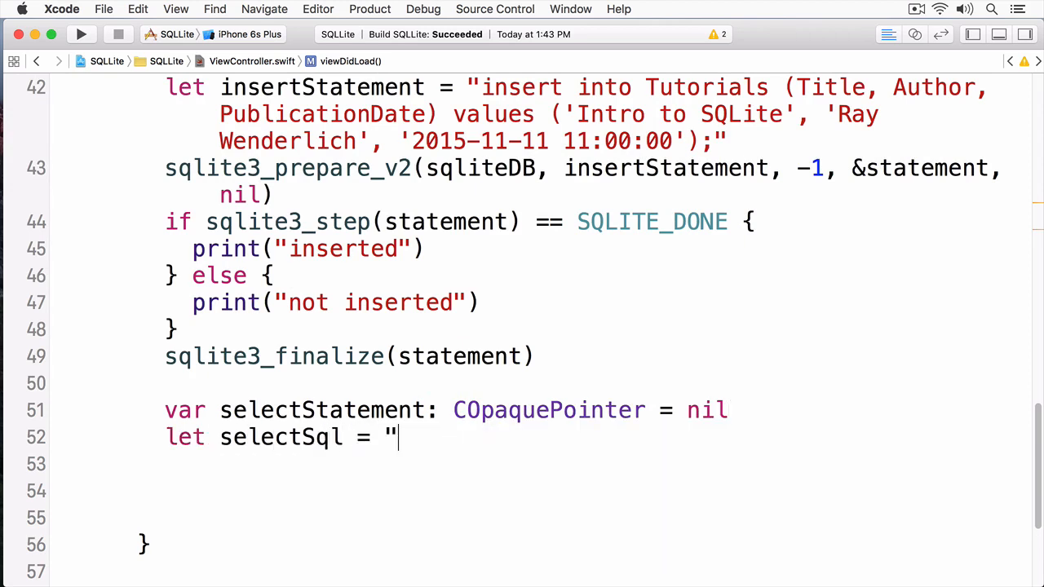
type("select * from \"")
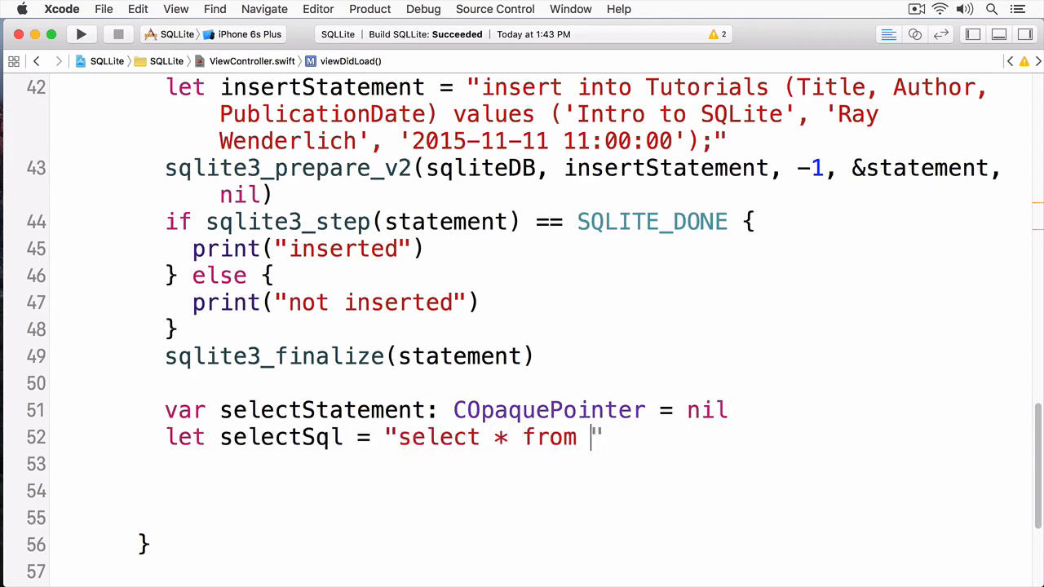
type("tutorials")
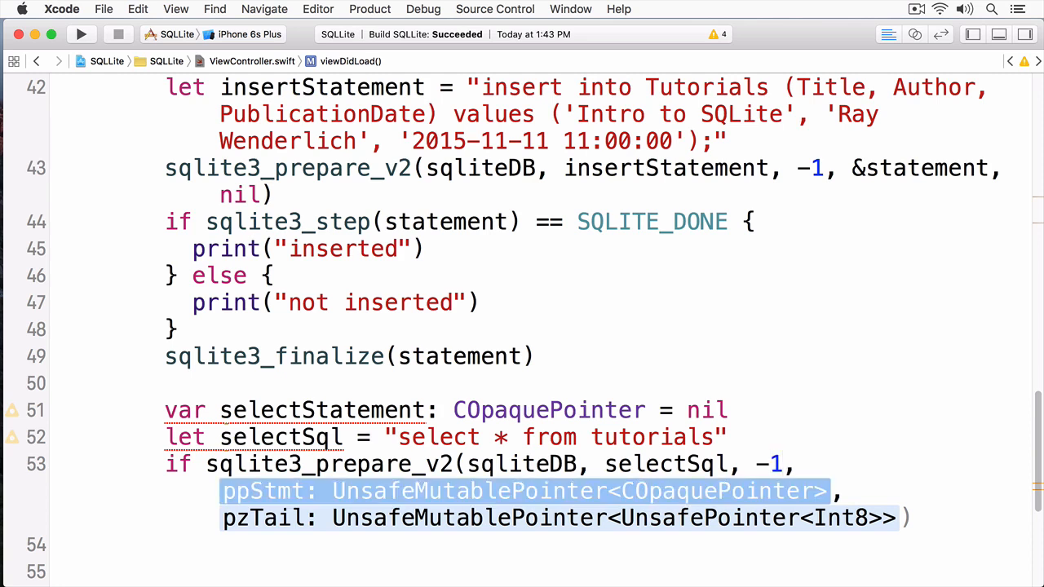
Prepare selectSql into &selectStatement and add a while sqlite3_step == SQLITE_ROW loop
type("&selectStatement, nil) == SQLITE_OK {")
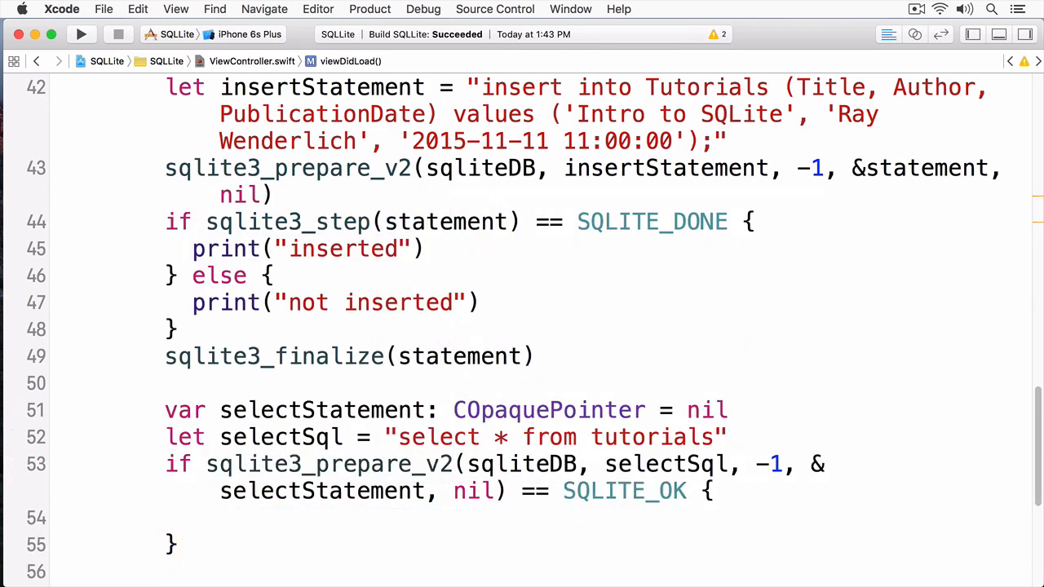
left_click(192, 517)
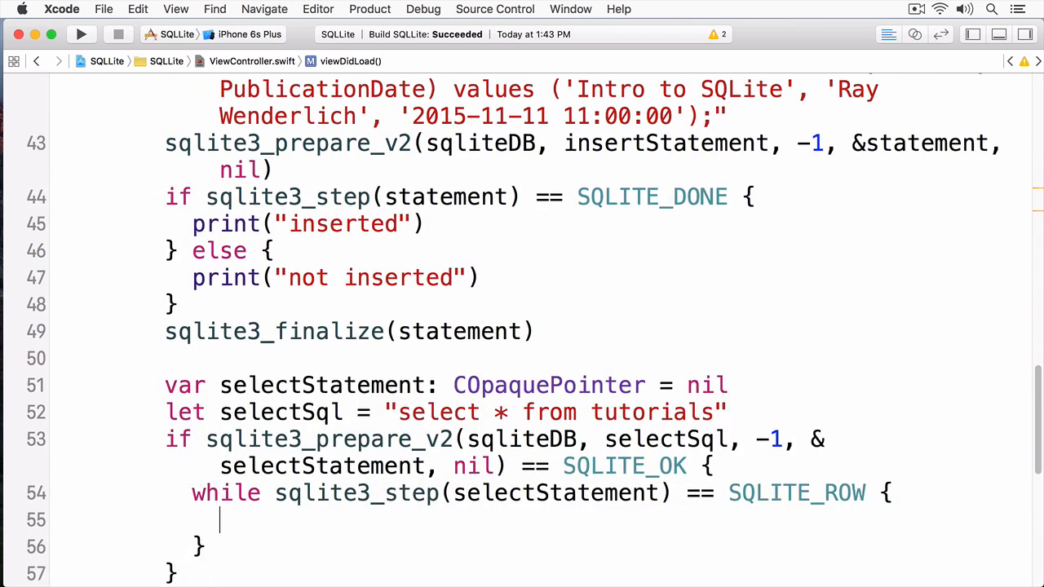
scroll("down", 3)
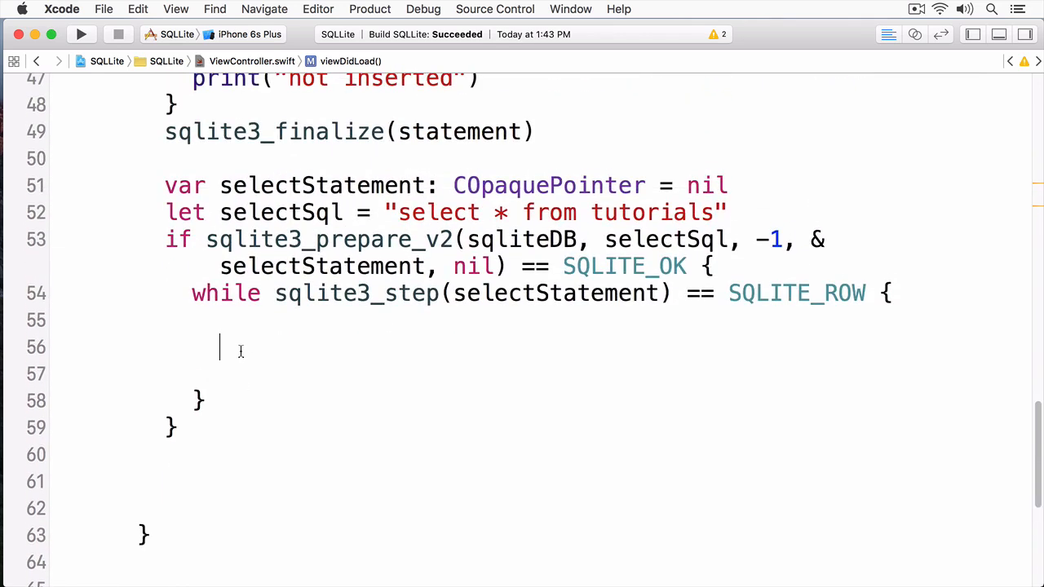
Read rowId from column 0 and title, author, date as UnsafePointer<CChar> from columns 1–3
type("let")
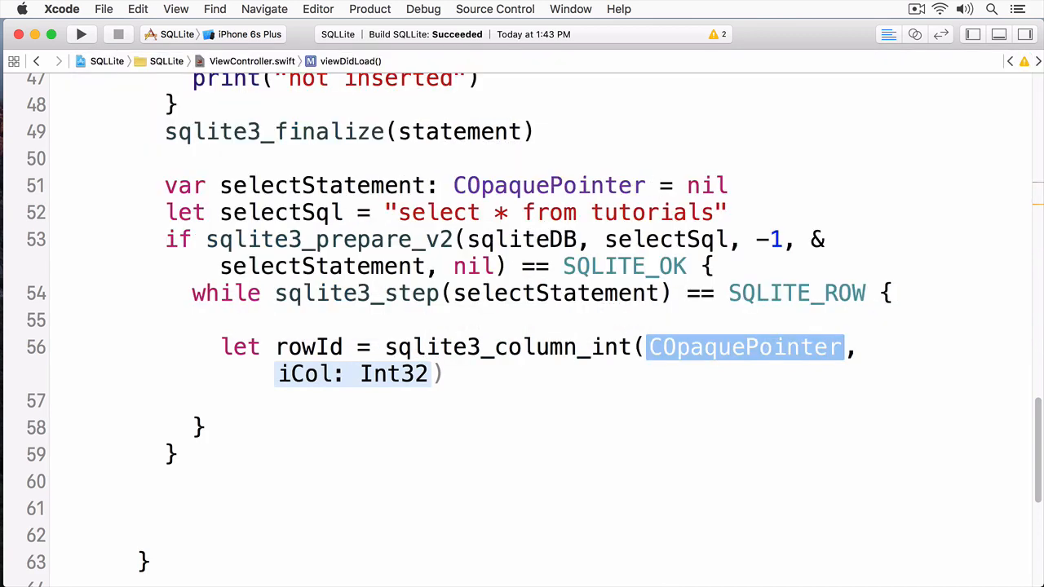
type("selectStateme")
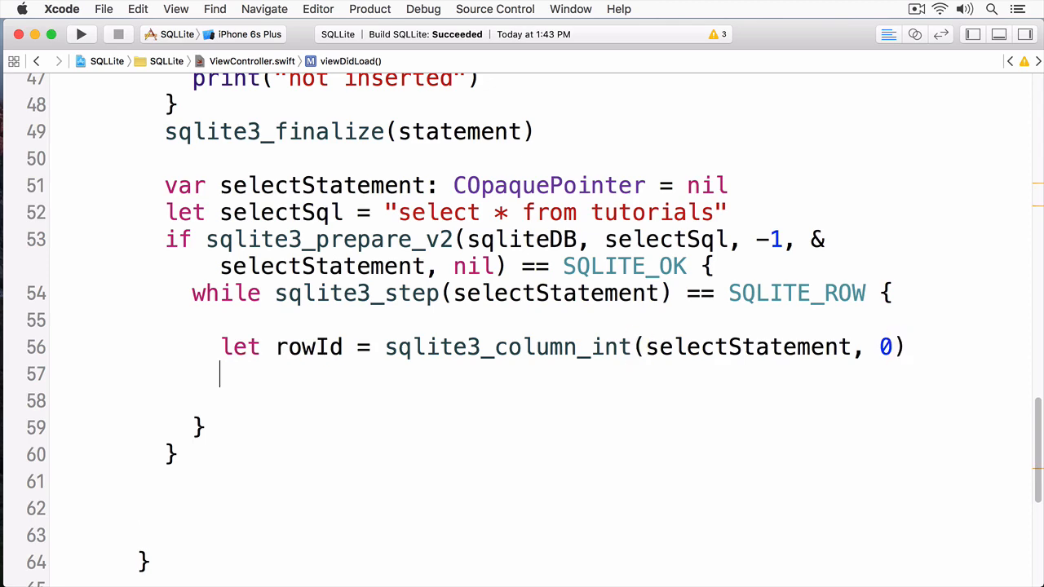
type("let title = sqlite3_column_text")
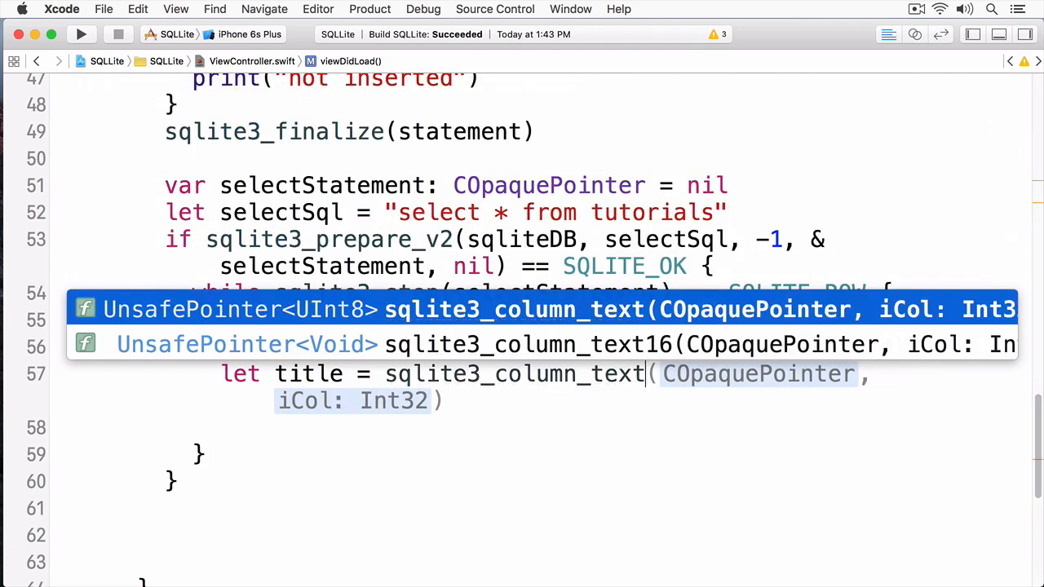
type("selectStatement, 1)")
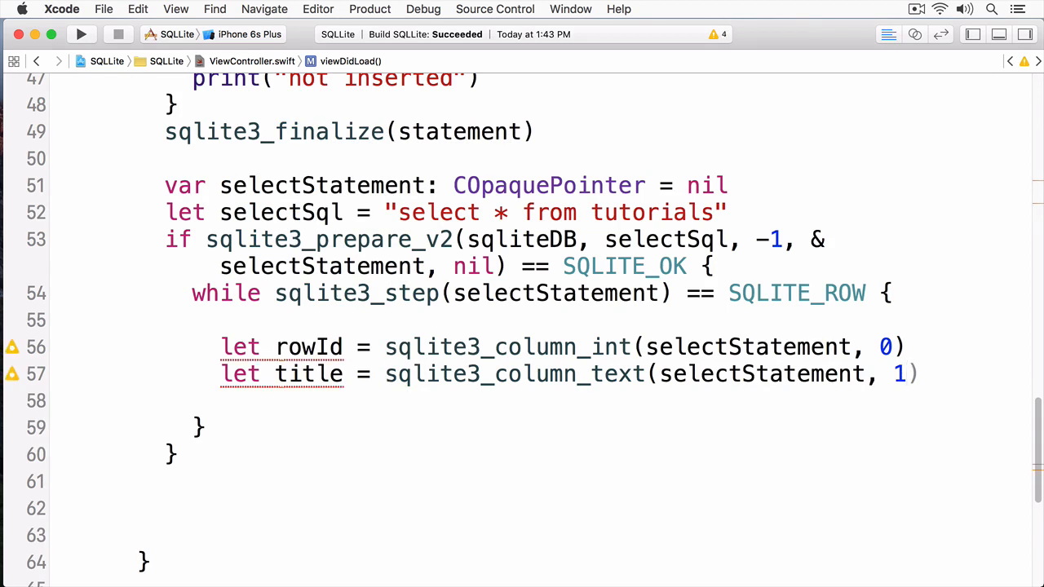
type("UnsafePoint<")
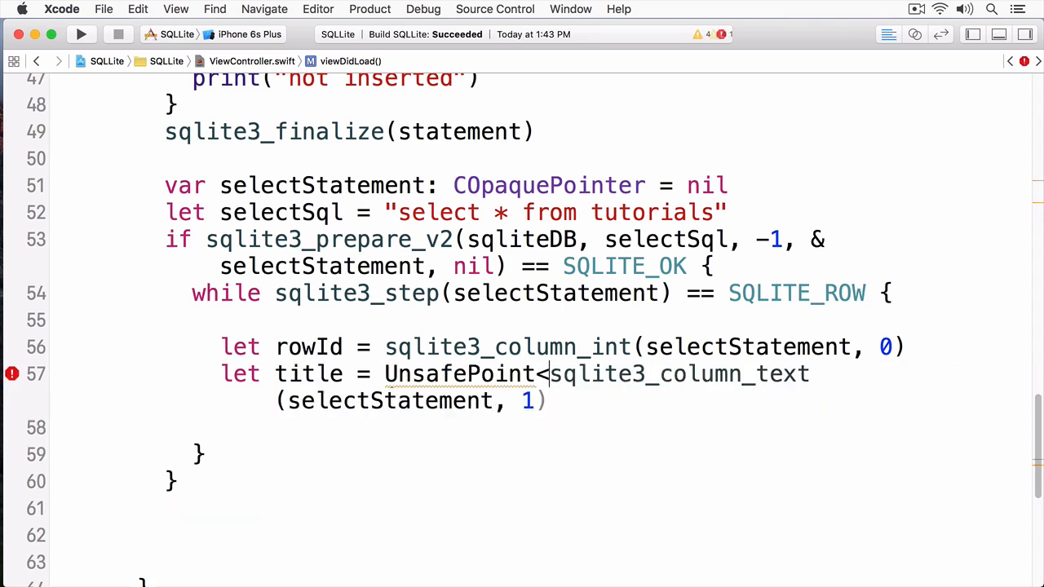
type("CChar>(")
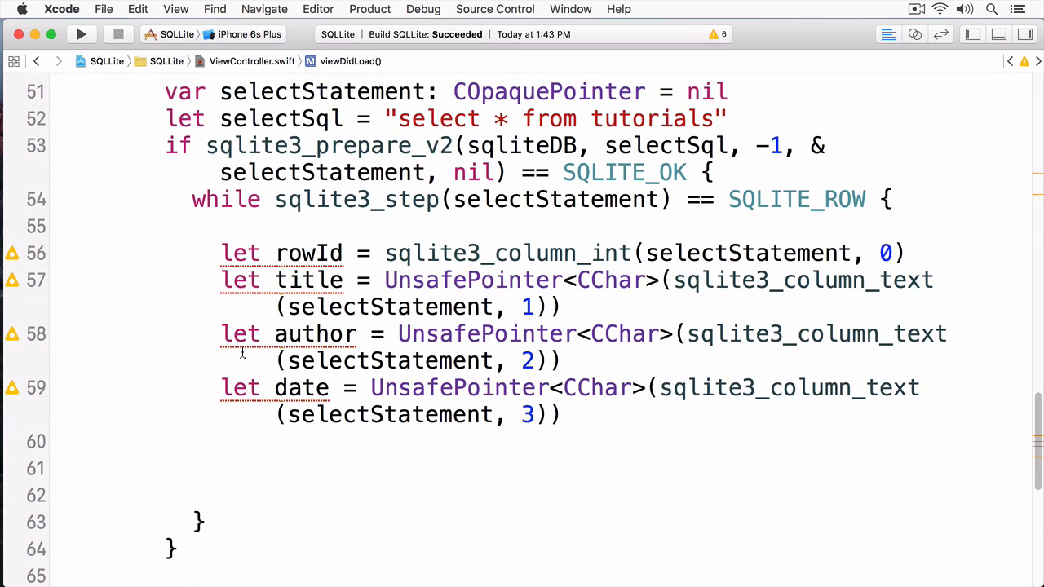
Convert title, author and date to titleString, authorString and dateString with String.fromCString
type("let titleString =")
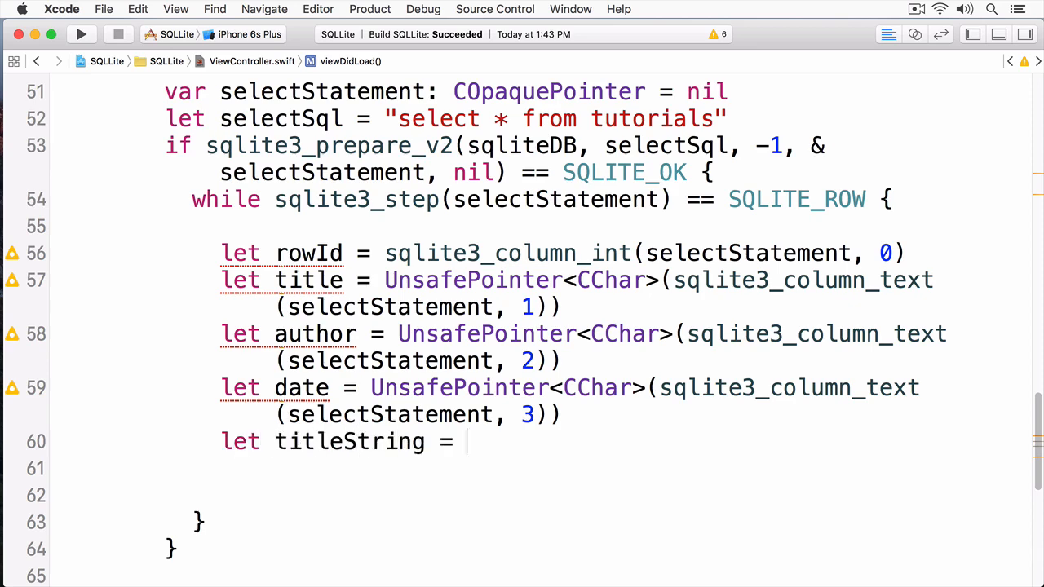
type("String.")
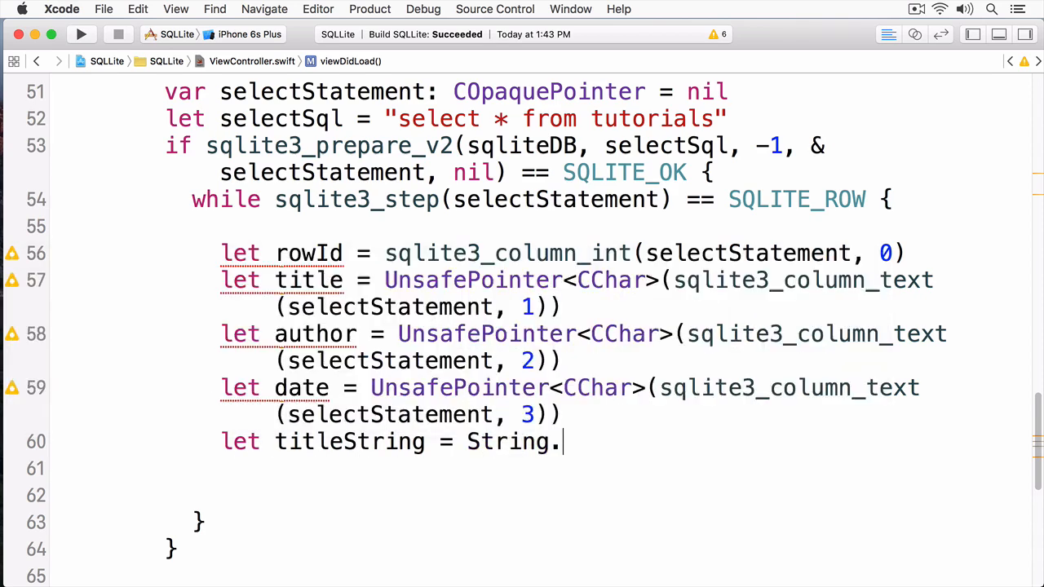
type("fromCString(cs: UnsafePointer<CChar>")
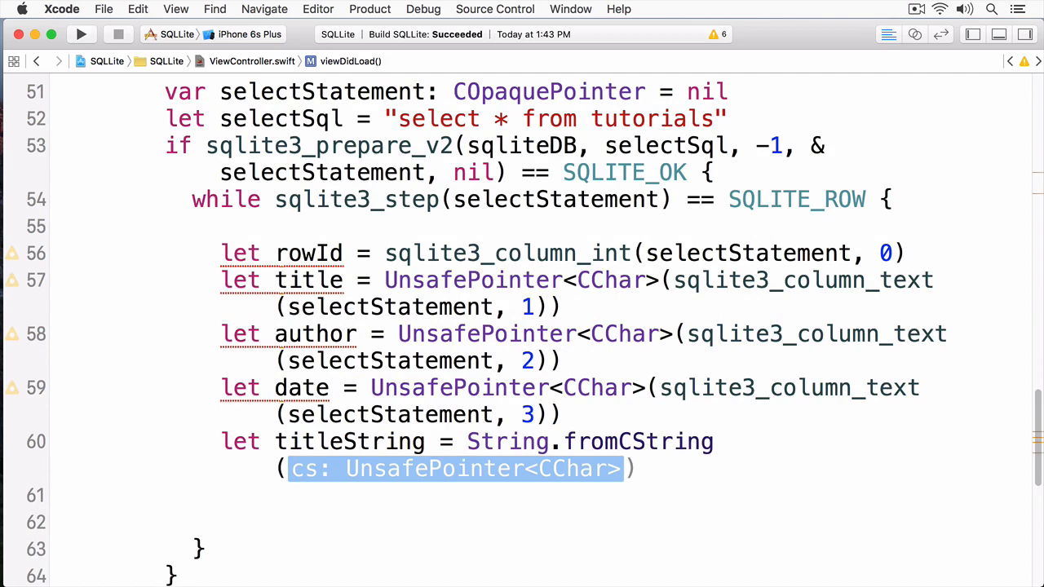
type("title")
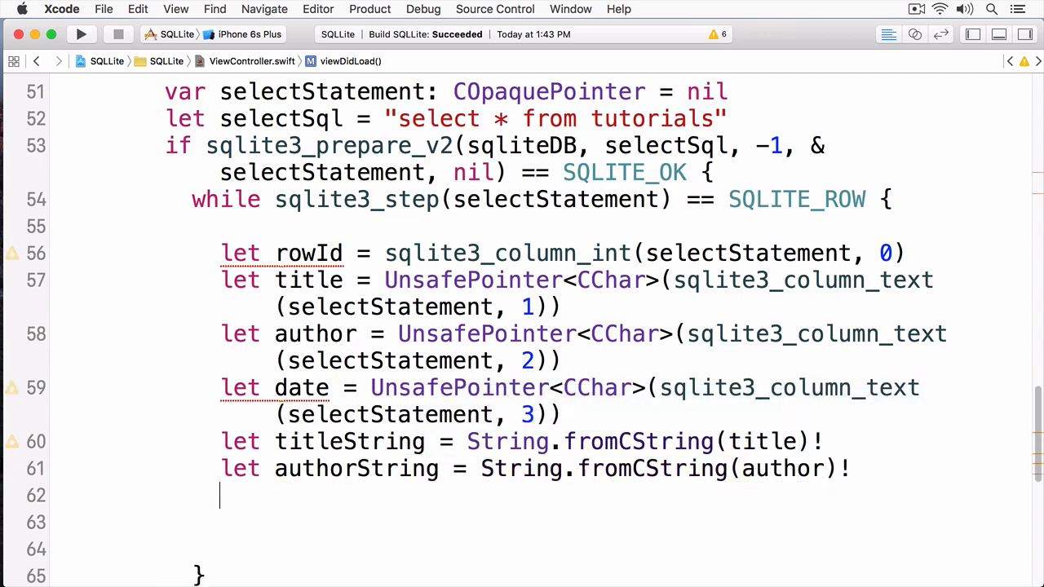
type("let dateString")
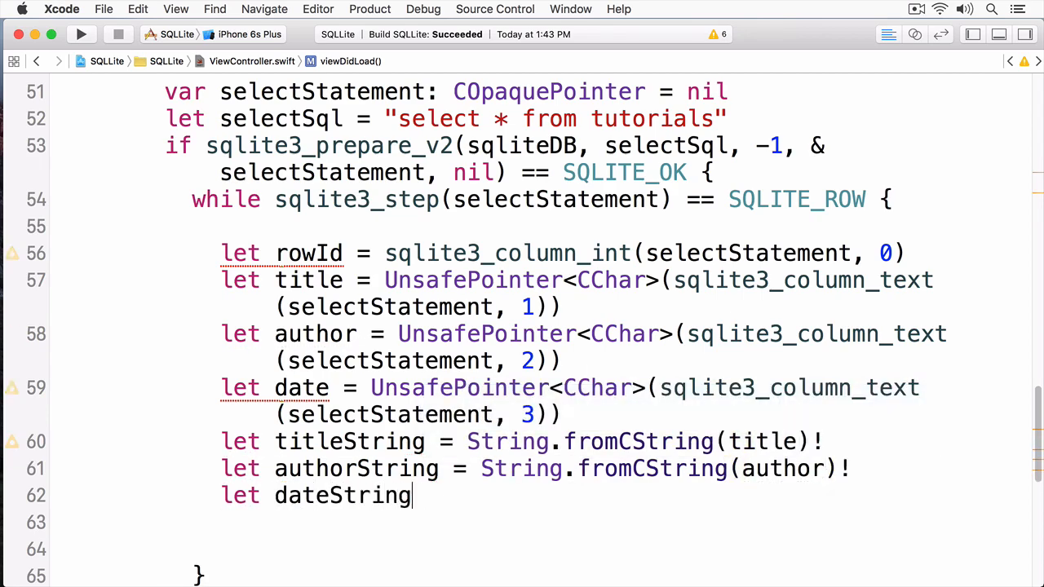
type("= String.fromCString(date)!")
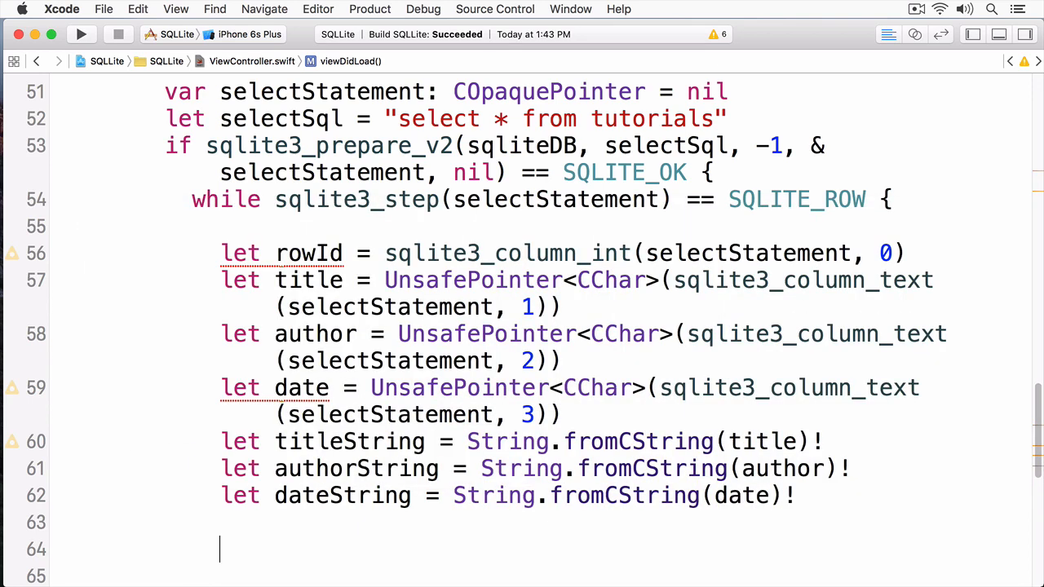
Print "\(rowId) \(titleString) \(authorString) \(dateString)" for each row
type("print(")
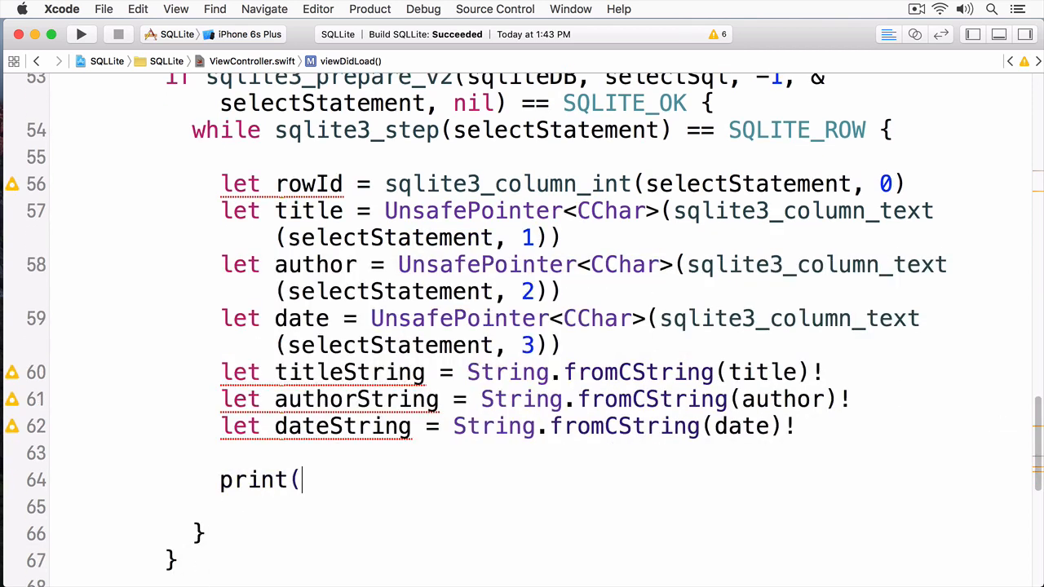
type("\"\\(rowId) \\(\"")
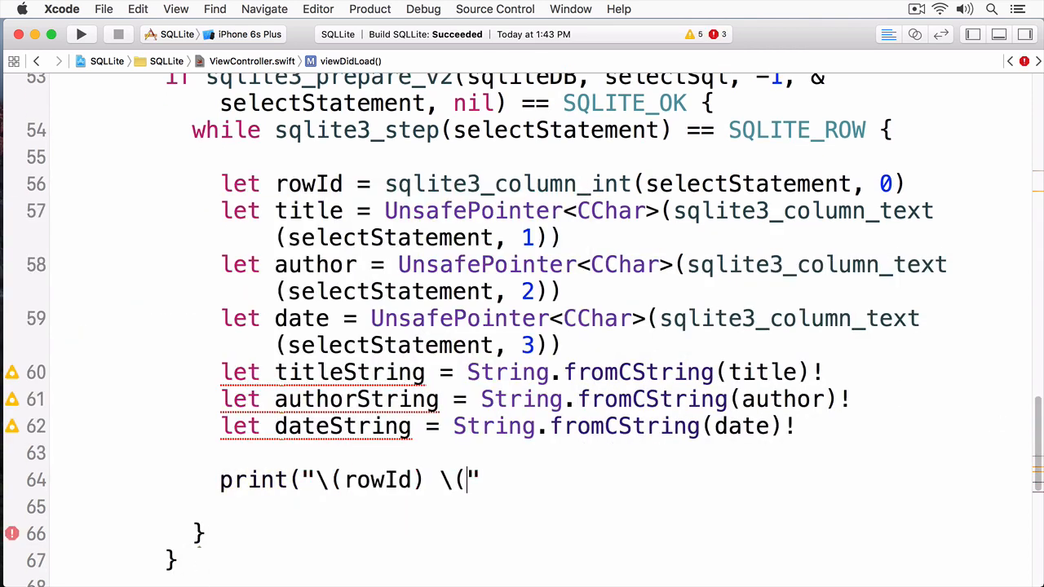
type("titleString) \\(authorString) \\")
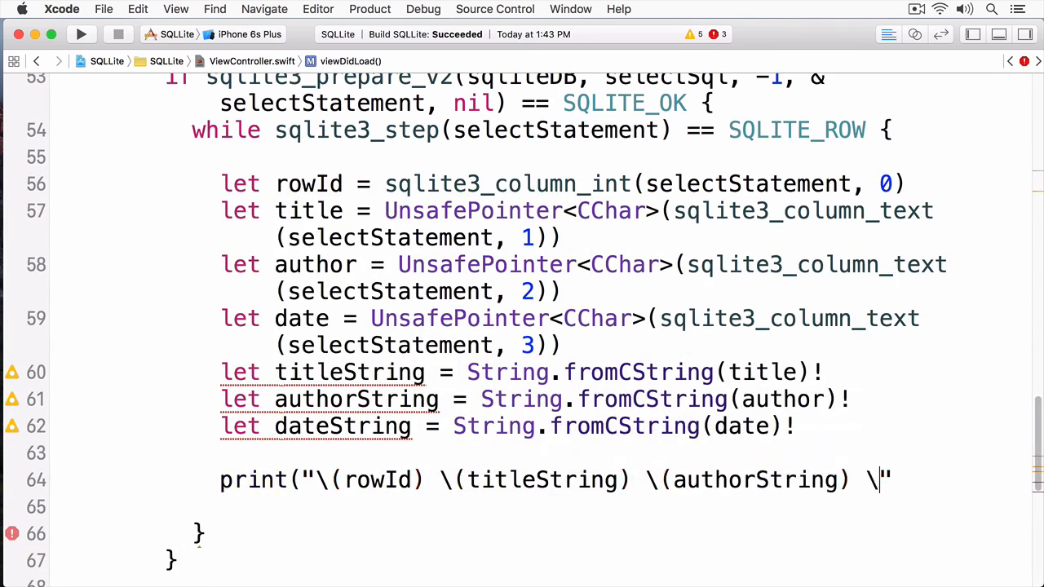
type("(dateString)\")")
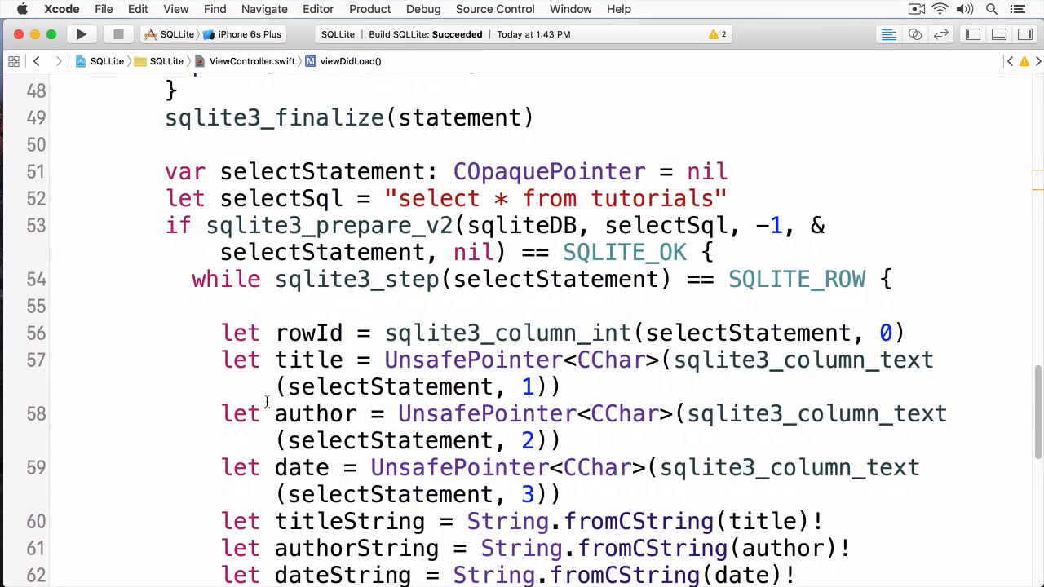
Call sqlite3_finalize(selectStatement) after the if block
scroll("down", 3)
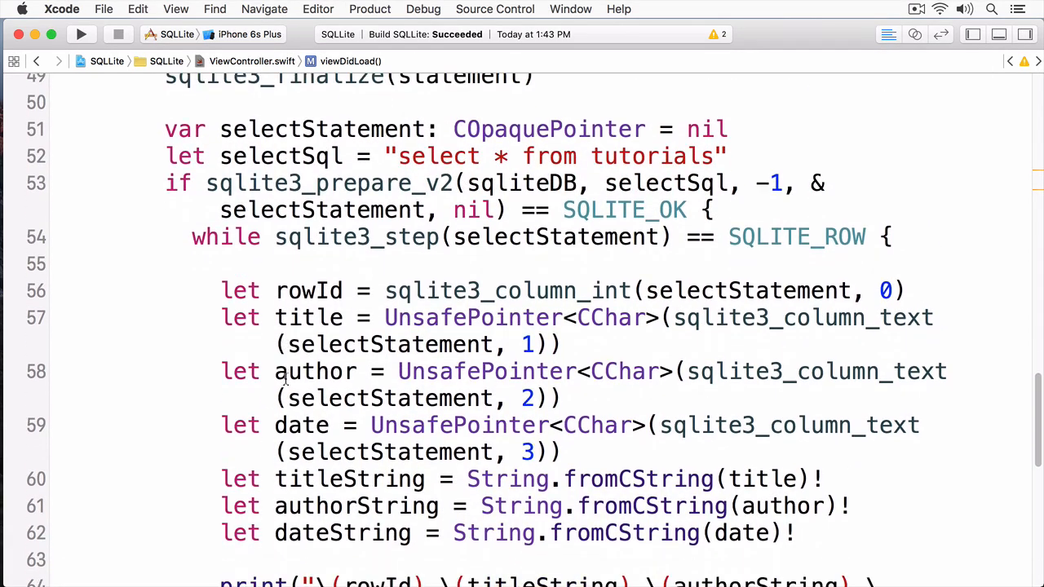
scroll("down", 3)
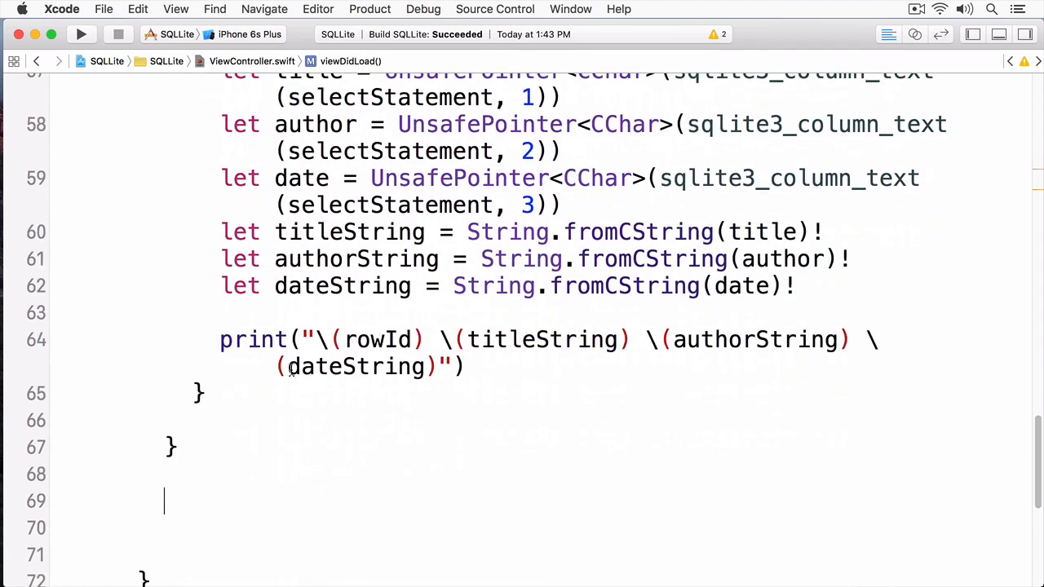
type("sqlite3_finalize(sele")
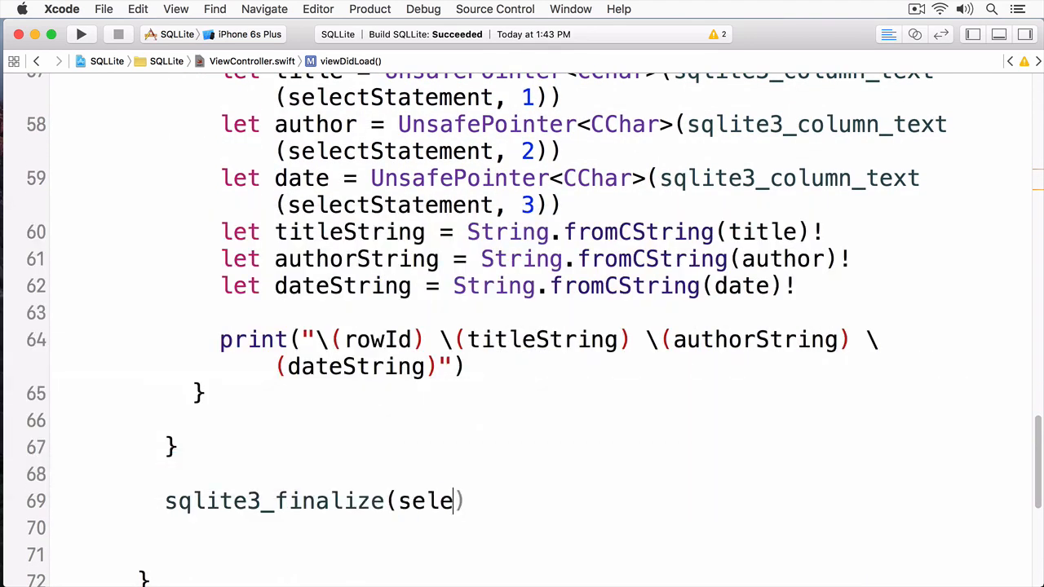
type("ctStatement")
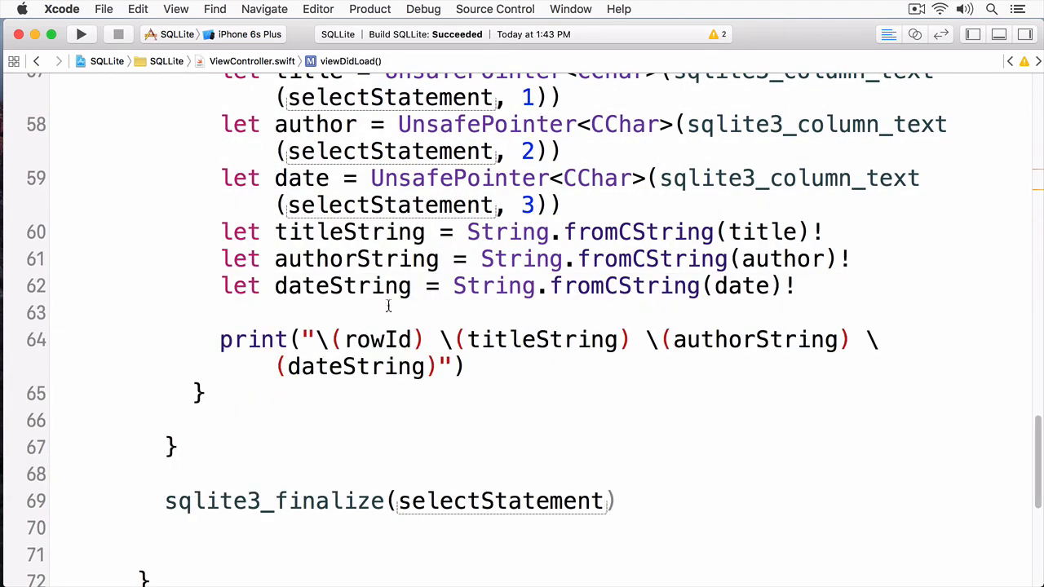
left_click(81, 33)
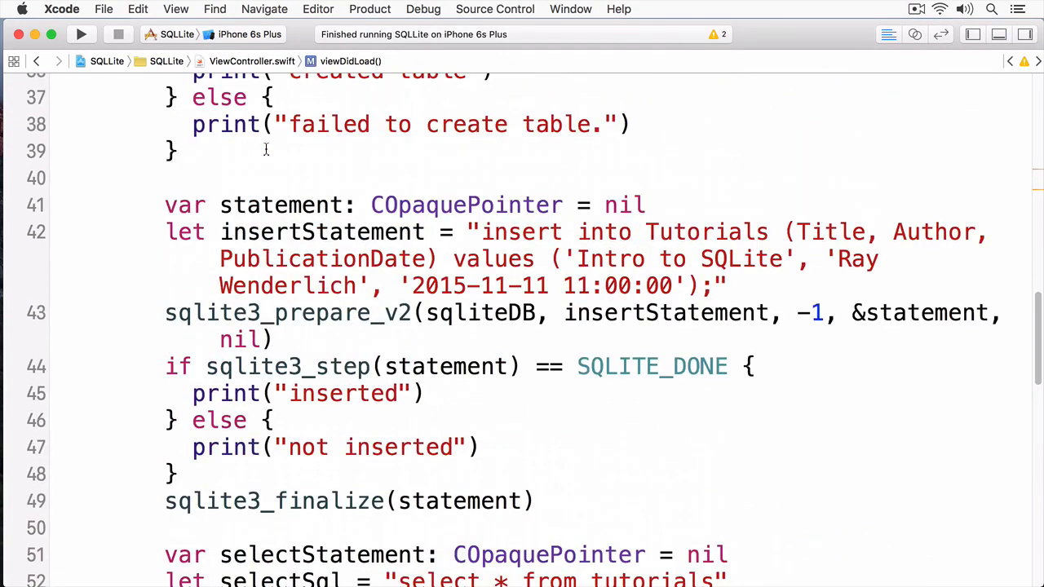
scroll("up", 3)
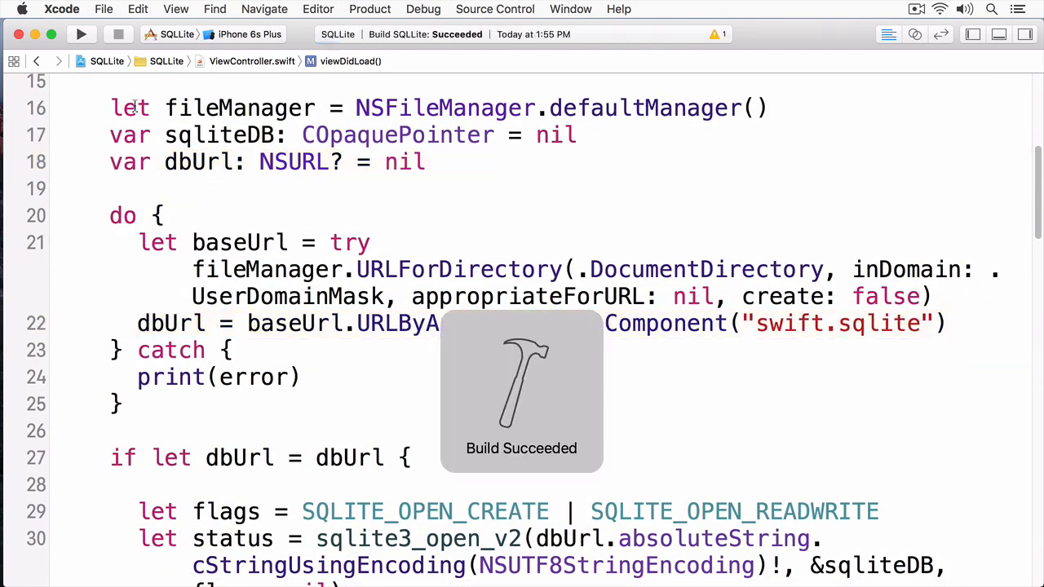
left_click(80, 35)
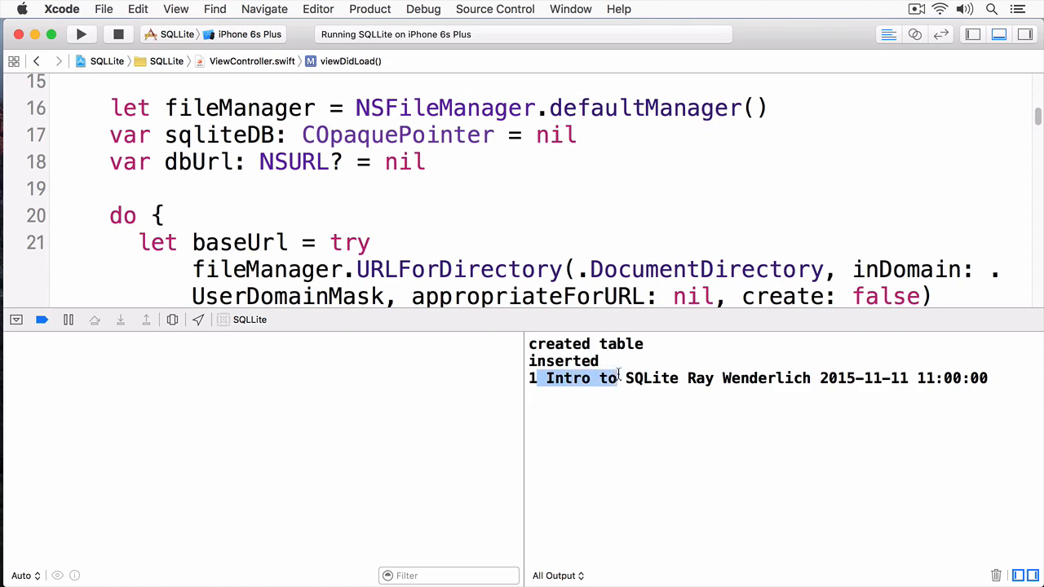
mouse_move(843, 366)
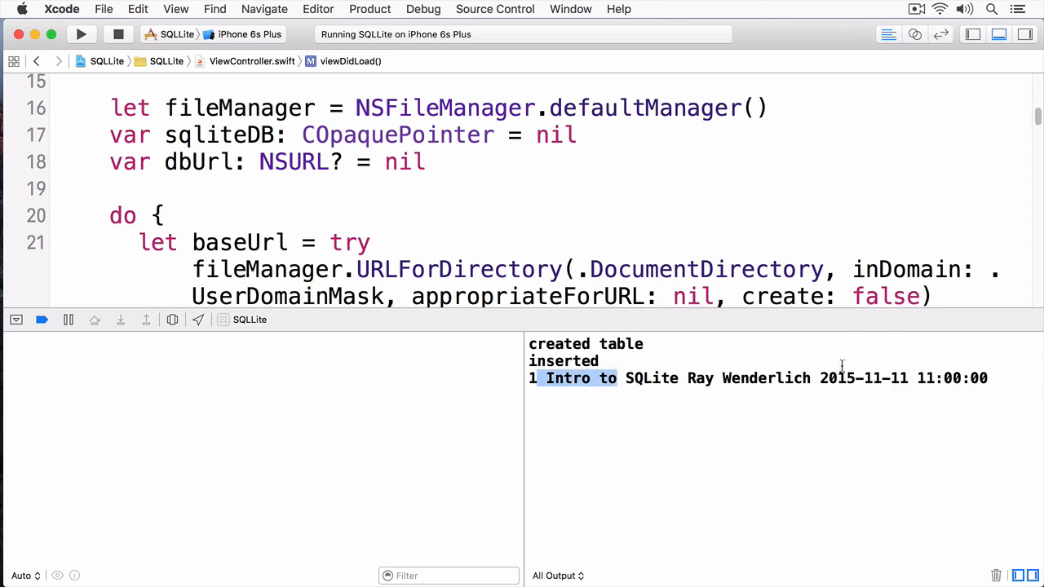